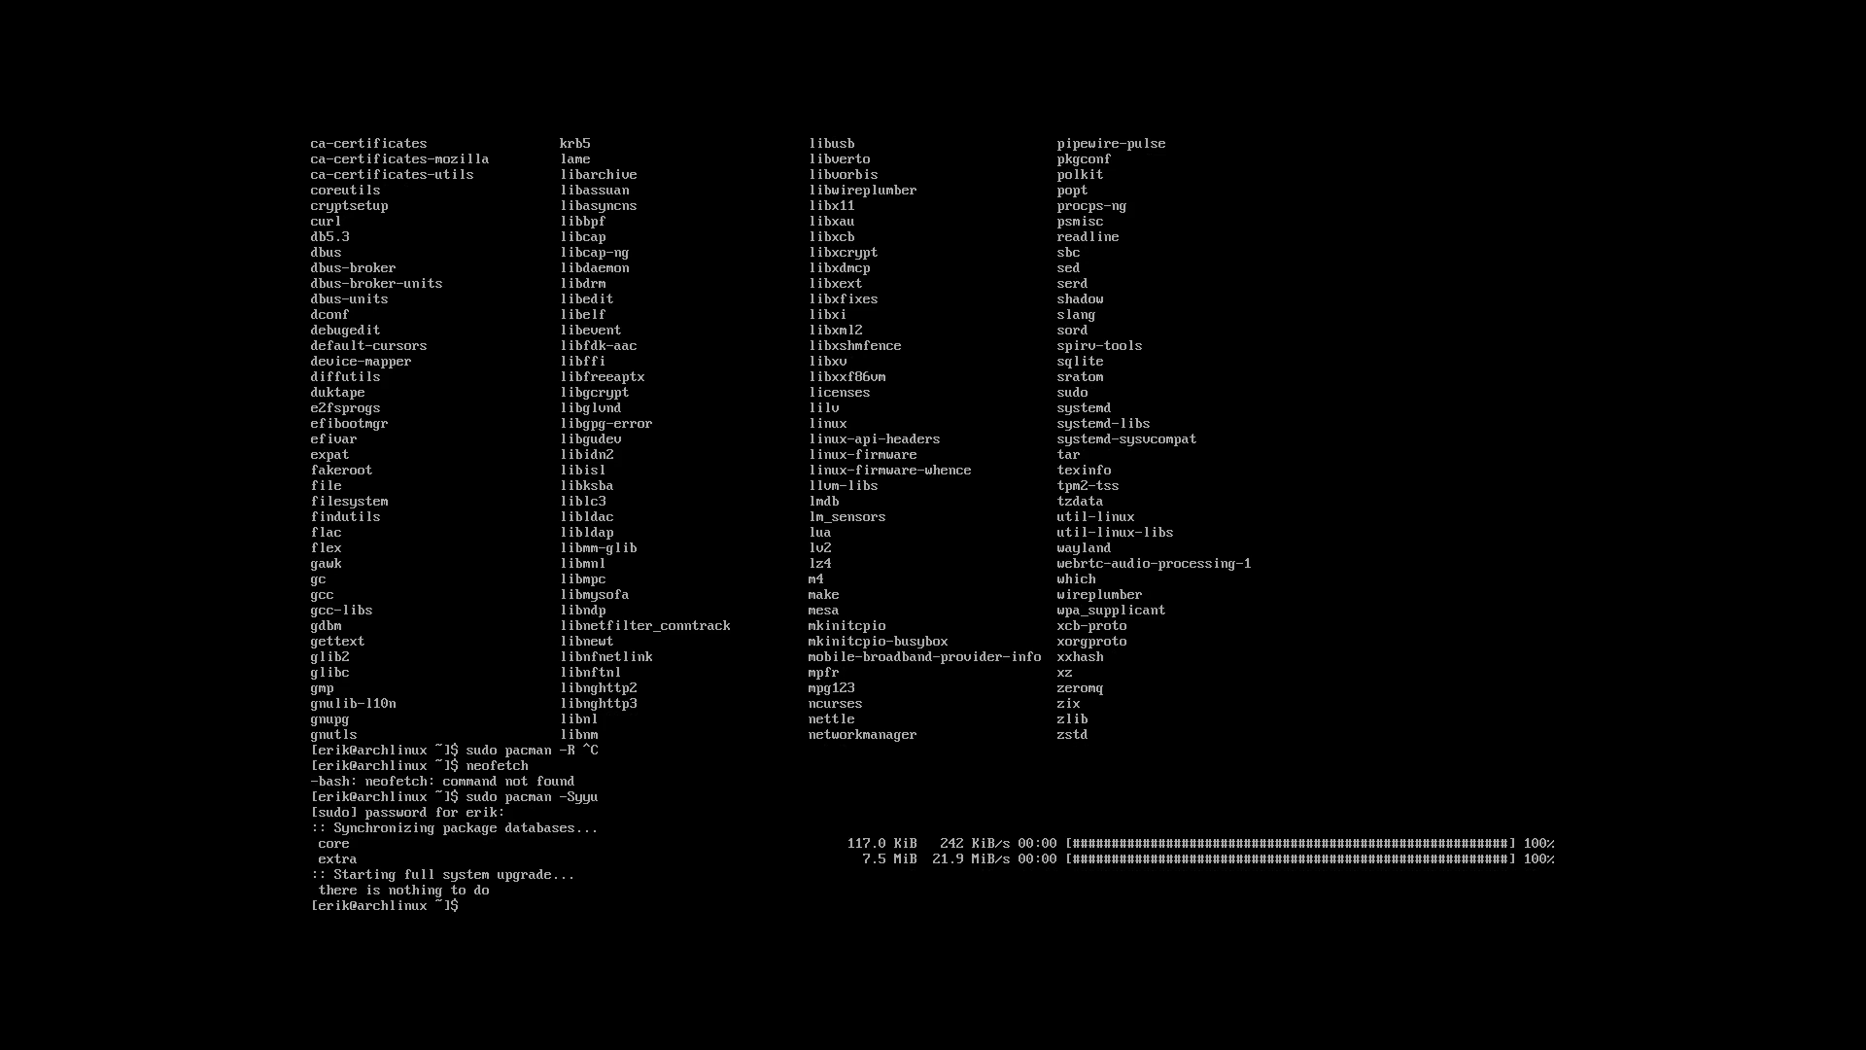
# - Run sudo pacman -Syyu, then launch the Xorg and SDDM package installation
pyautogui.write('sudo pacman -Syyu')
pyautogui.write('sudo pacman -R')
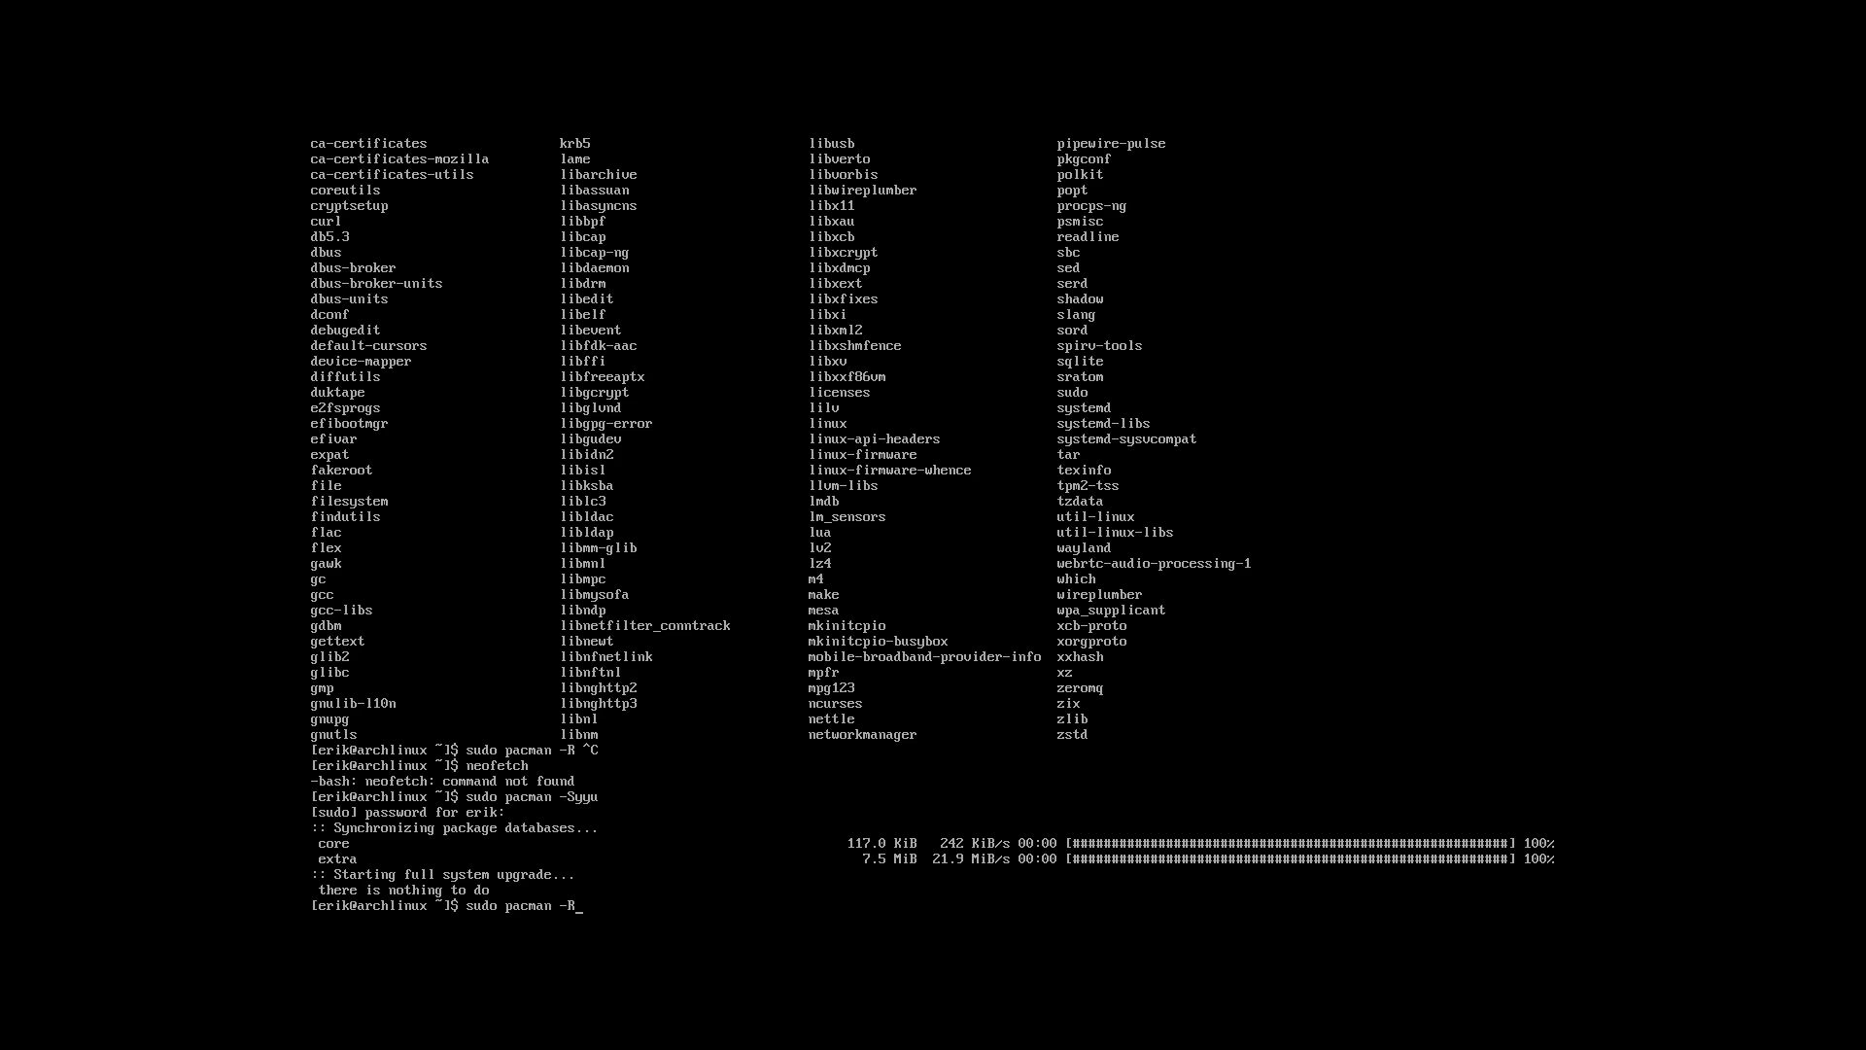
pyautogui.press('Tab')
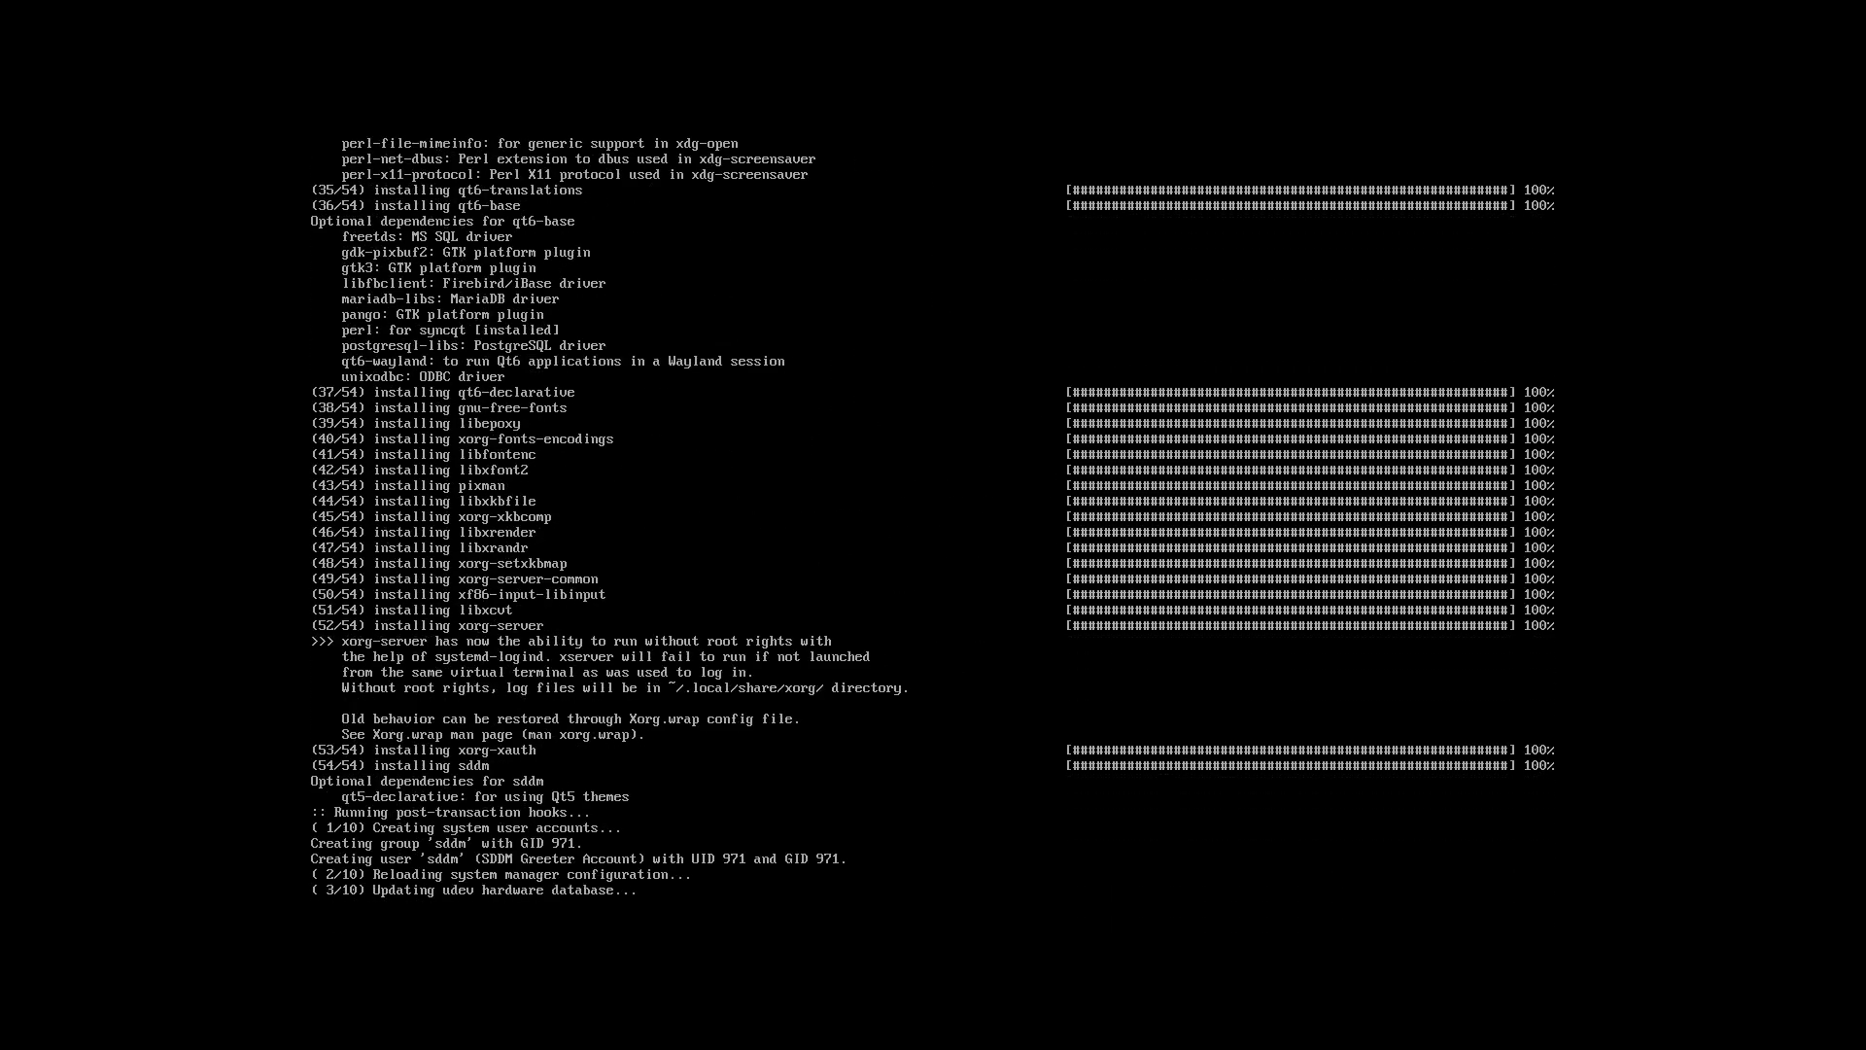
# - Enable SDDM at boot with sudo systemctl enable sddm and begin the next pacman command
pyautogui.scroll(-3)
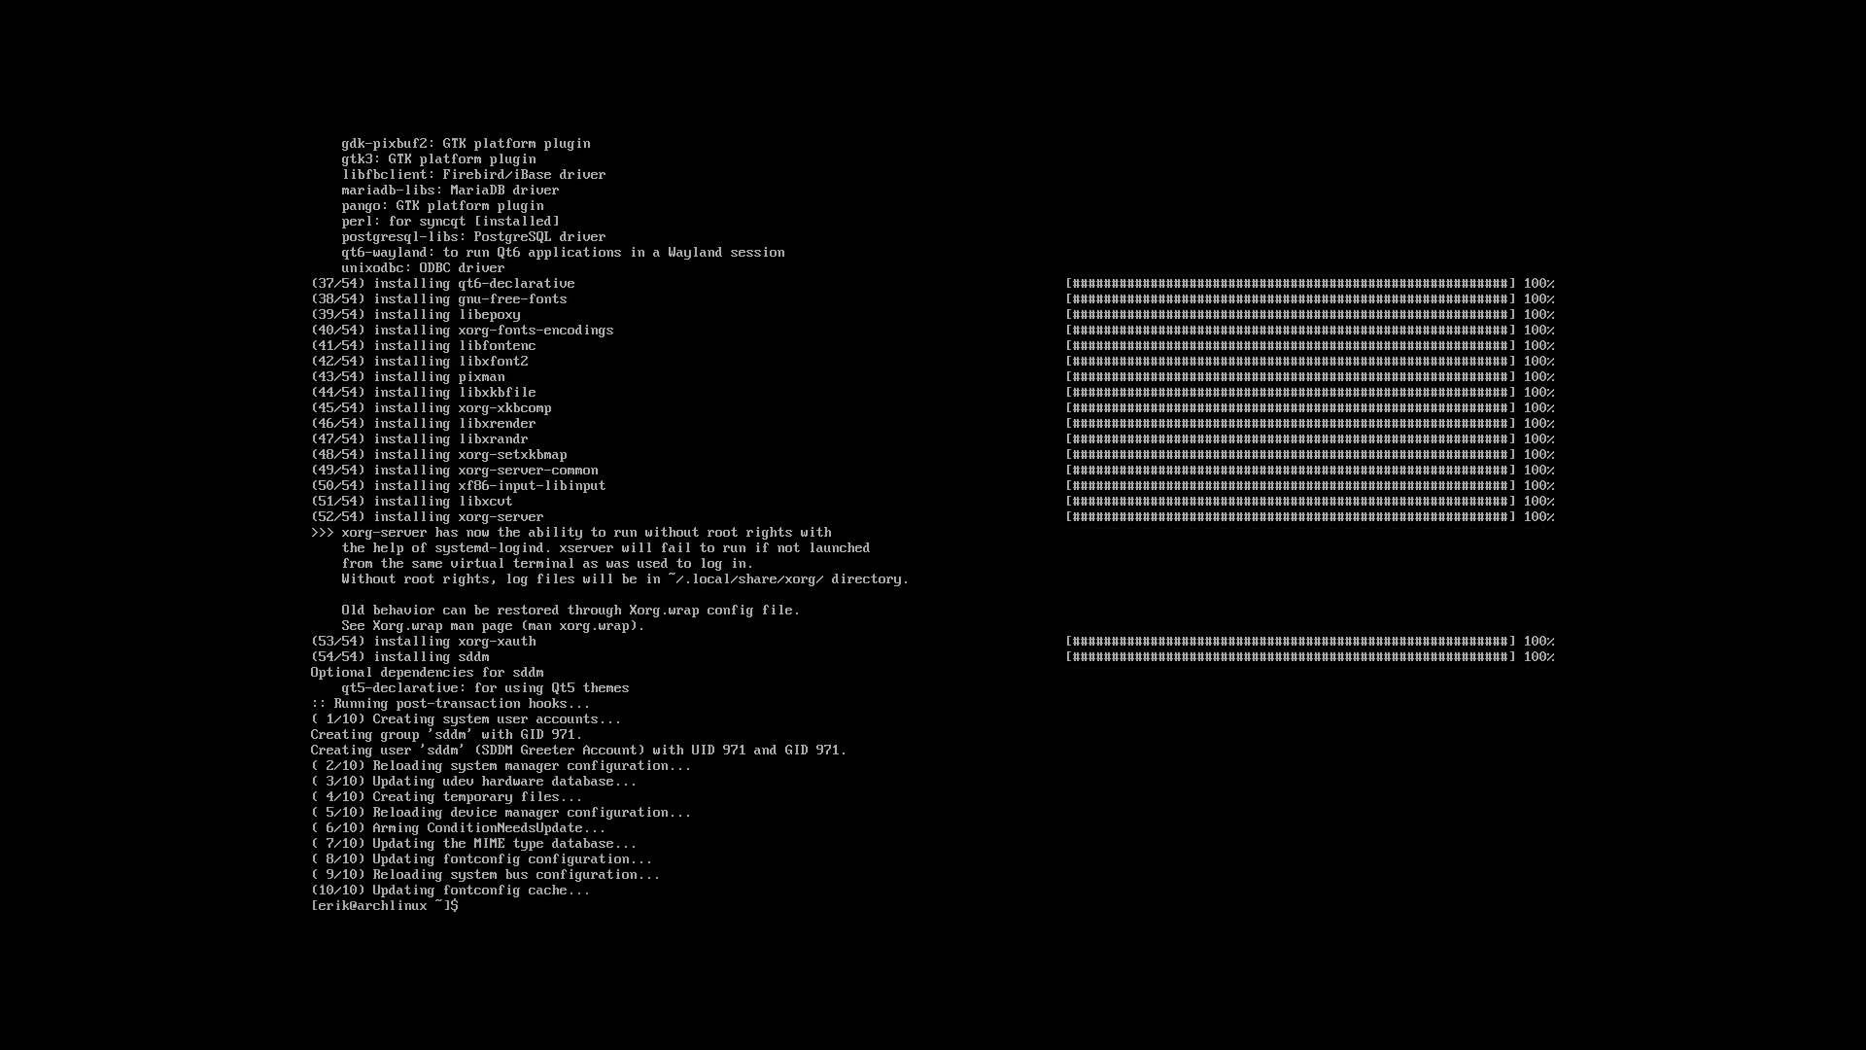
pyautogui.write('sudo systemctl')
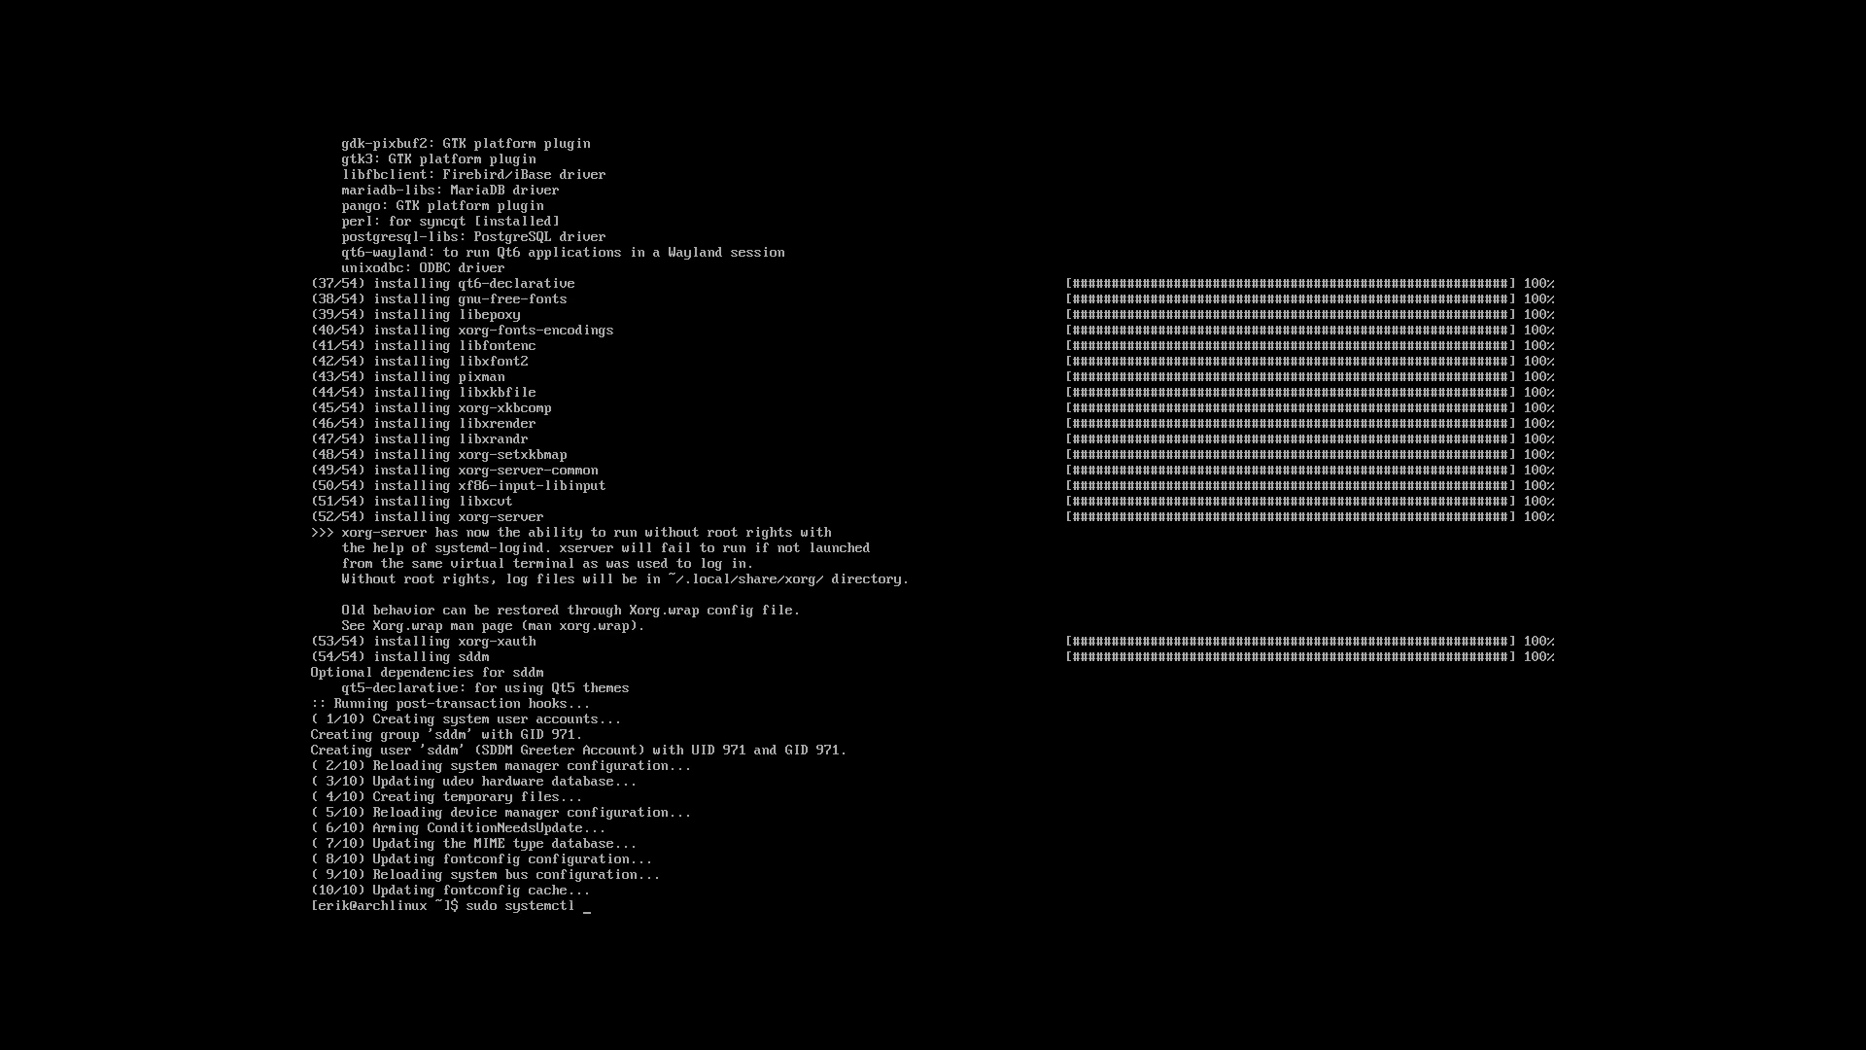
pyautogui.write('enable sddm')
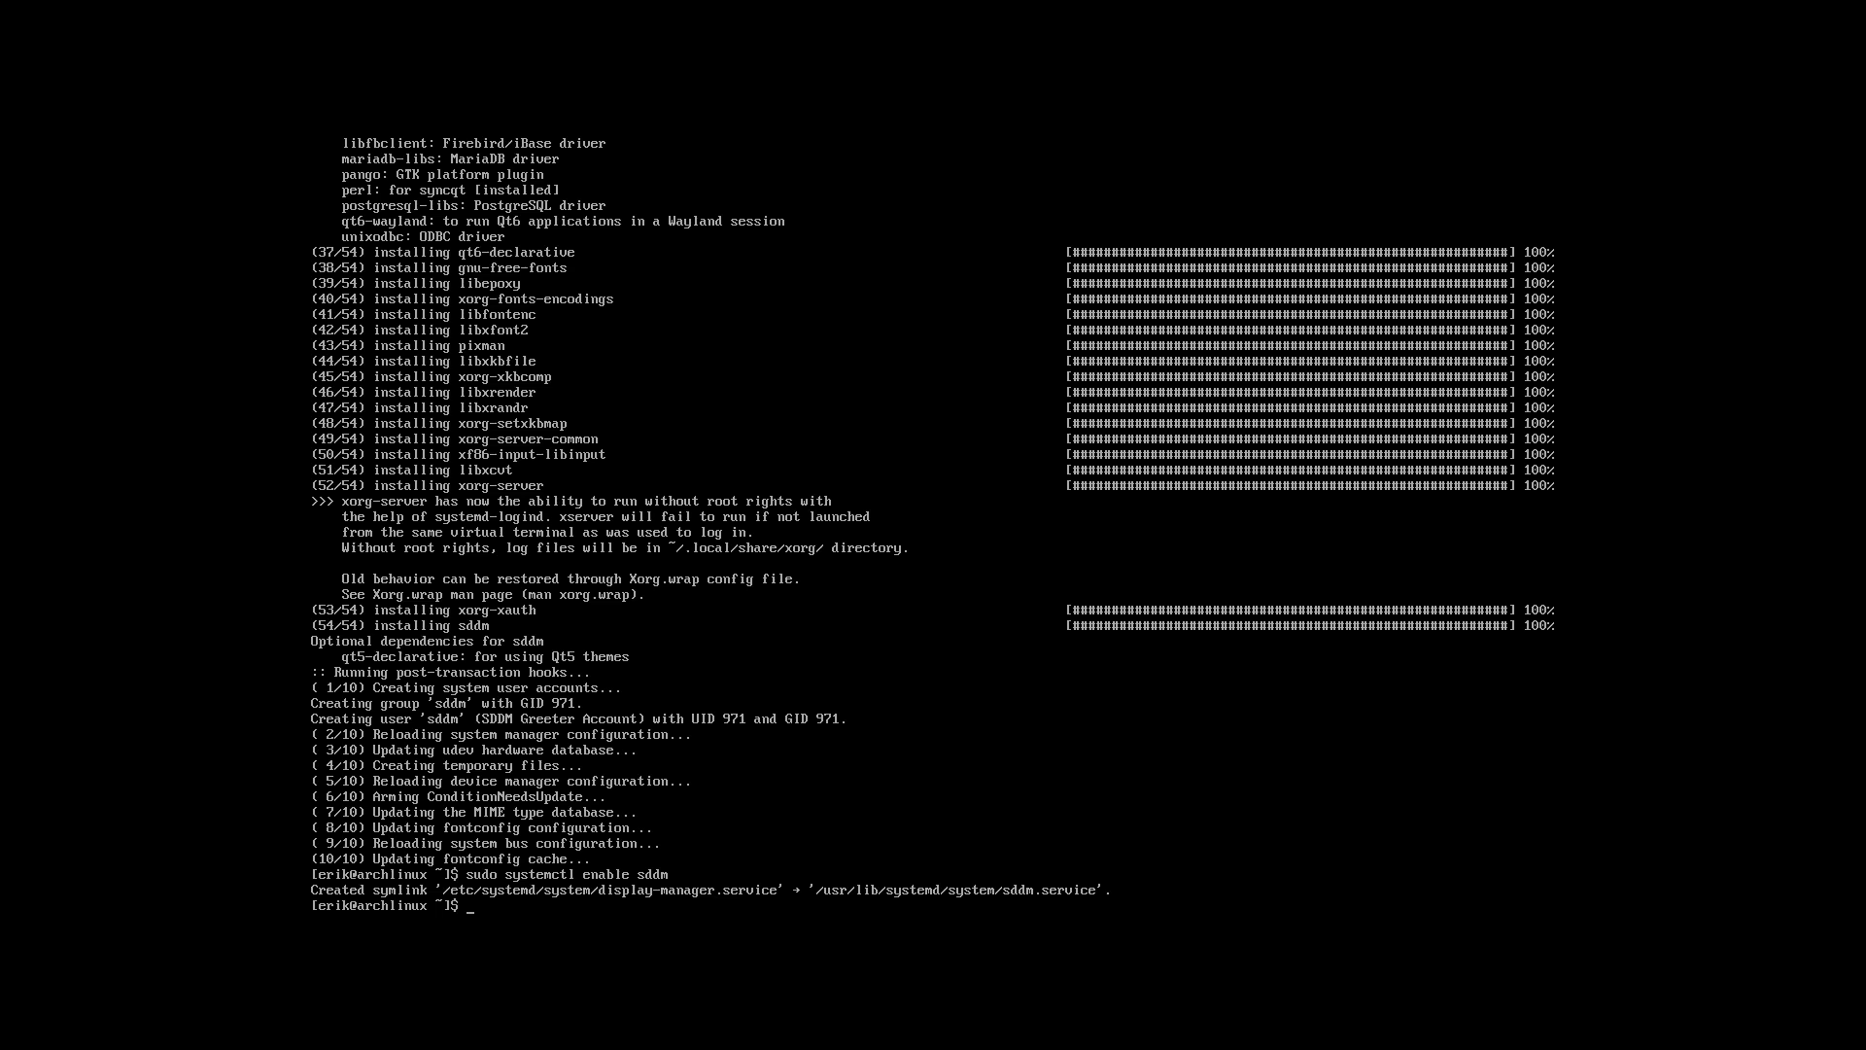
pyautogui.write('sudo pacman -S p')
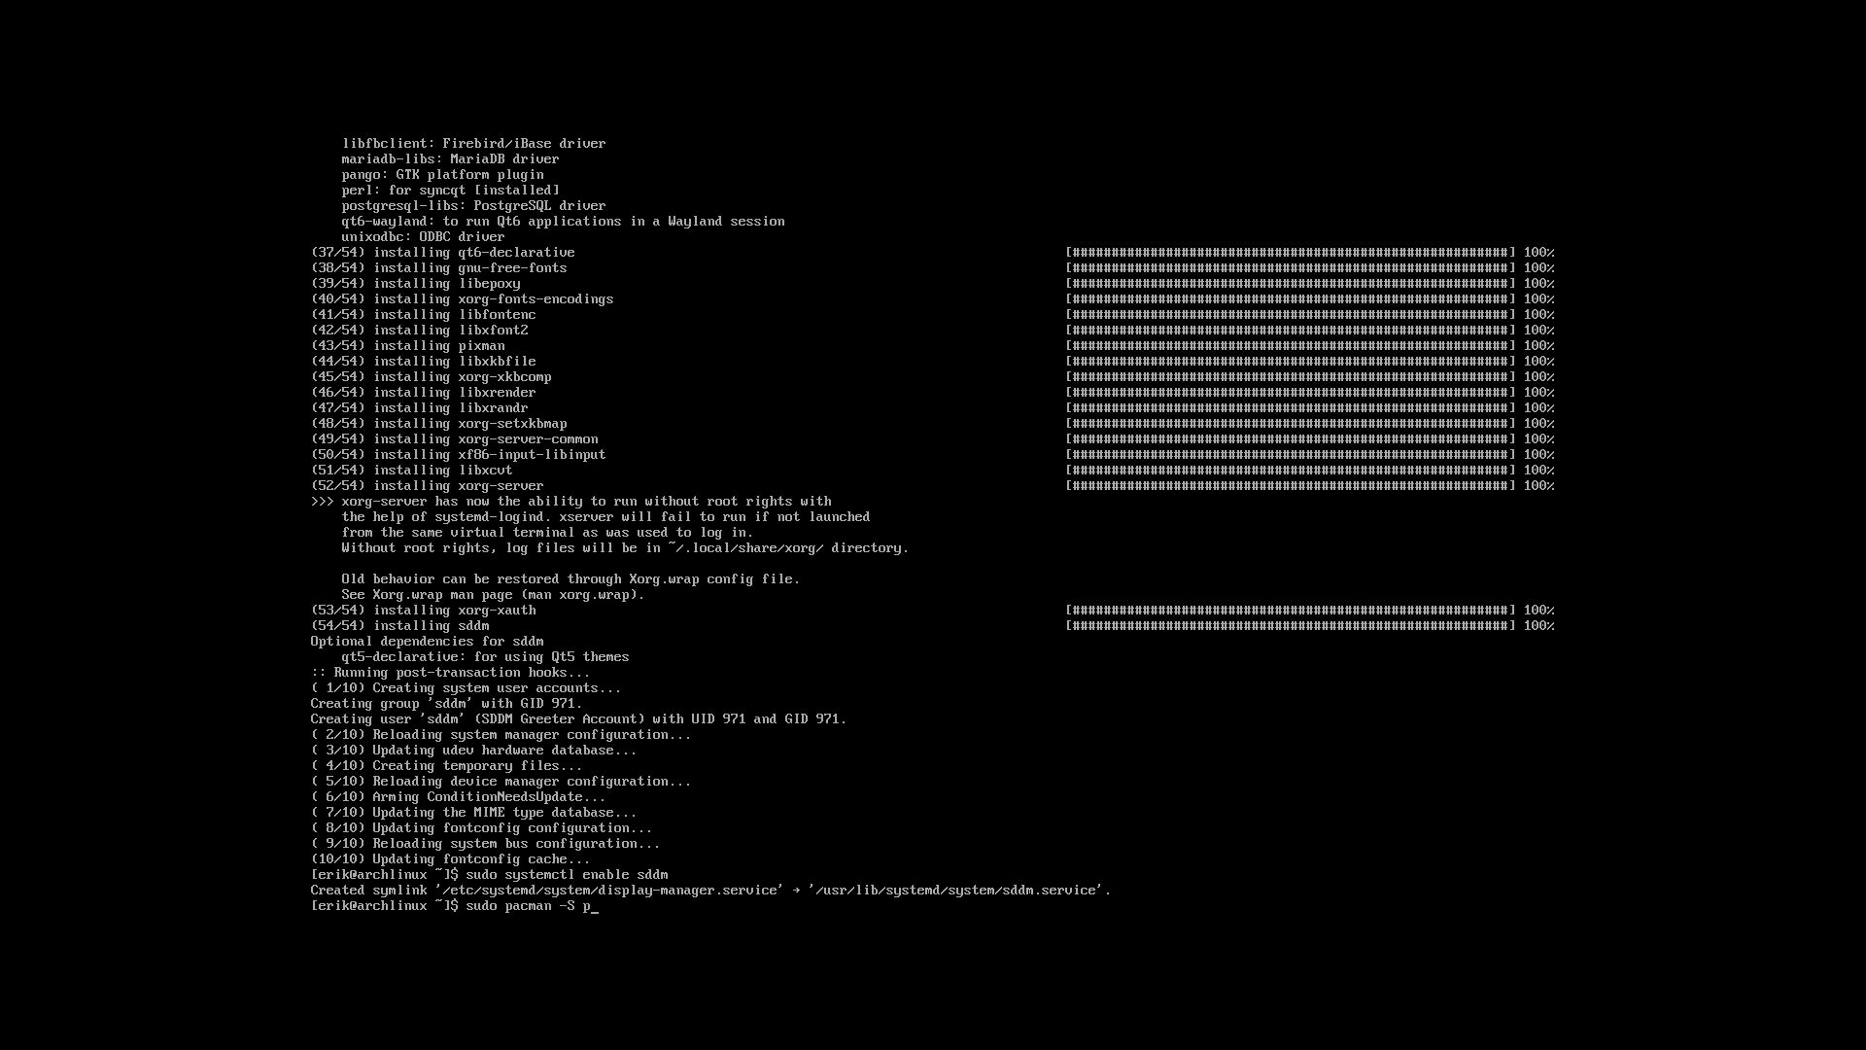
# - Run sudo pacman -S plasma, accepting defaults to download and install the 382-package group
pyautogui.write('lasma')
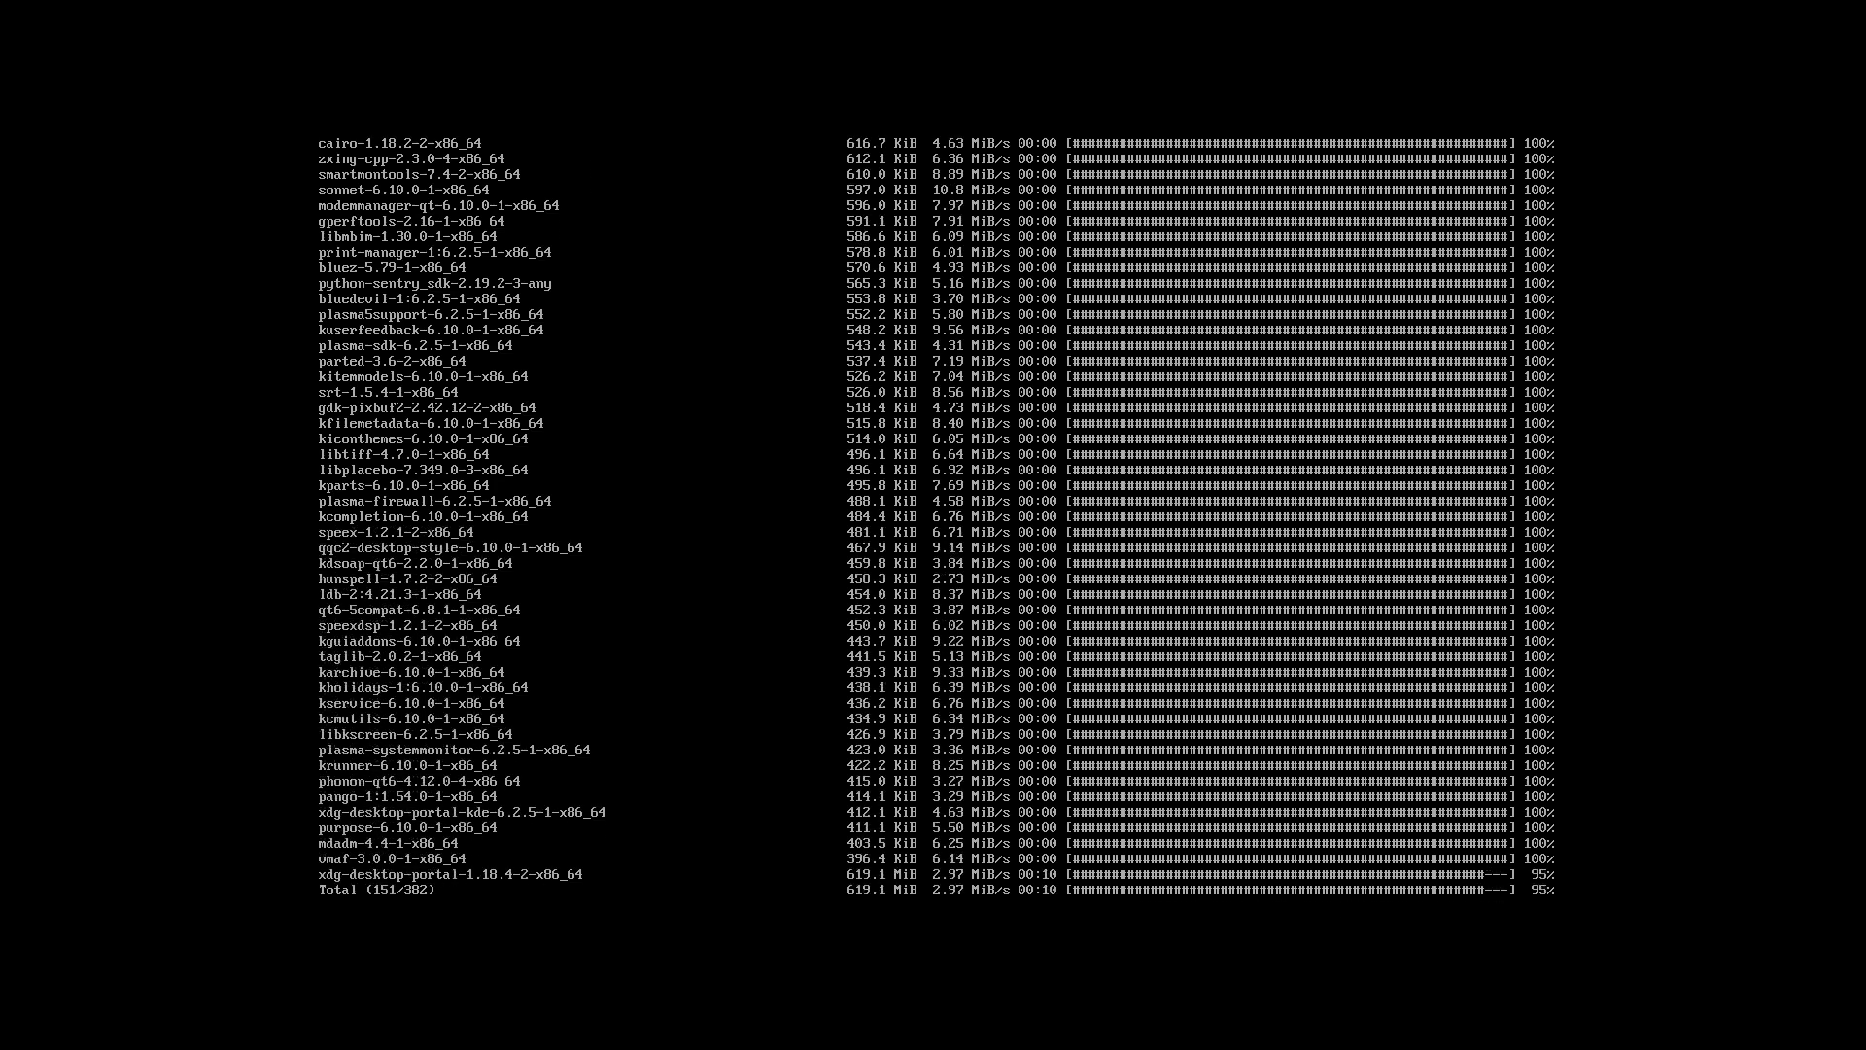
pyautogui.scroll(-3)
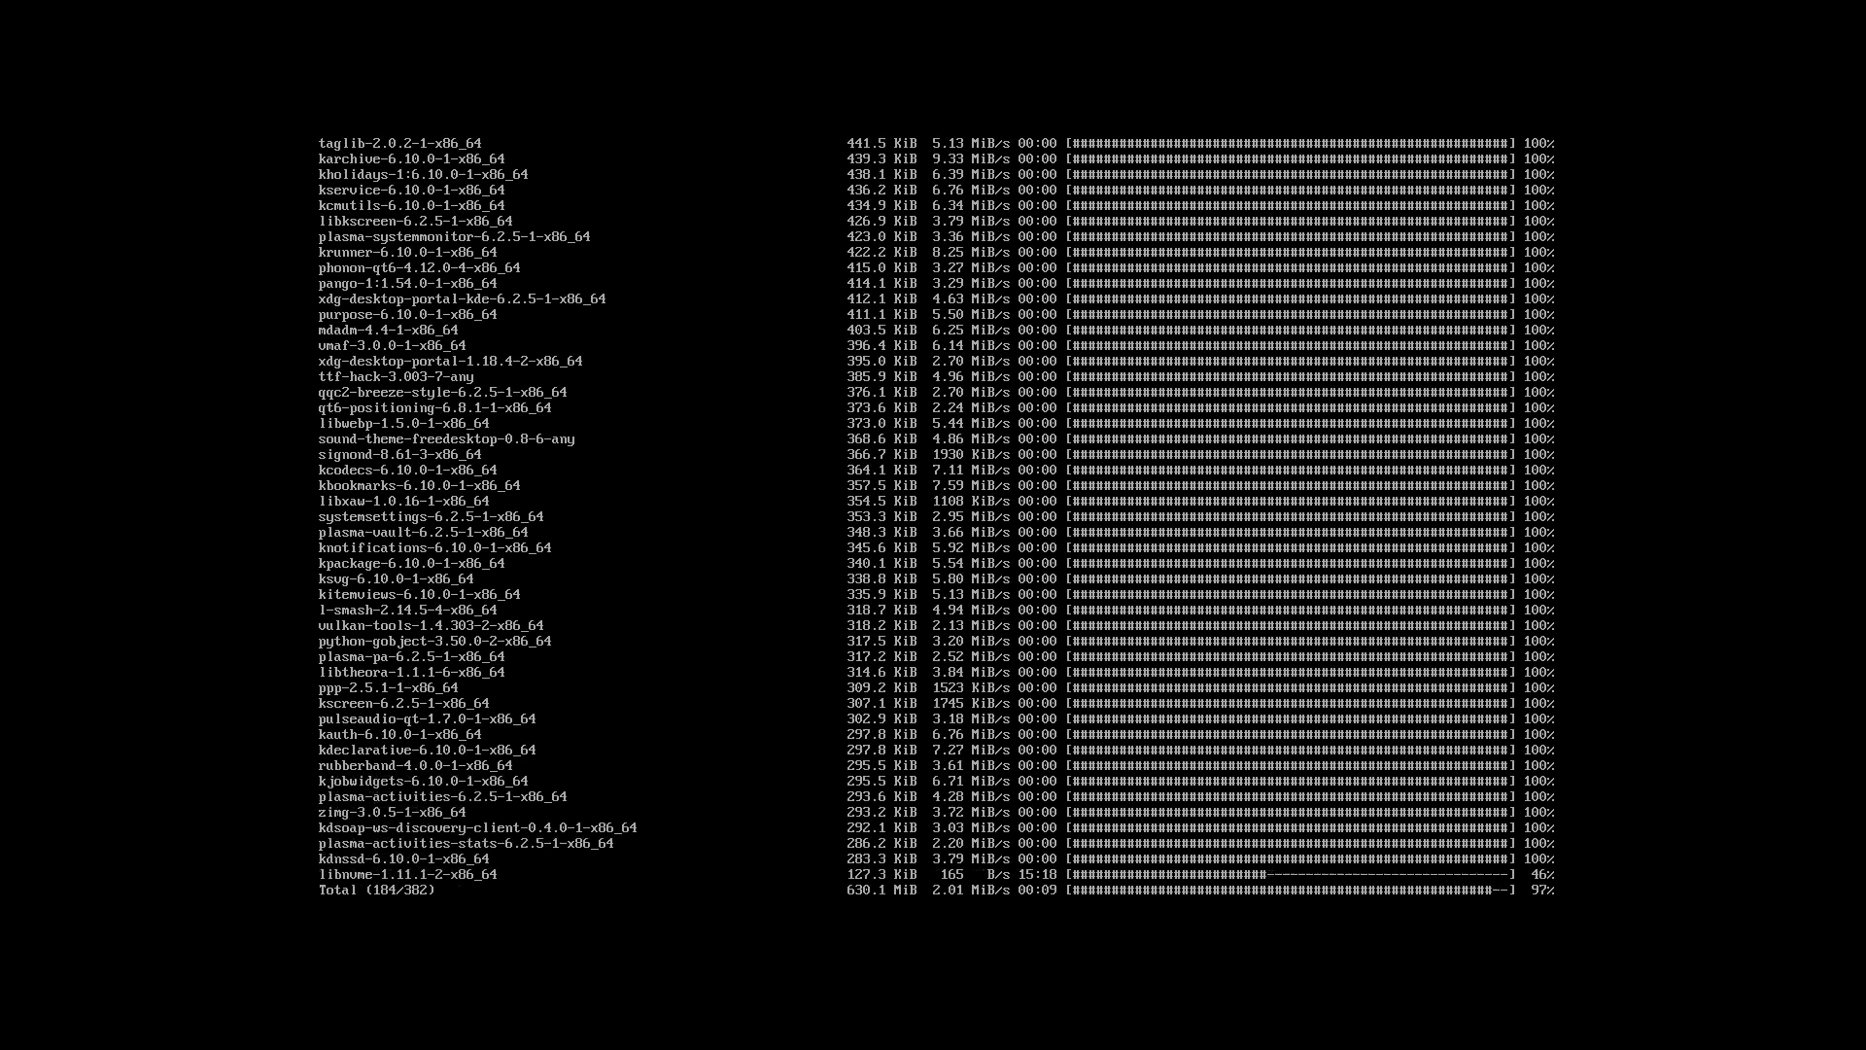
pyautogui.scroll(-3)
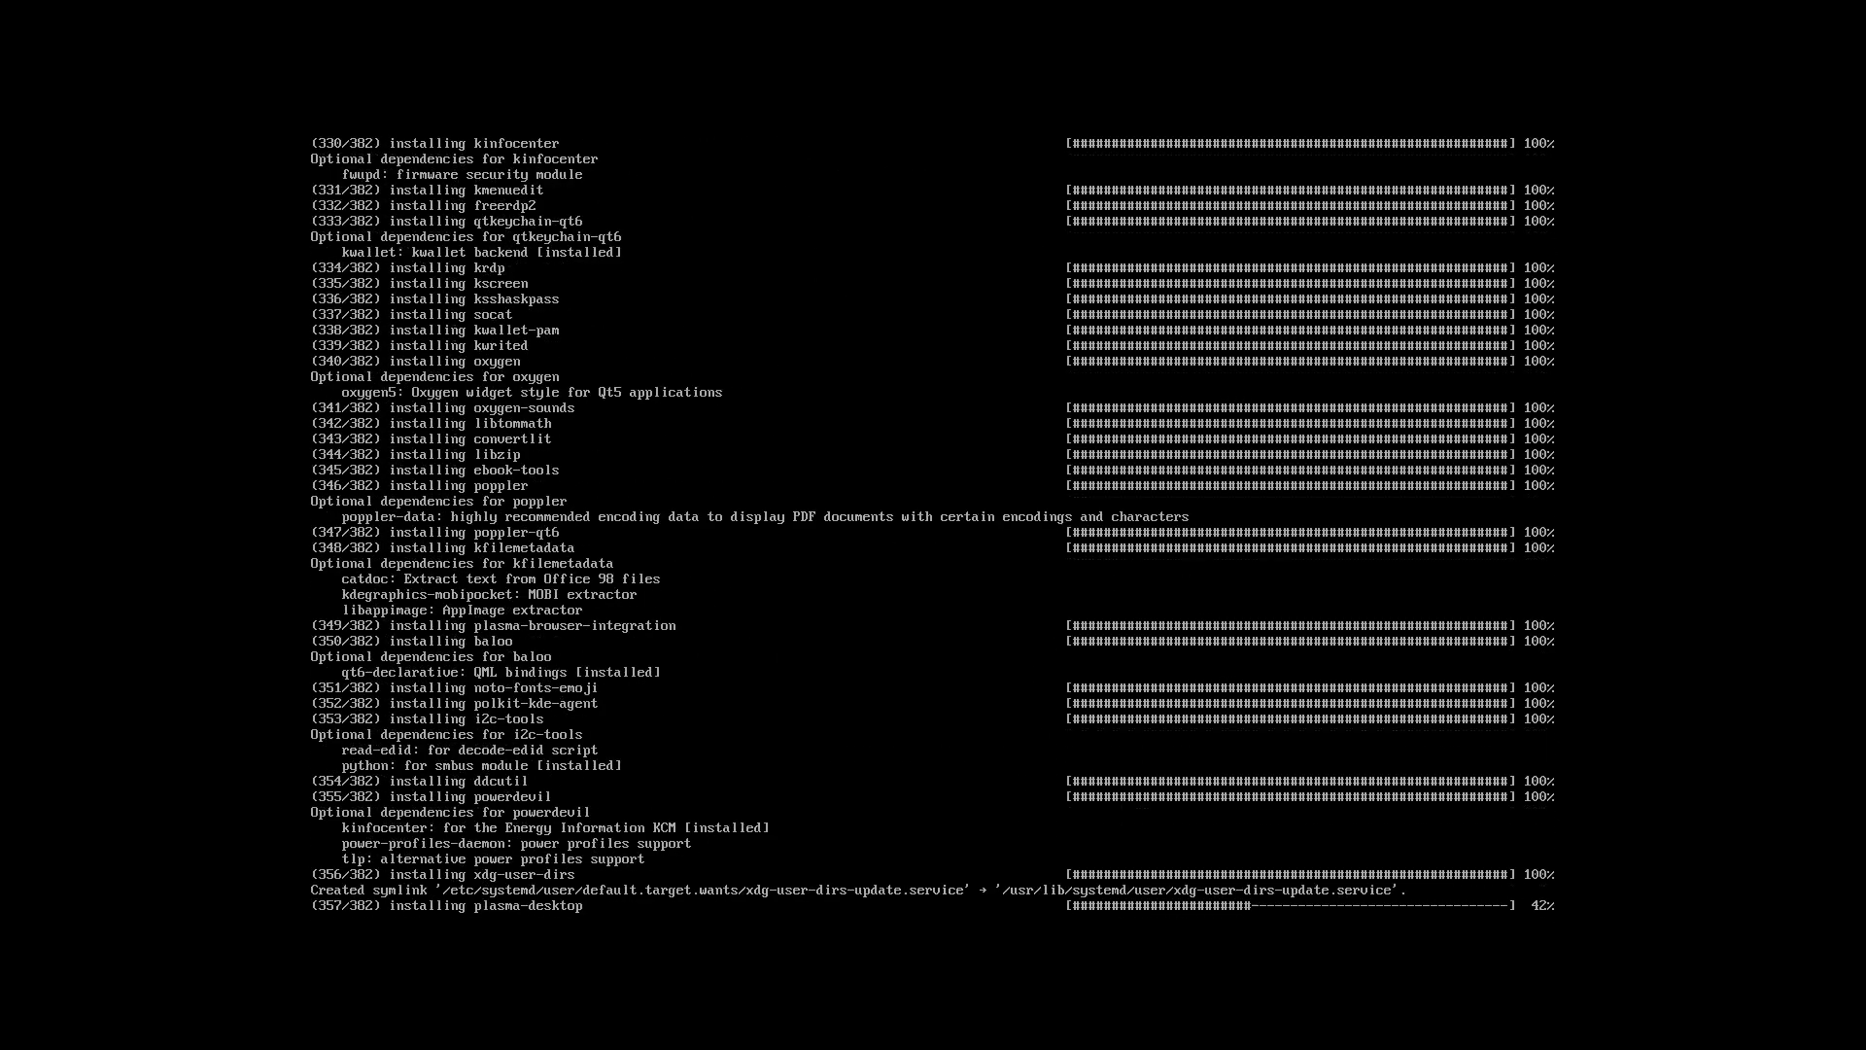
# - Let the post-install hooks and mkinitcpio finish, then reboot into the SDDM login screen
pyautogui.scroll(-3)
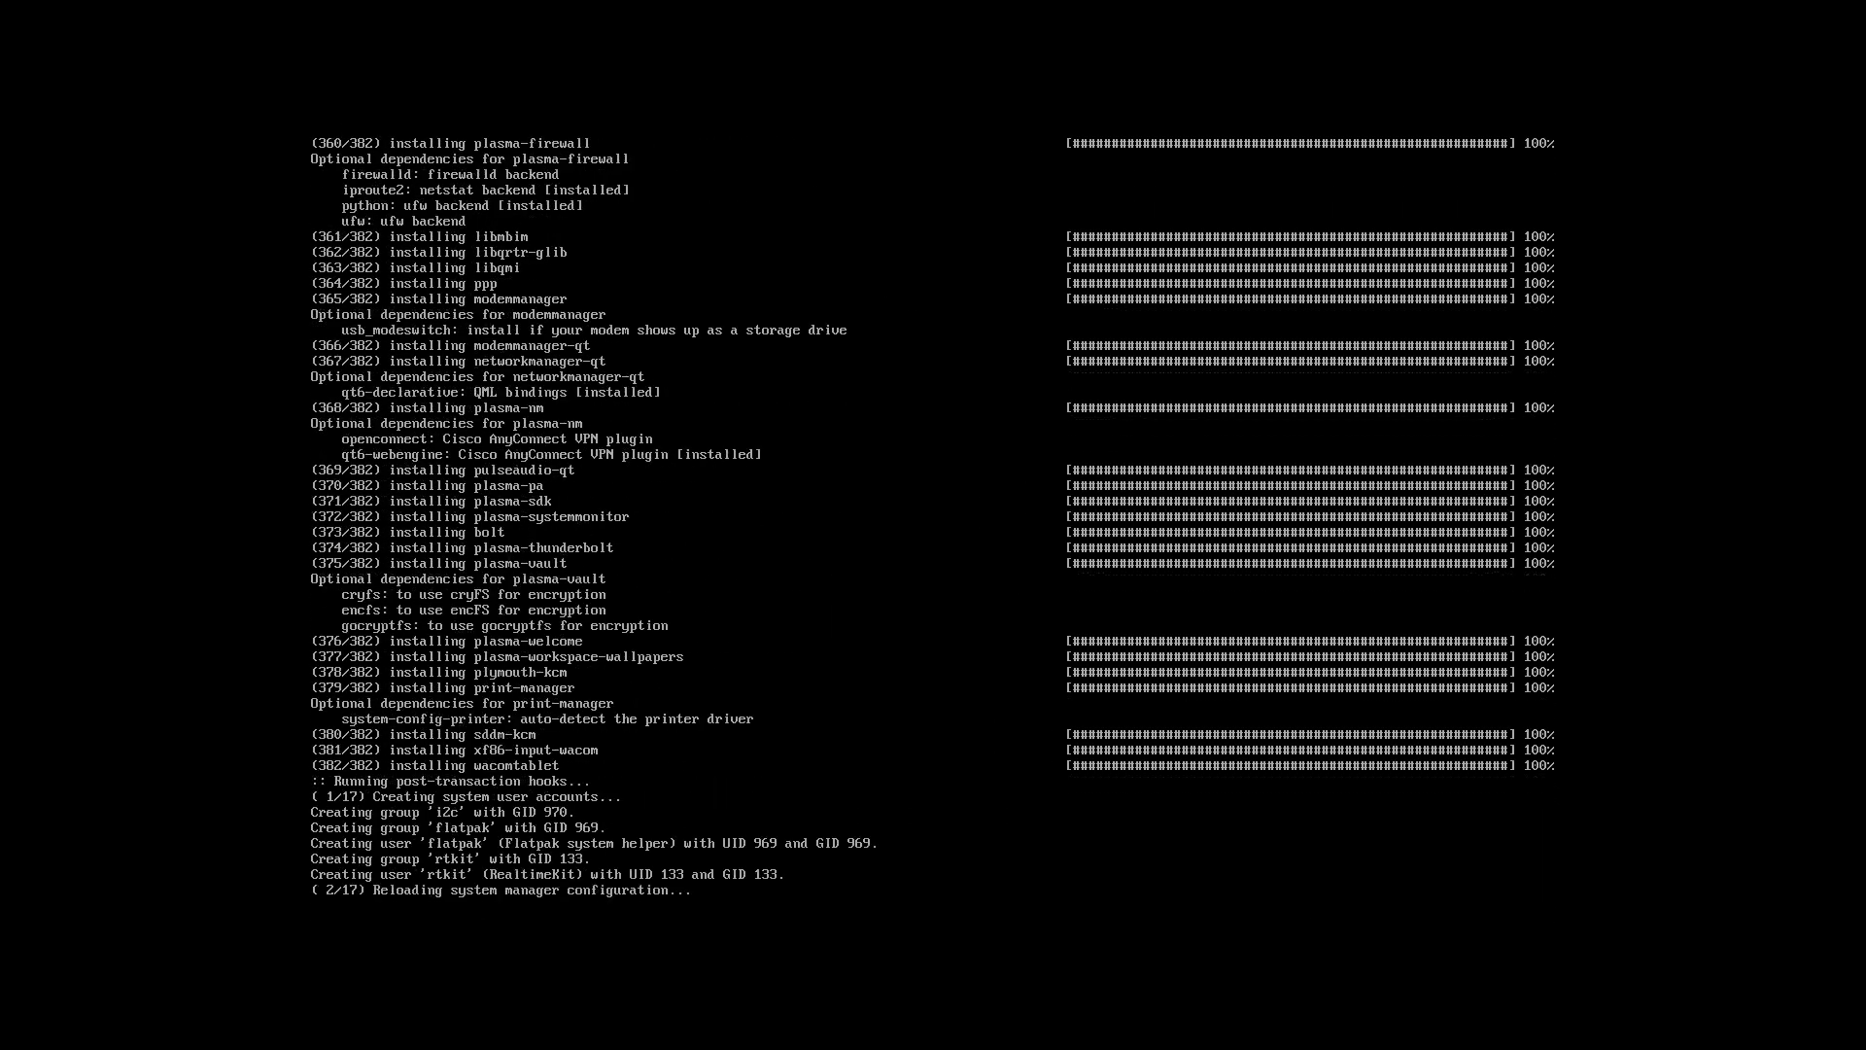
pyautogui.scroll(-3)
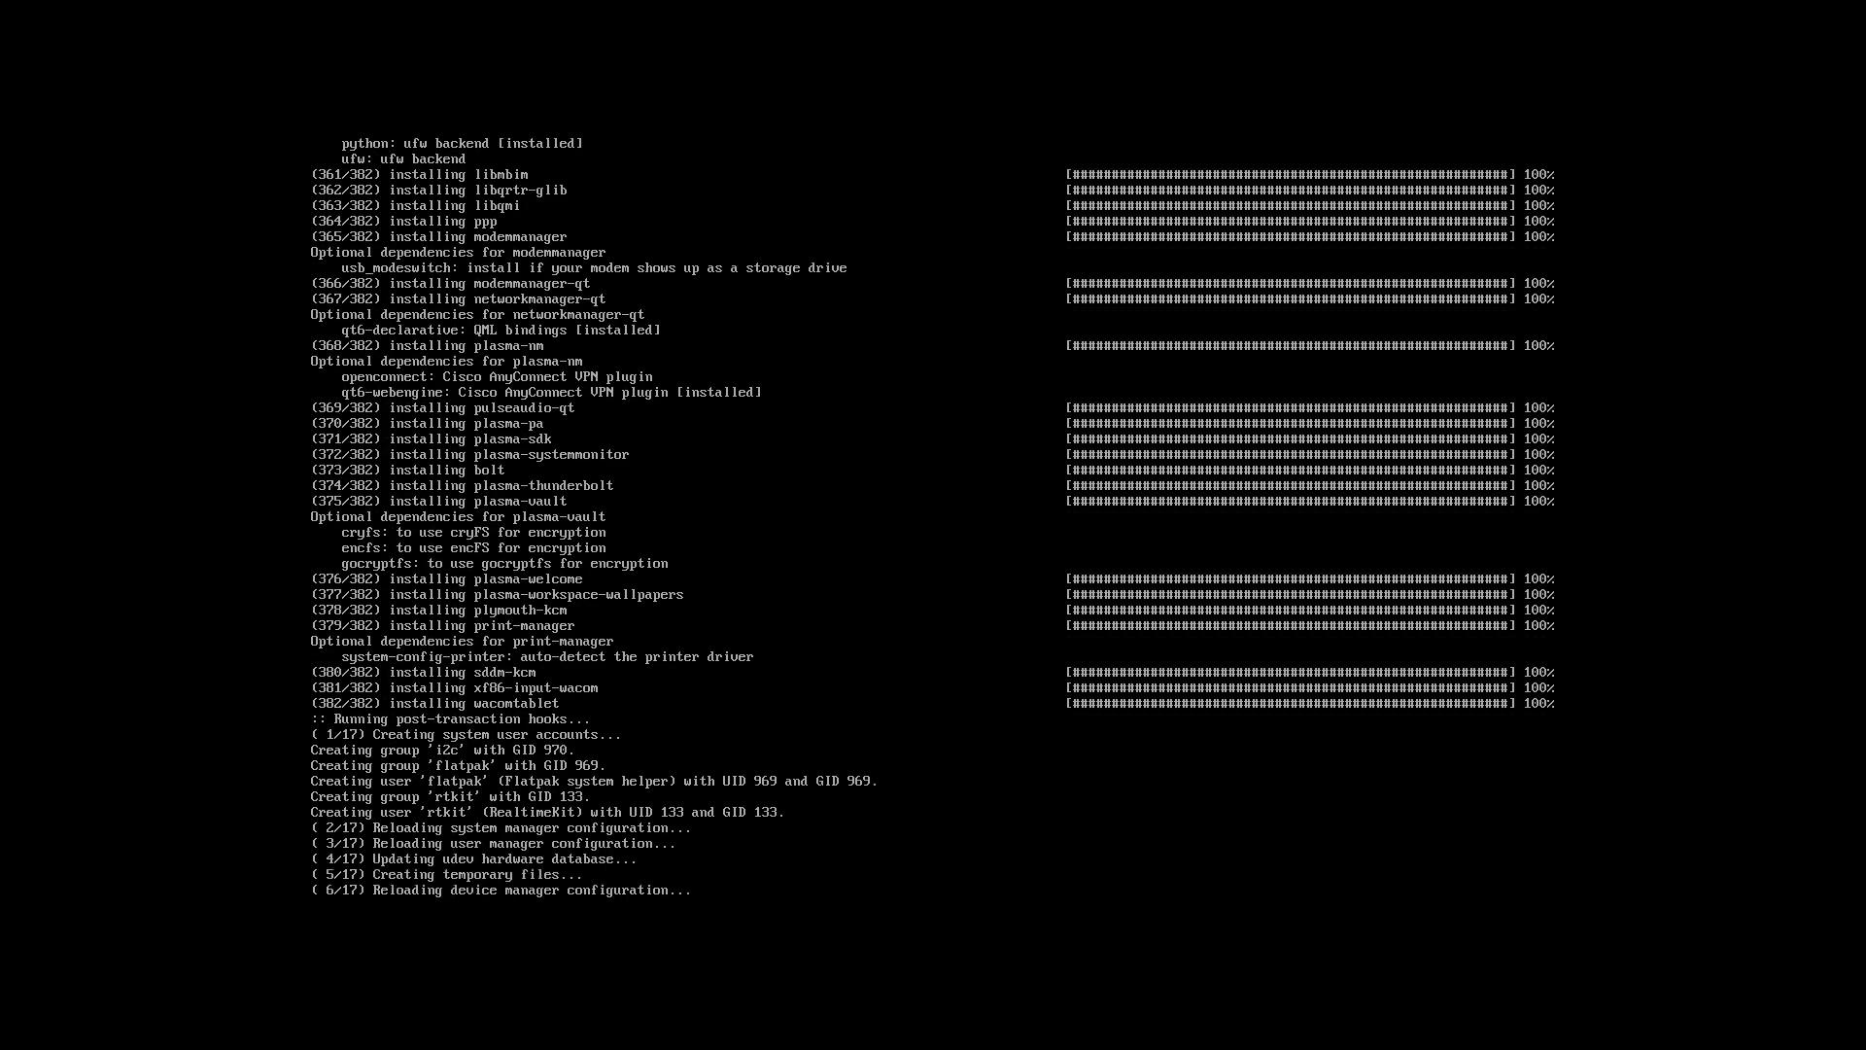
pyautogui.scroll(-3)
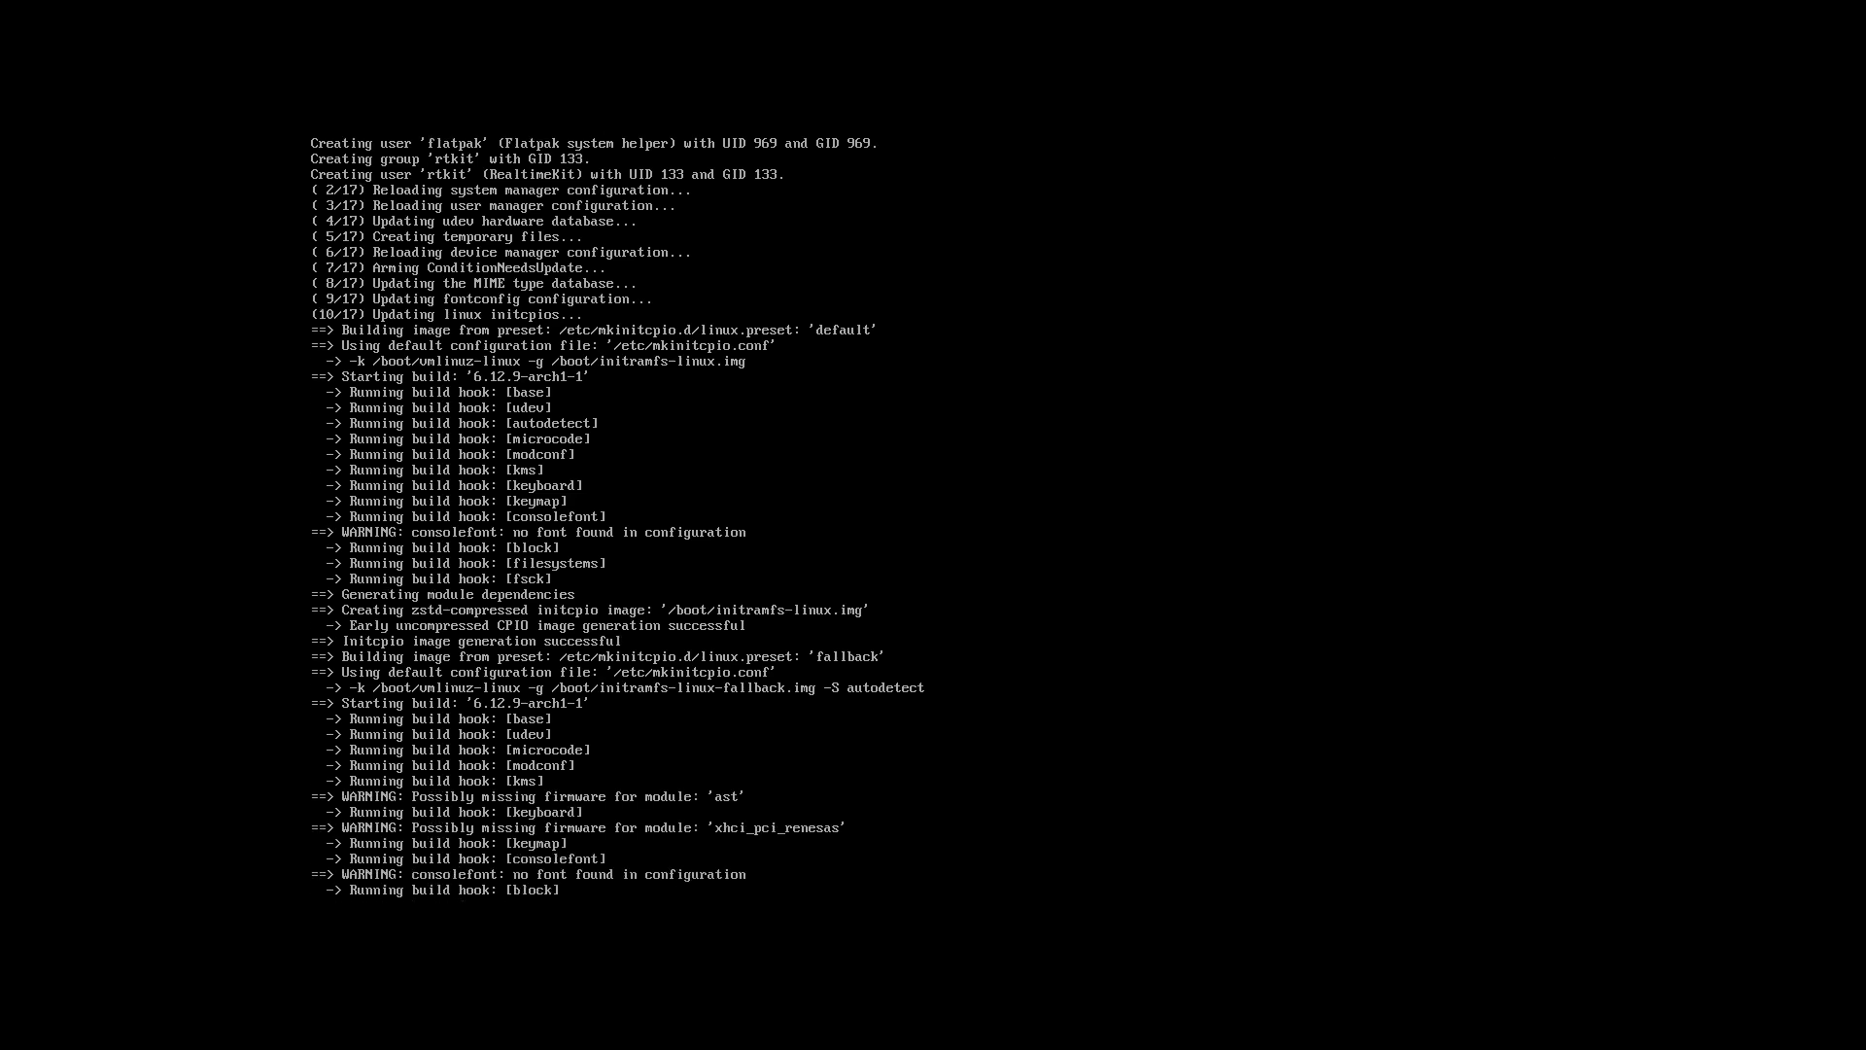
pyautogui.scroll(-3)
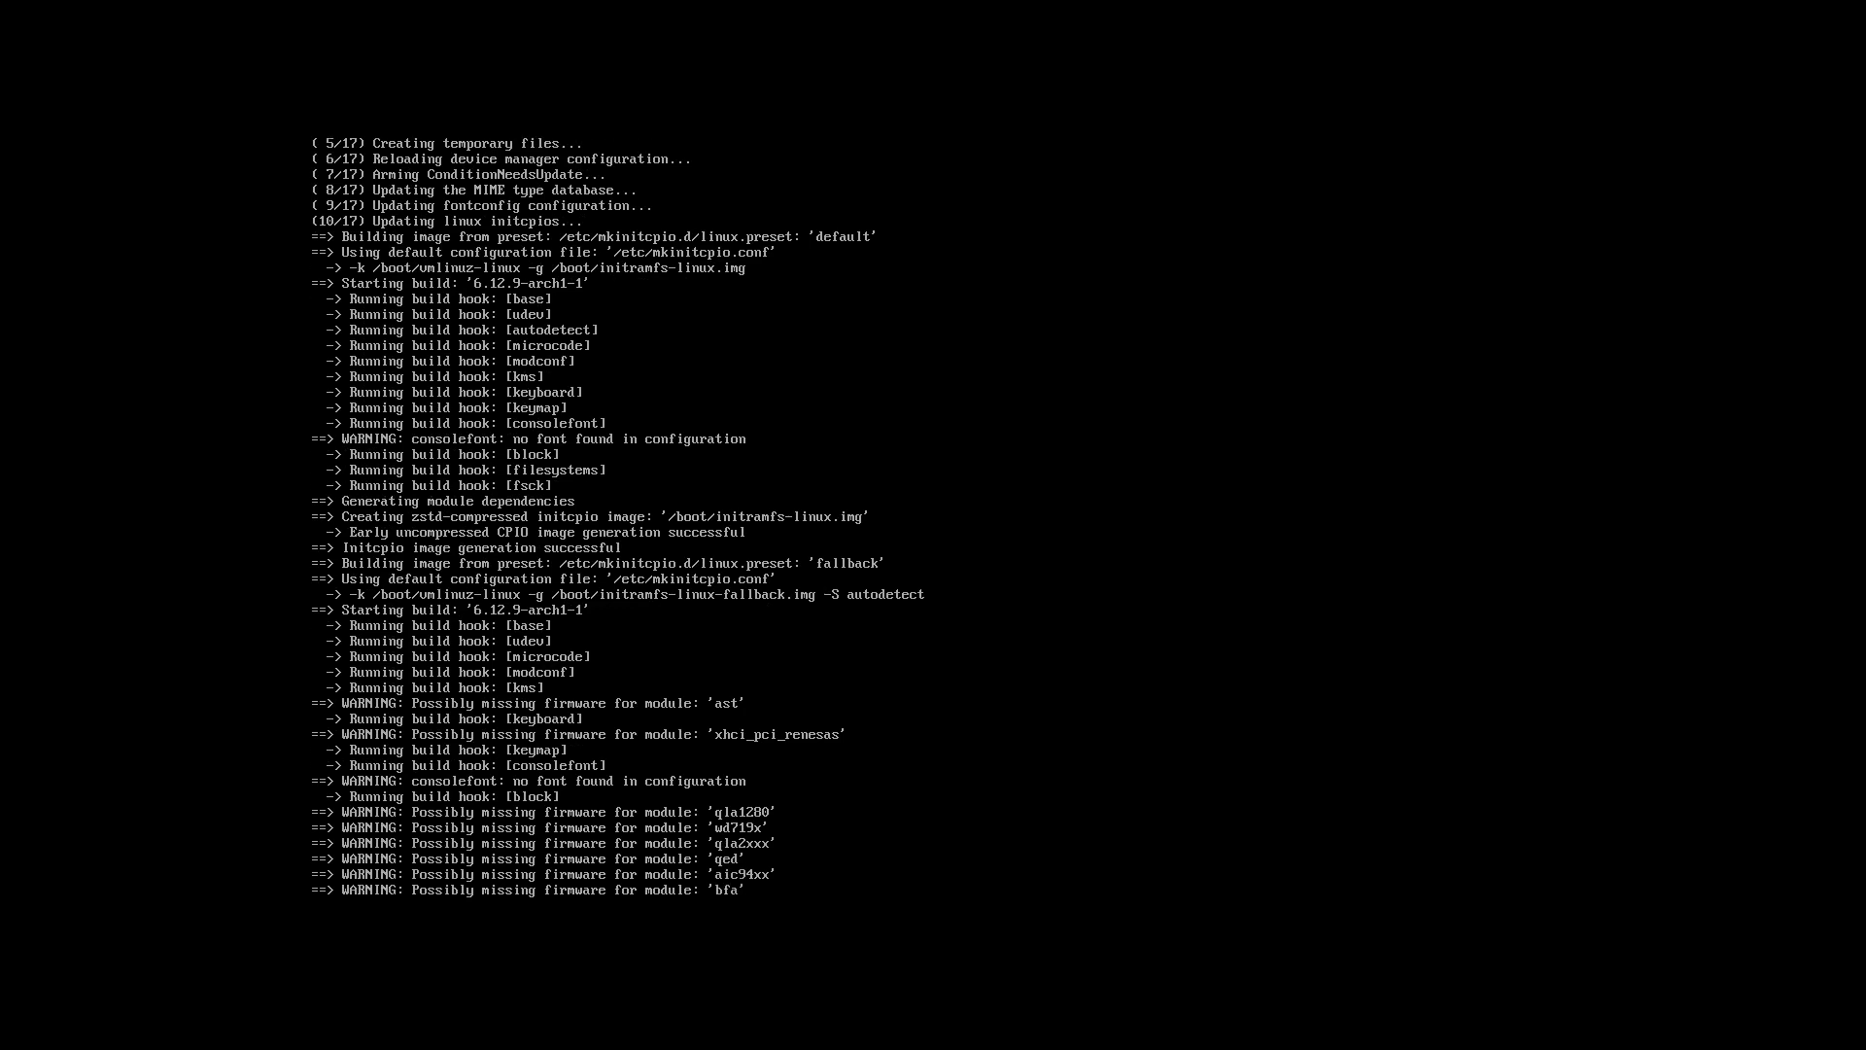
pyautogui.scroll(-3)
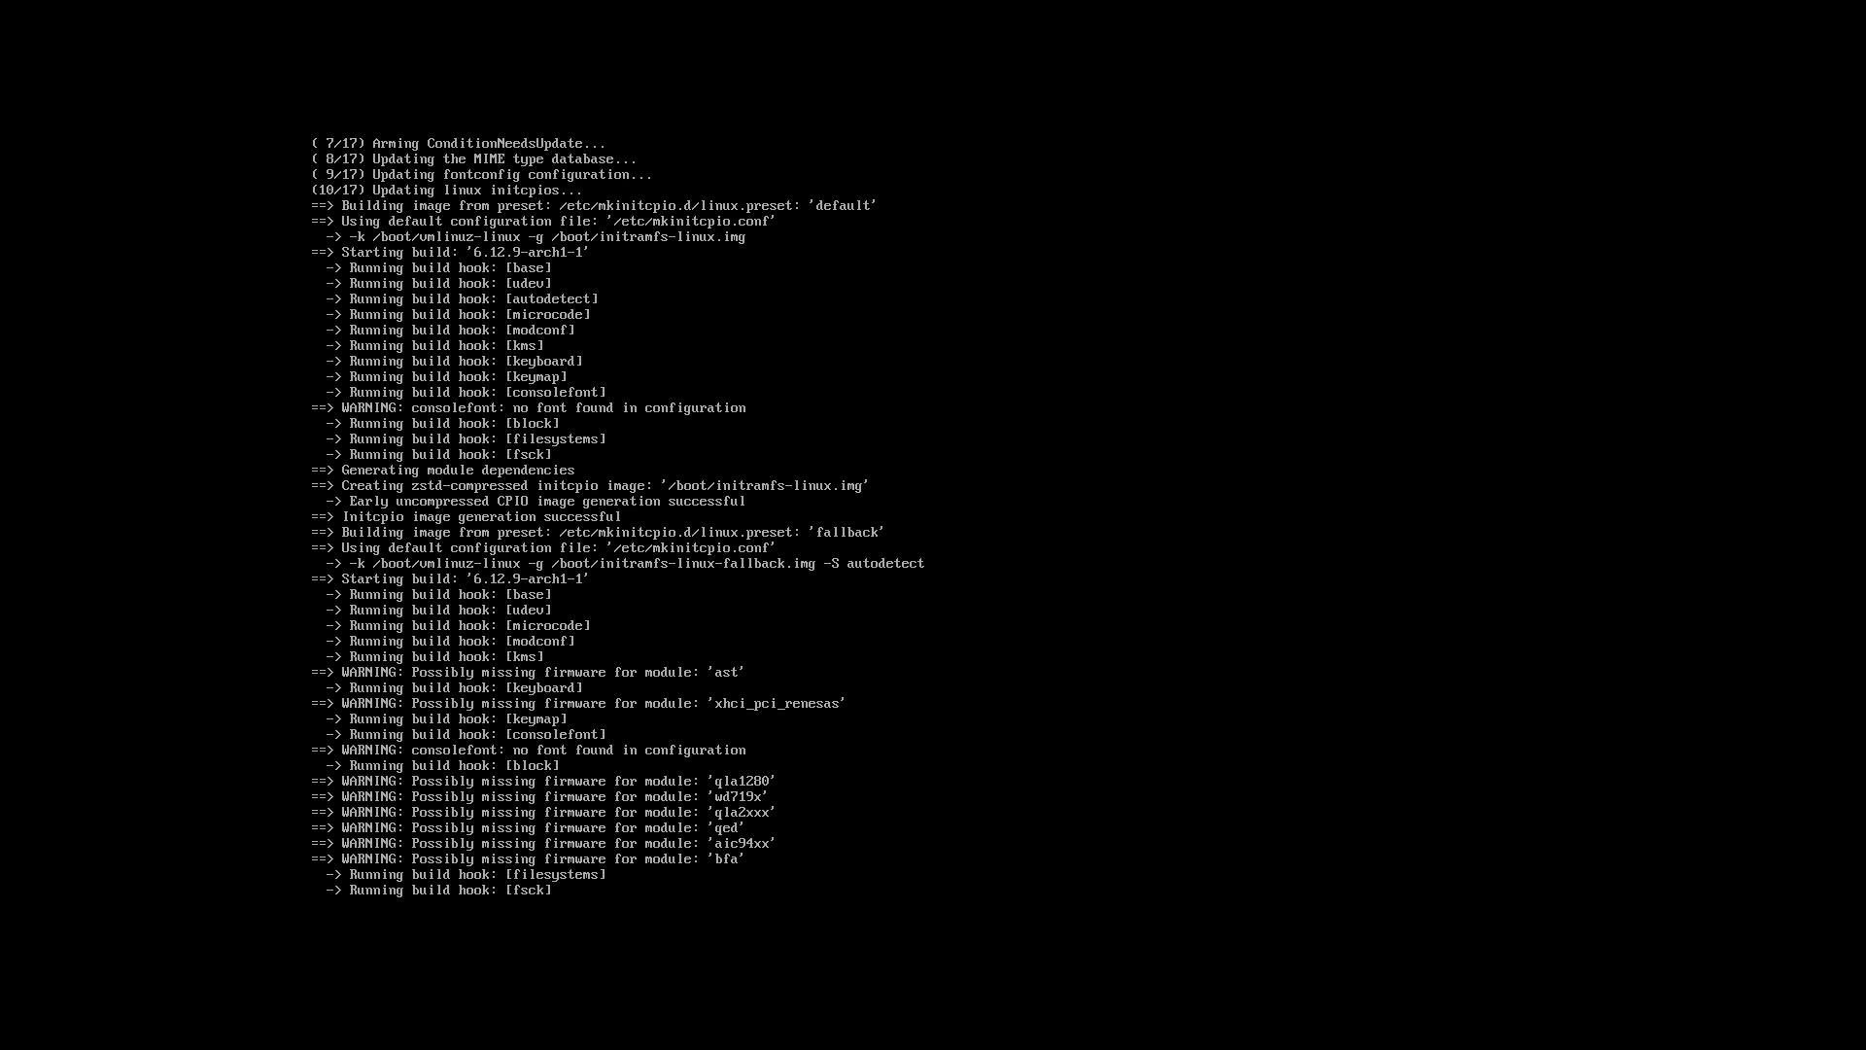
pyautogui.scroll(-3)
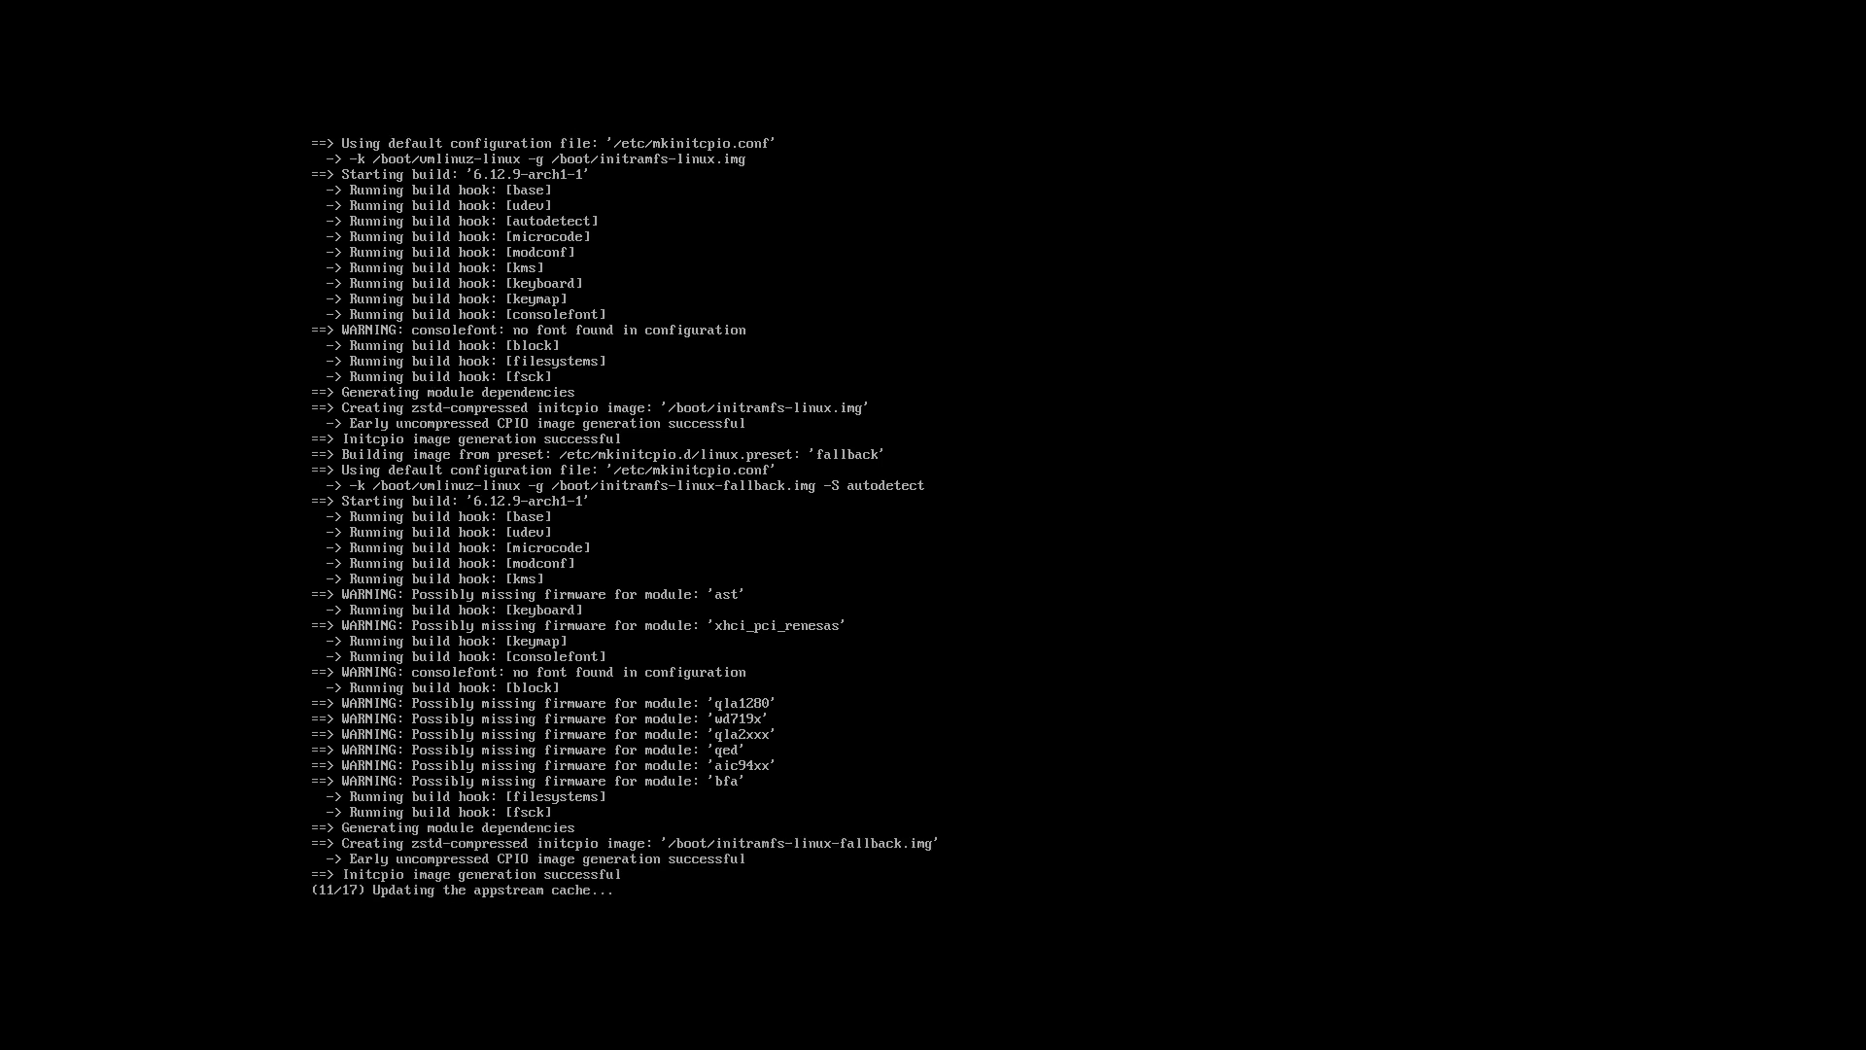
pyautogui.scroll(-3)
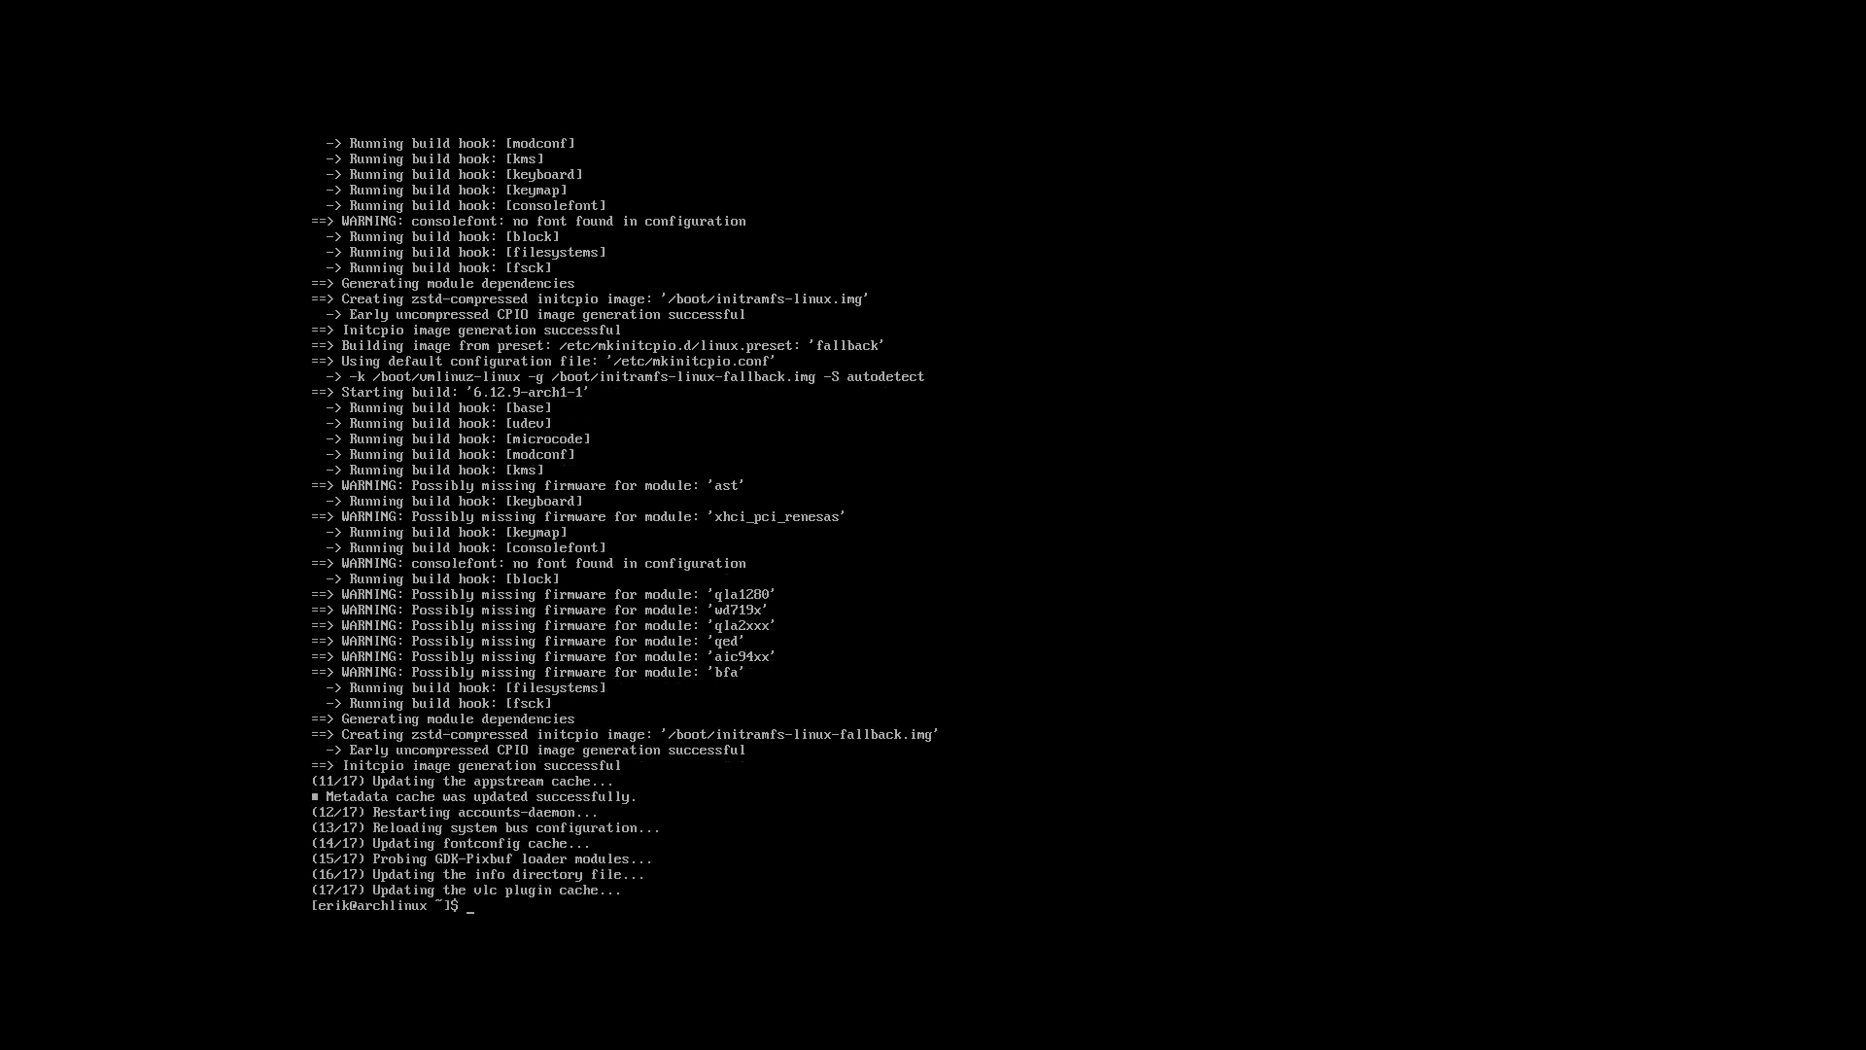
pyautogui.write('reboo')
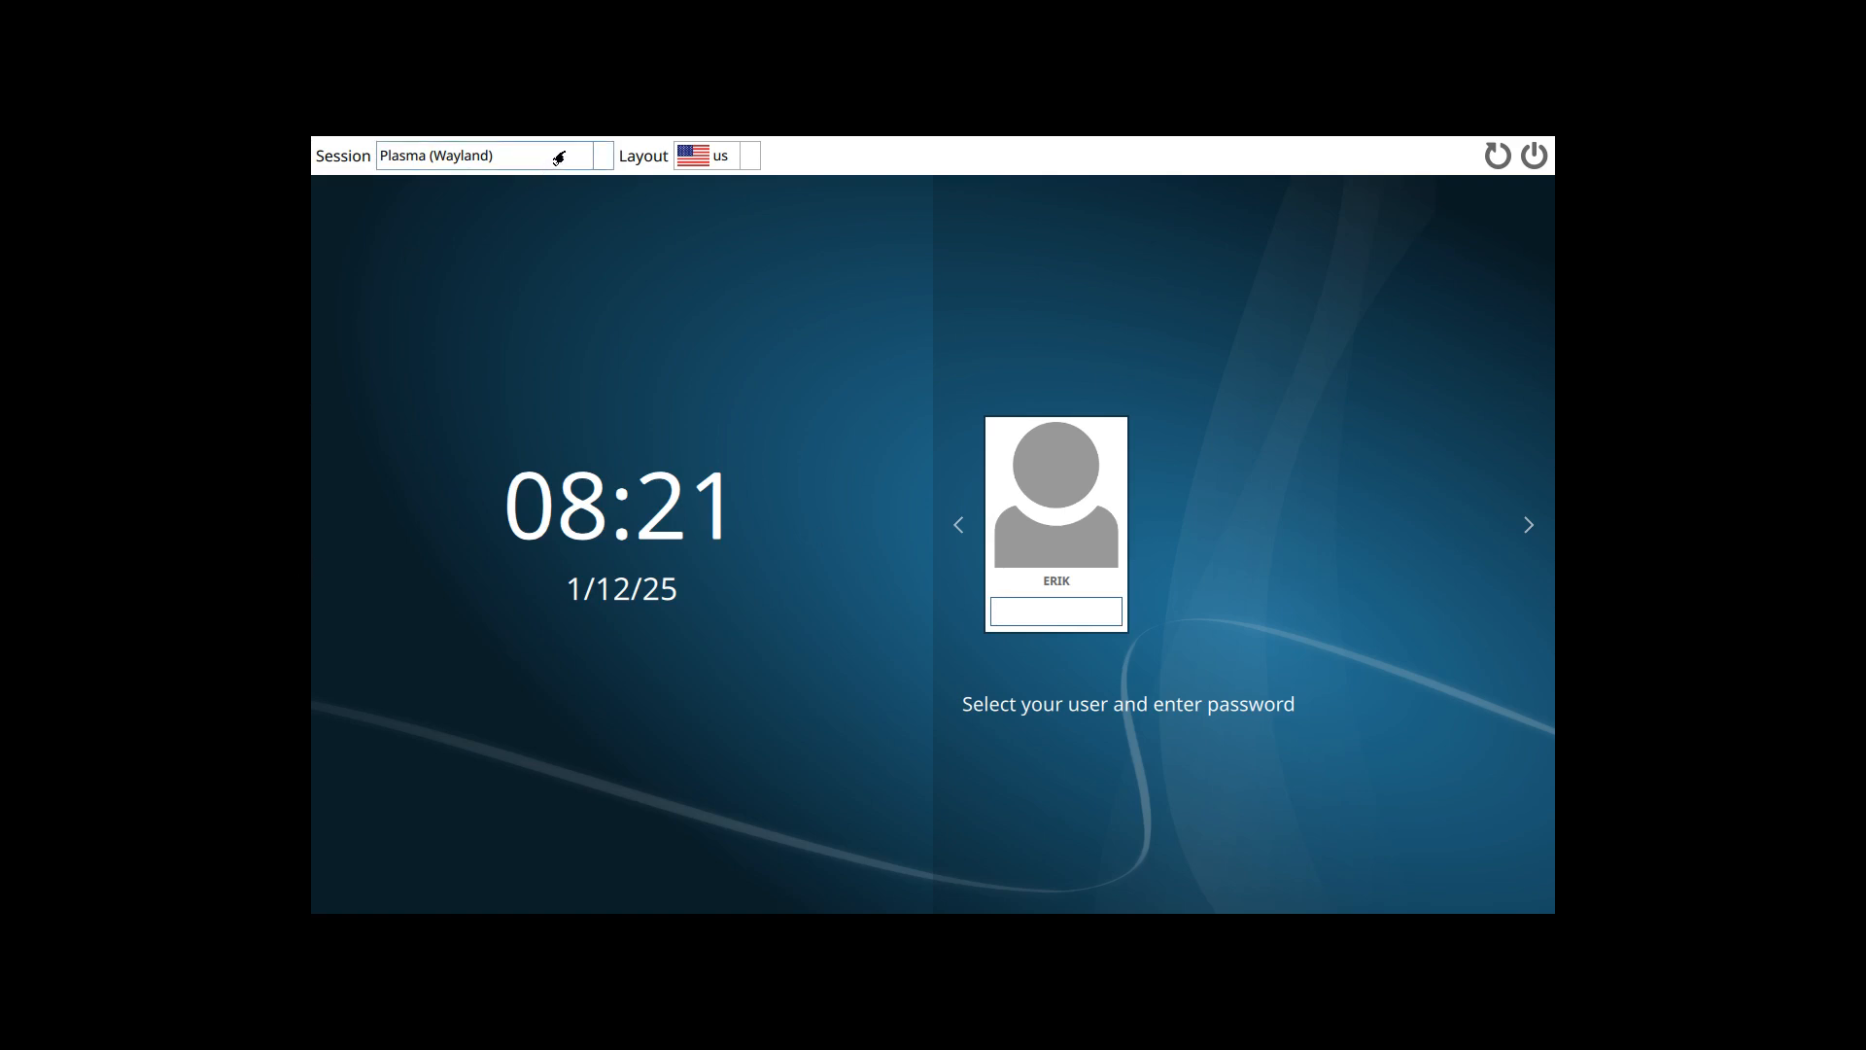
# - Log in through SDDM to a Plasma (X11) session with the Belgian 'be' layout
pyautogui.click(494, 155)
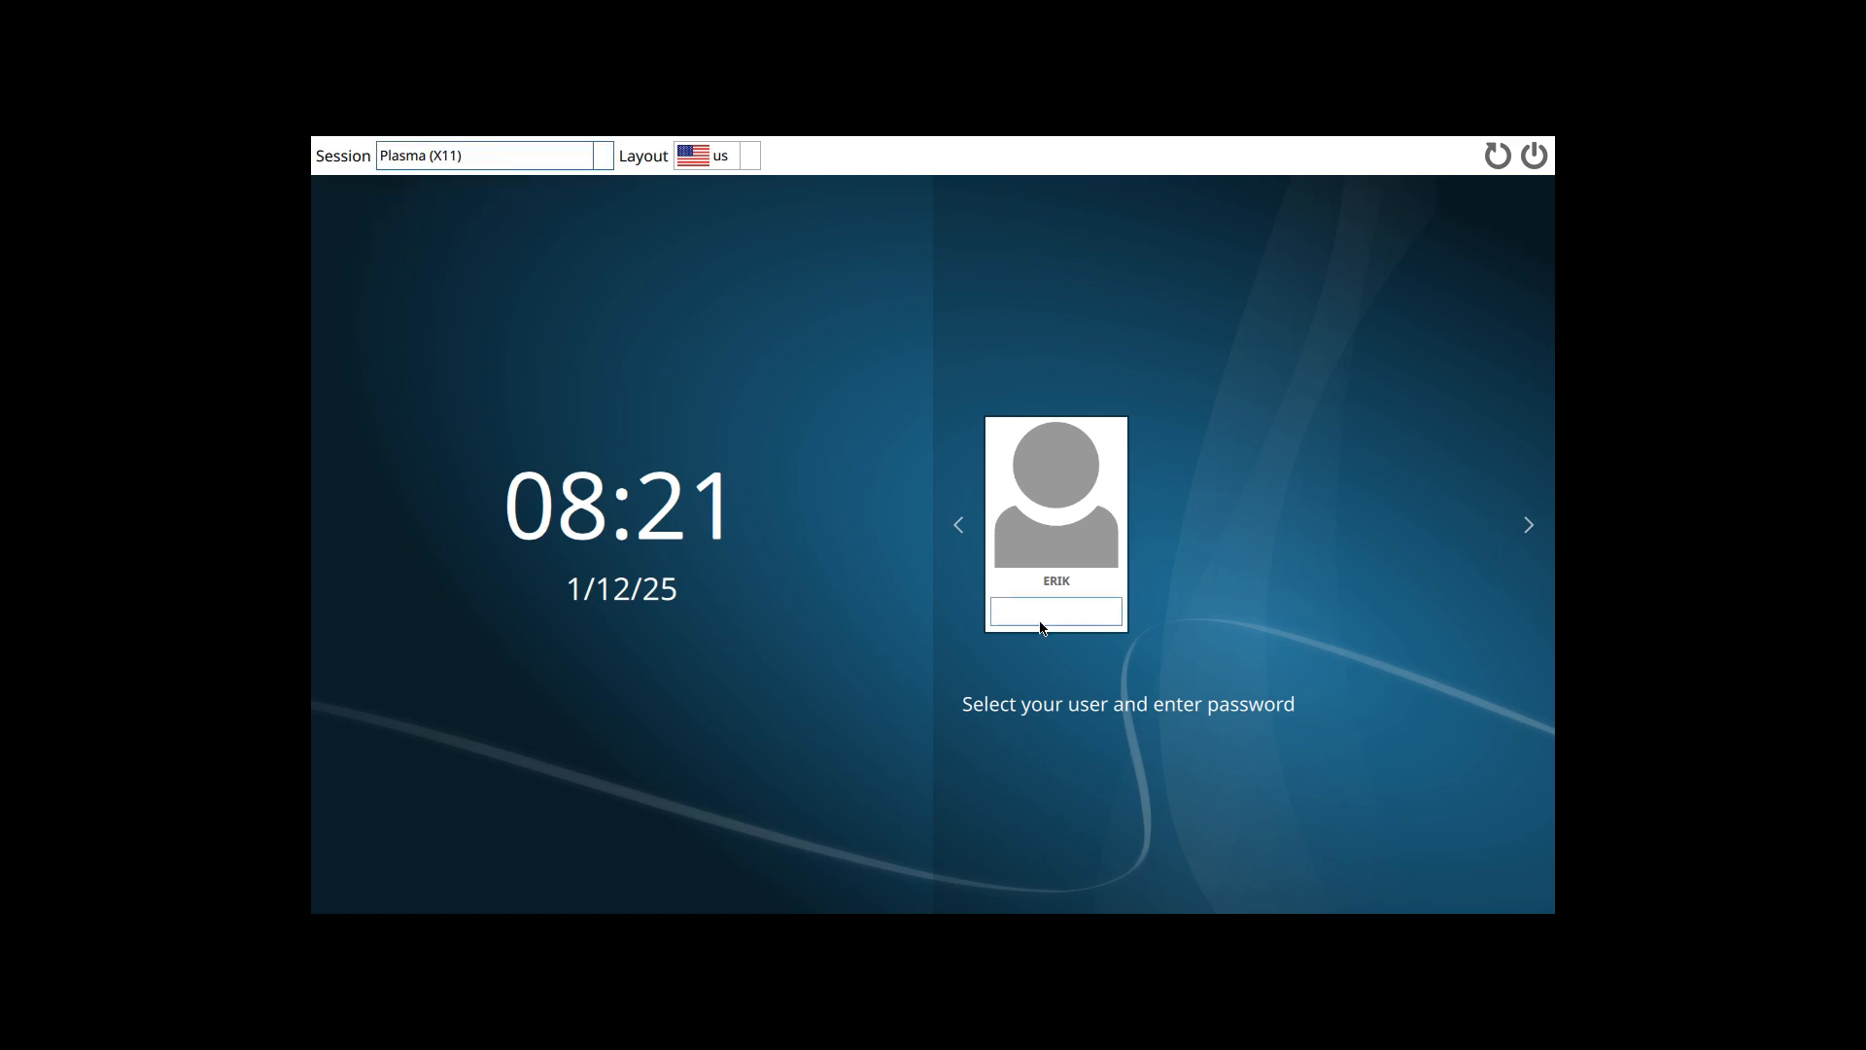
pyautogui.click(1054, 611)
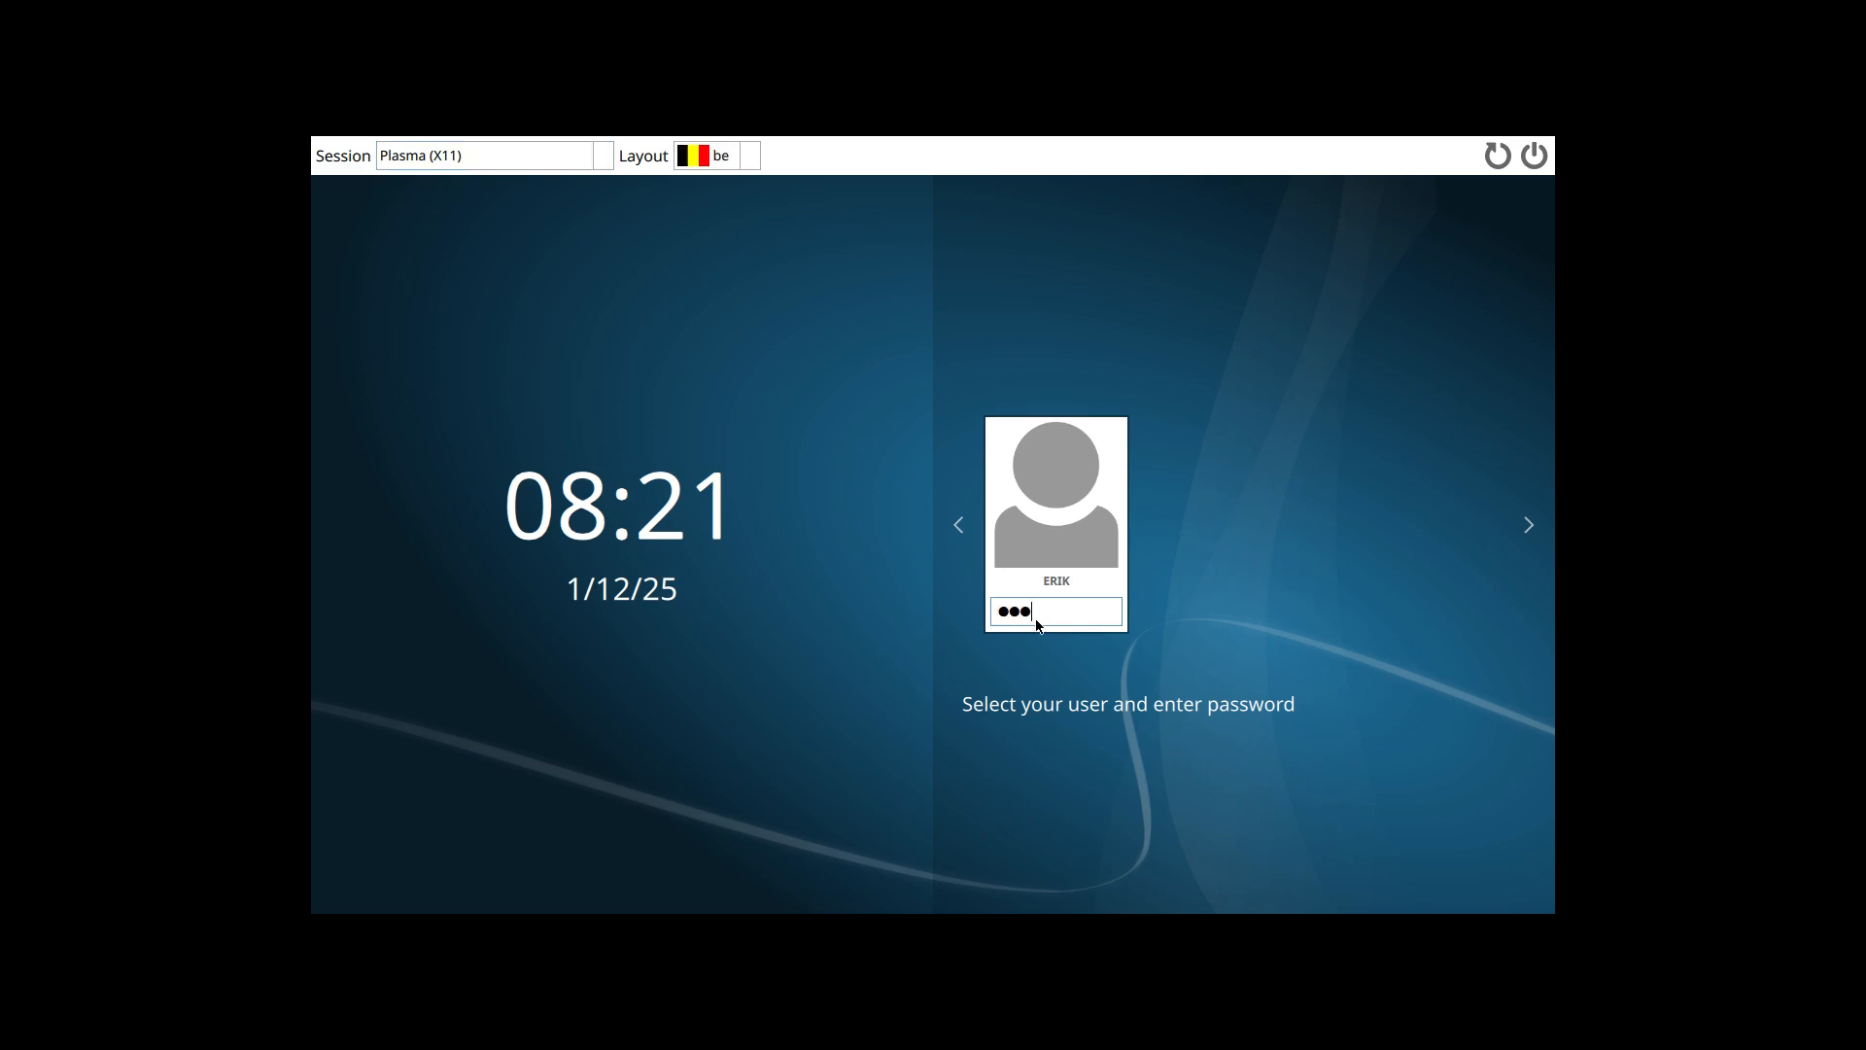
pyautogui.press('Return')
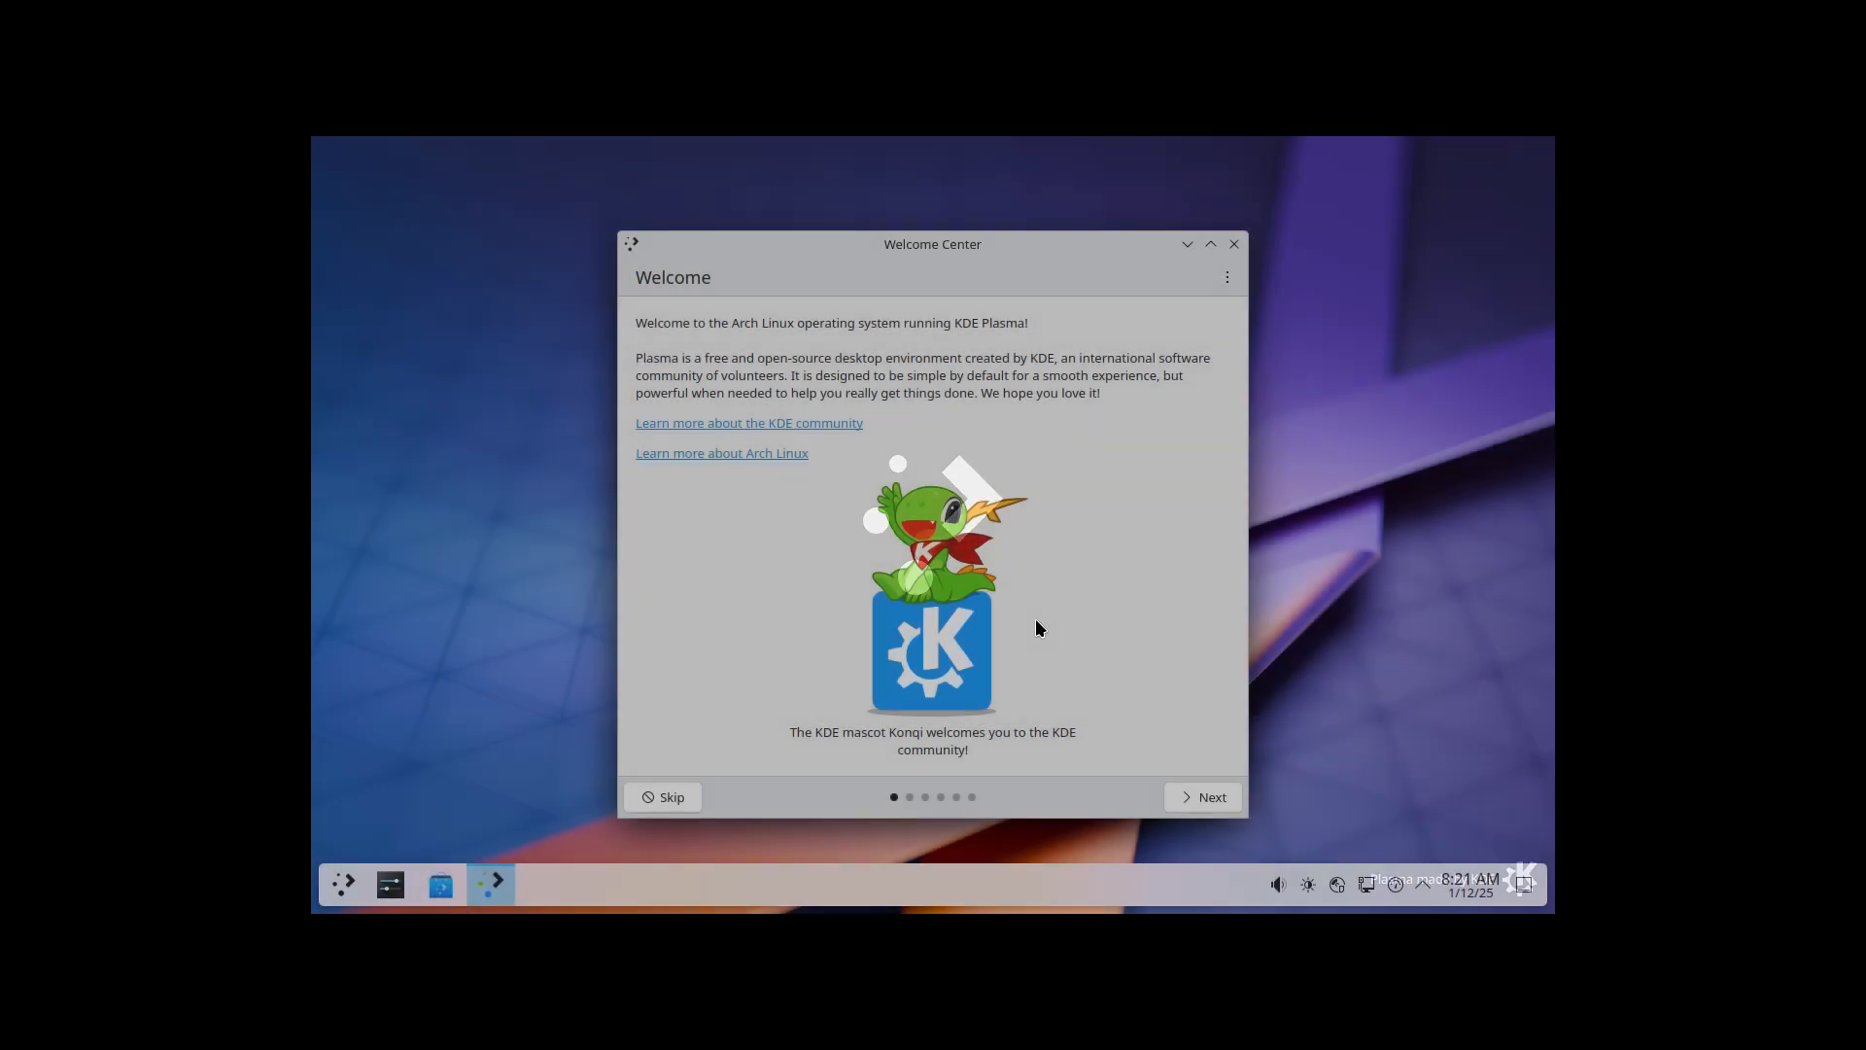
pyautogui.moveTo(748, 422)
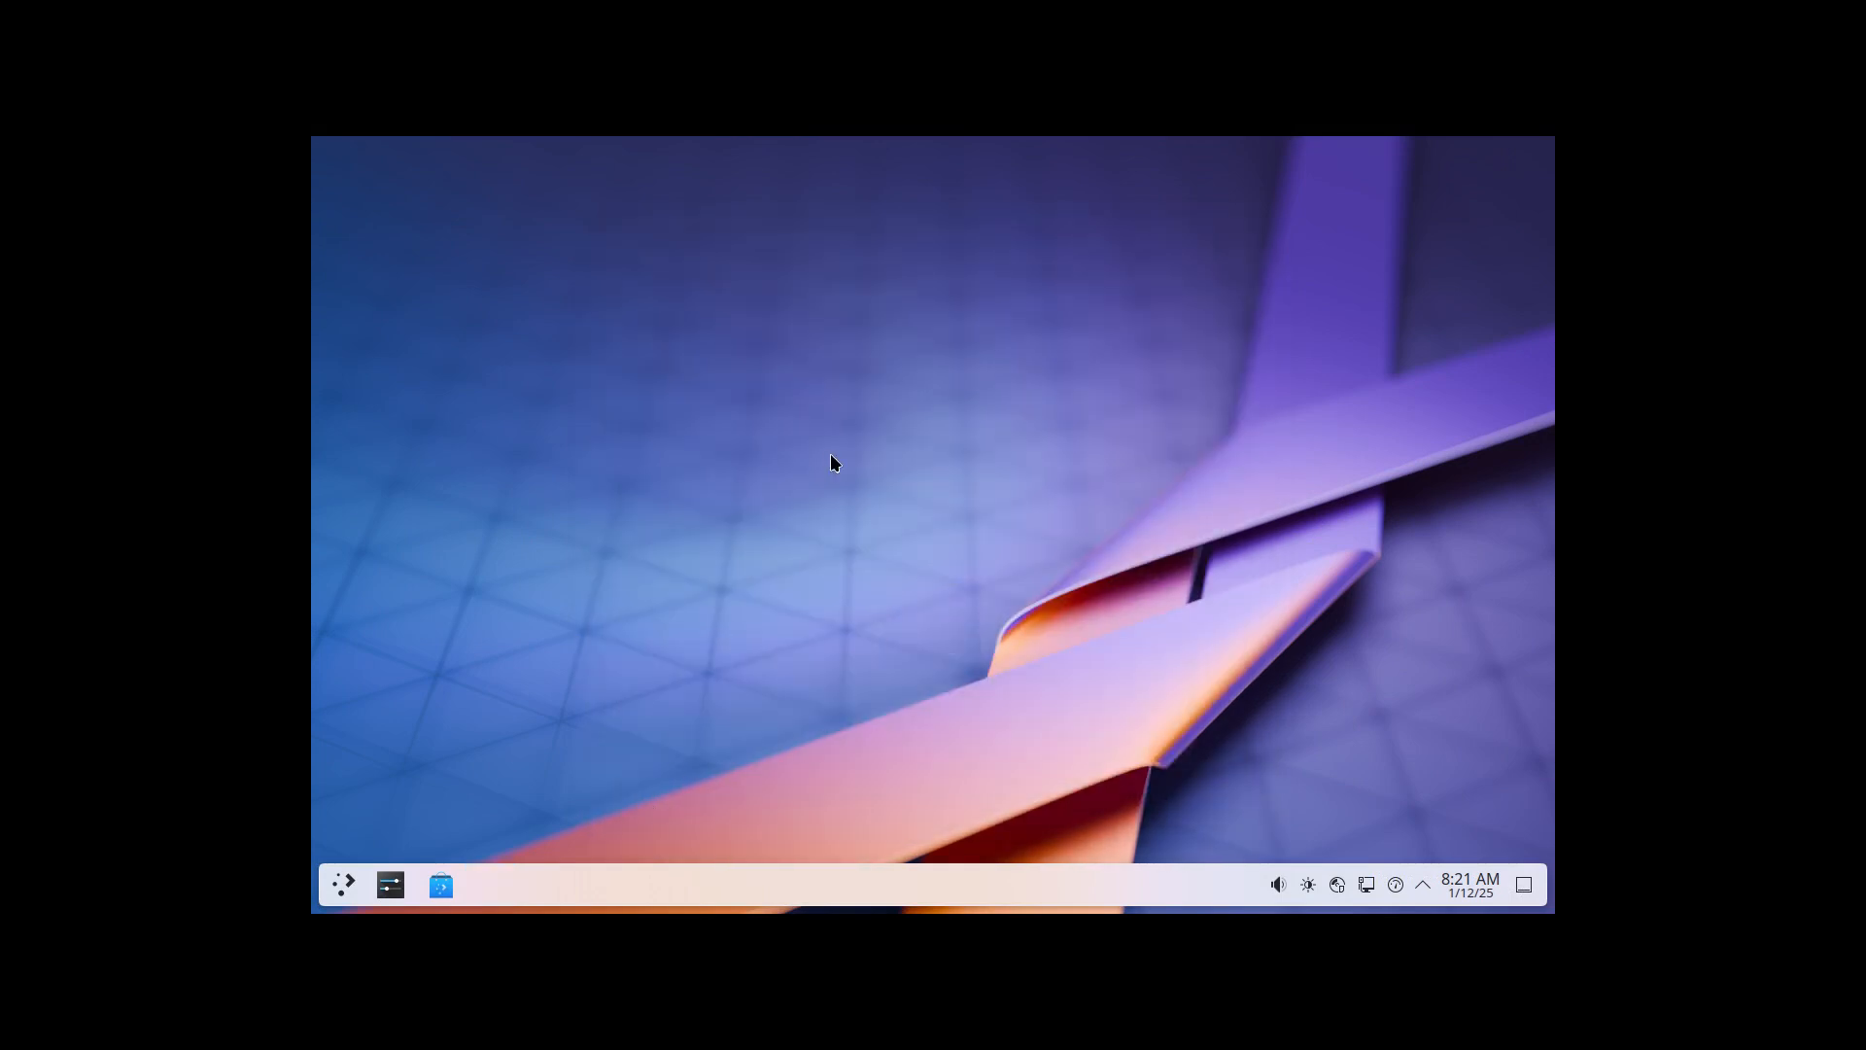
pyautogui.moveTo(834, 469)
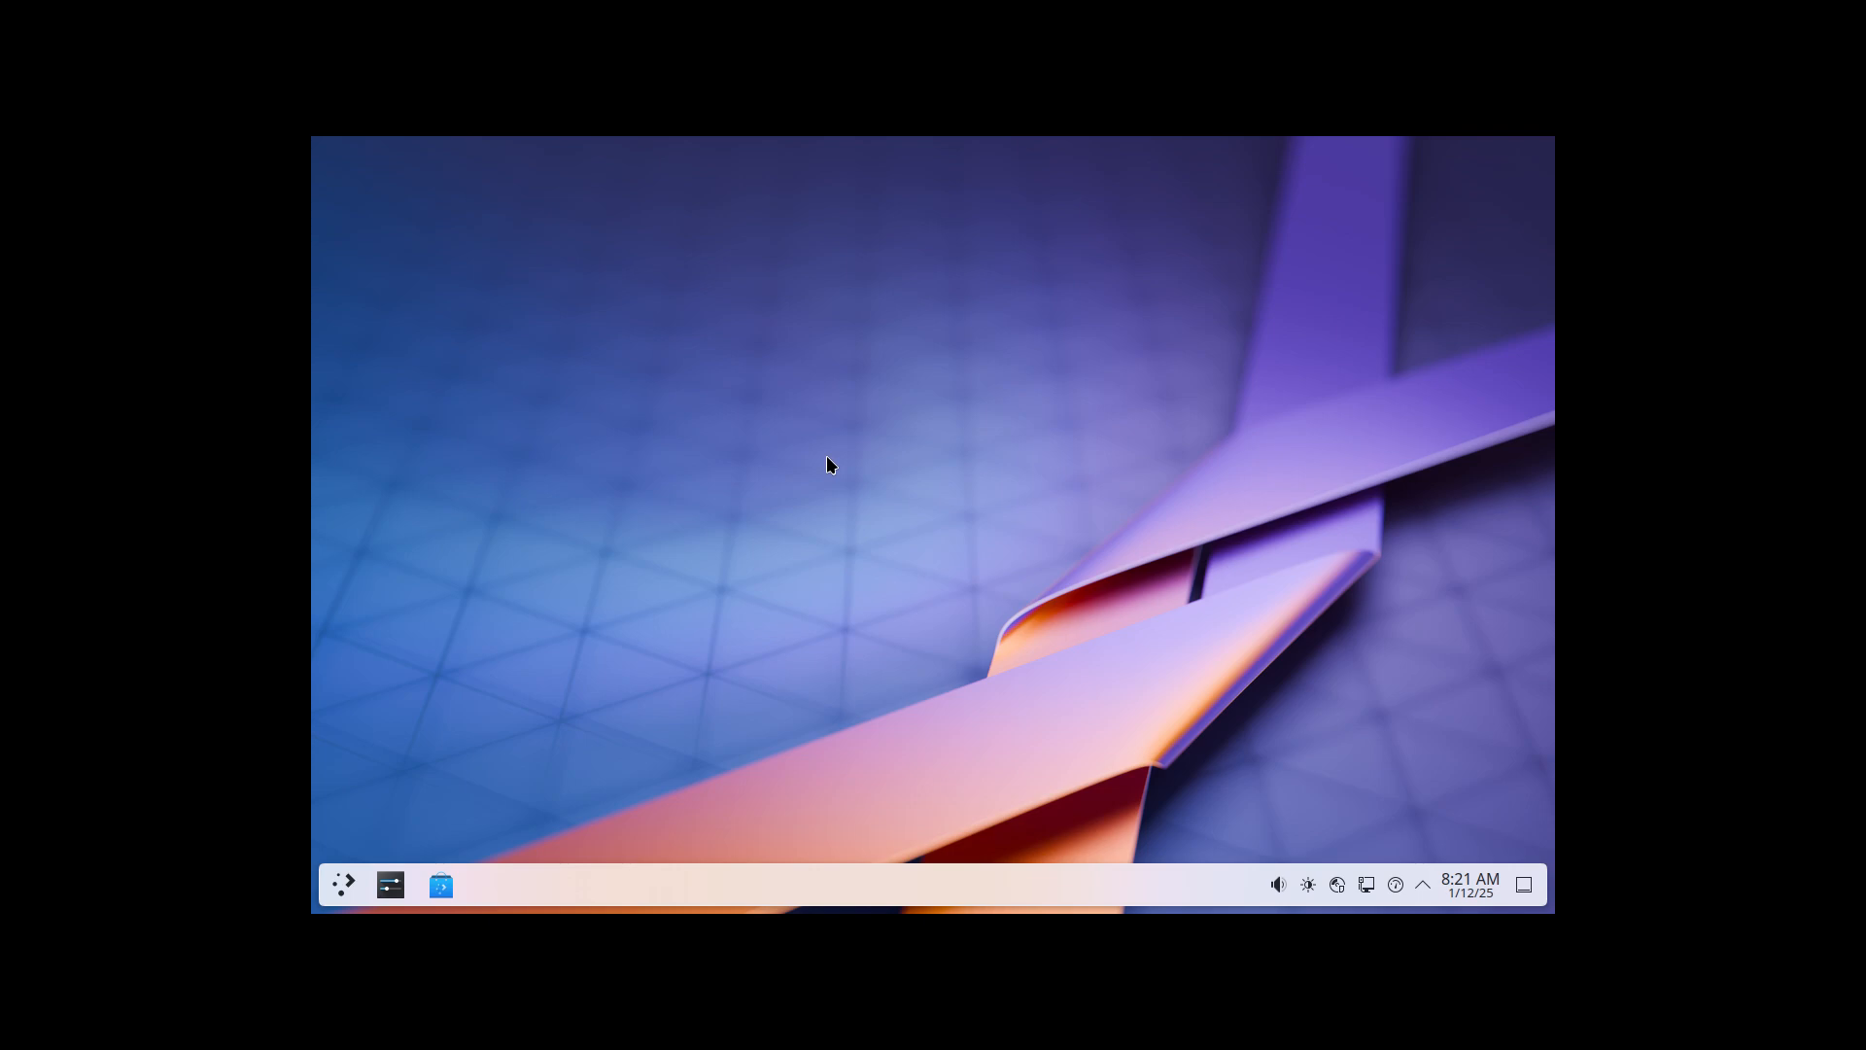
# - Dismiss the Welcome Center and bring up the application launcher
pyautogui.click(344, 884)
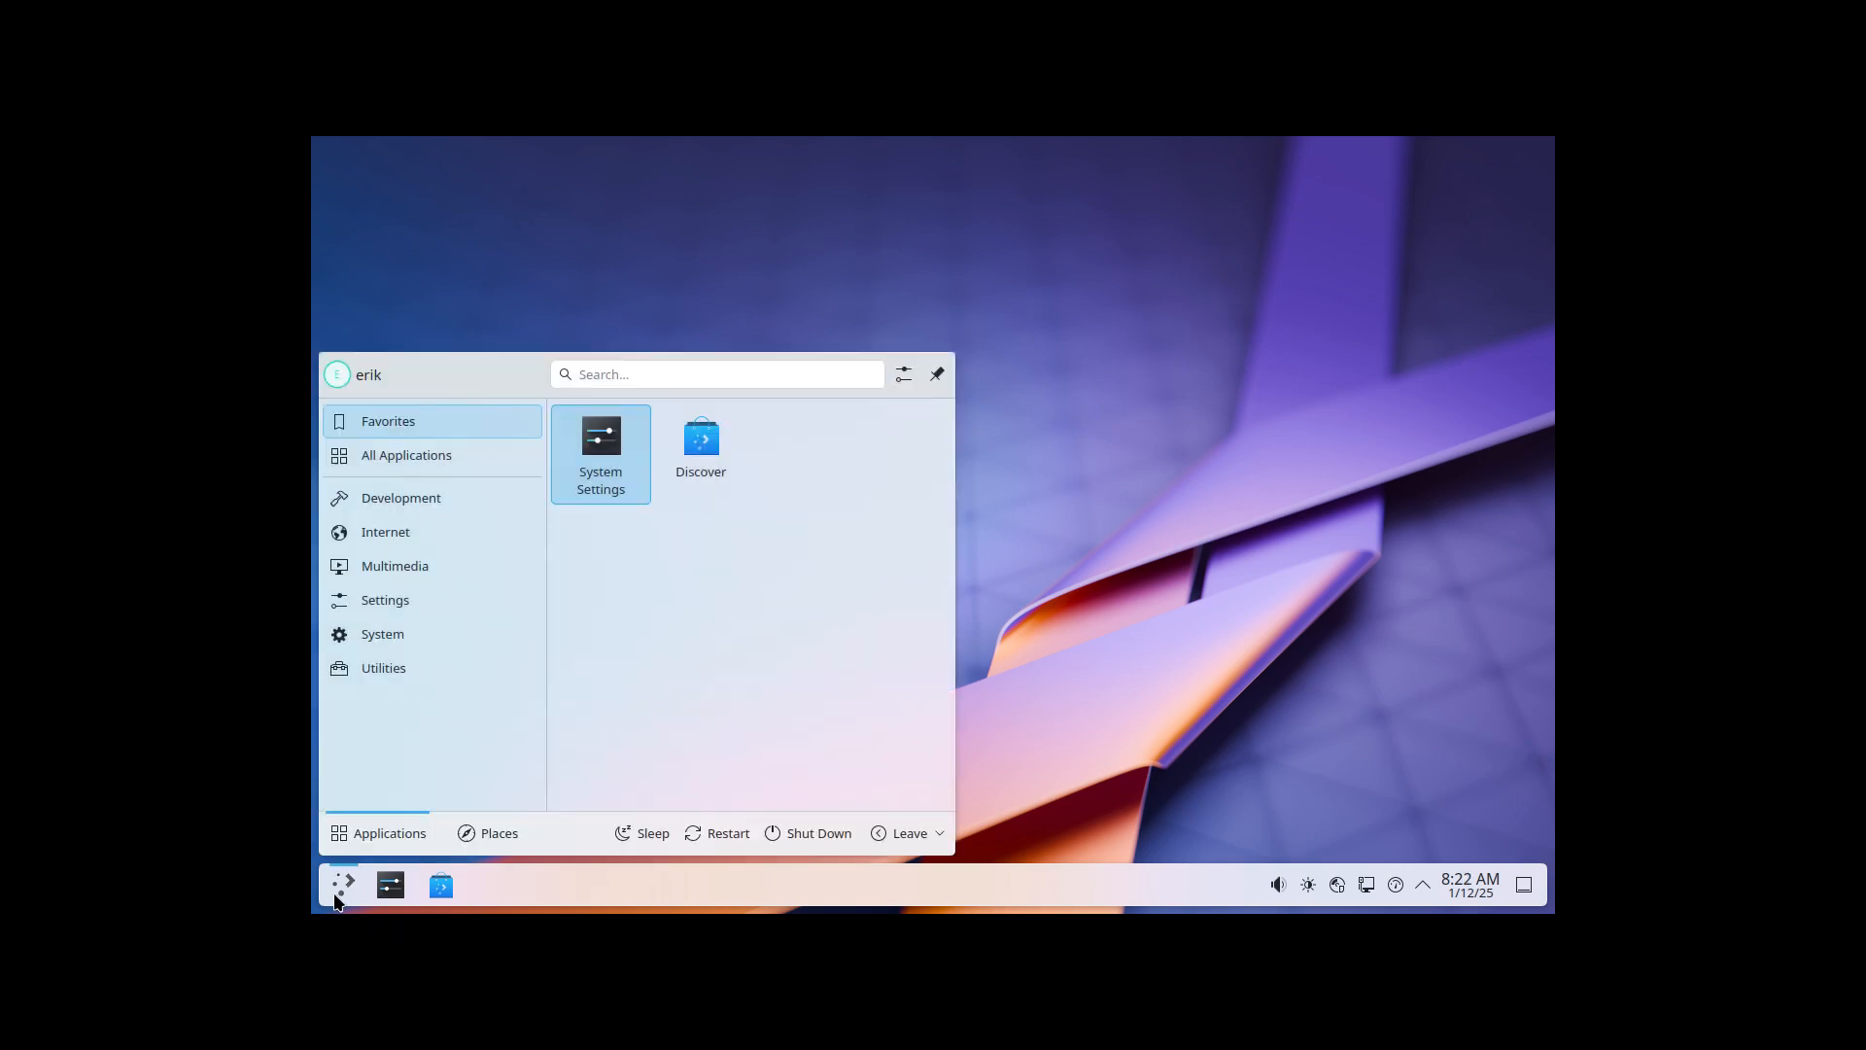
# - Search the launcher for 'ter' and then 'kons', finding no terminal application
pyautogui.write('ter')
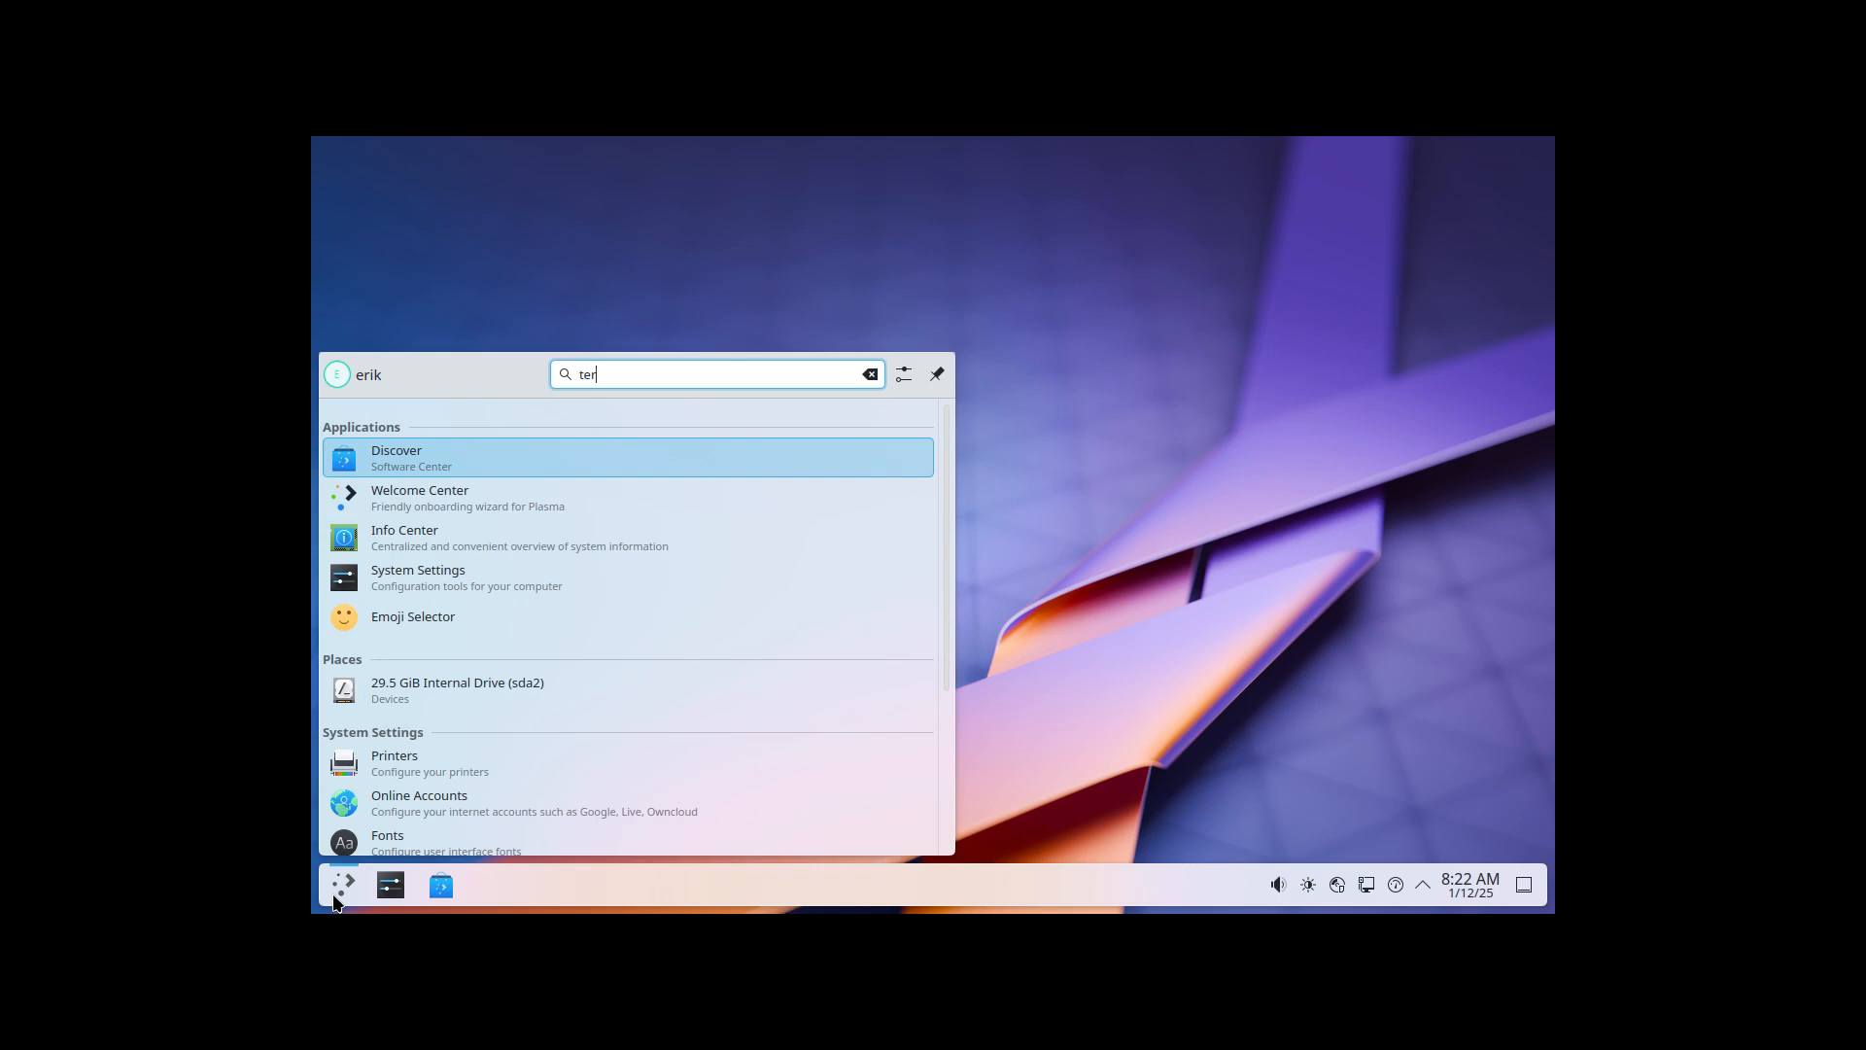
pyautogui.write('k')
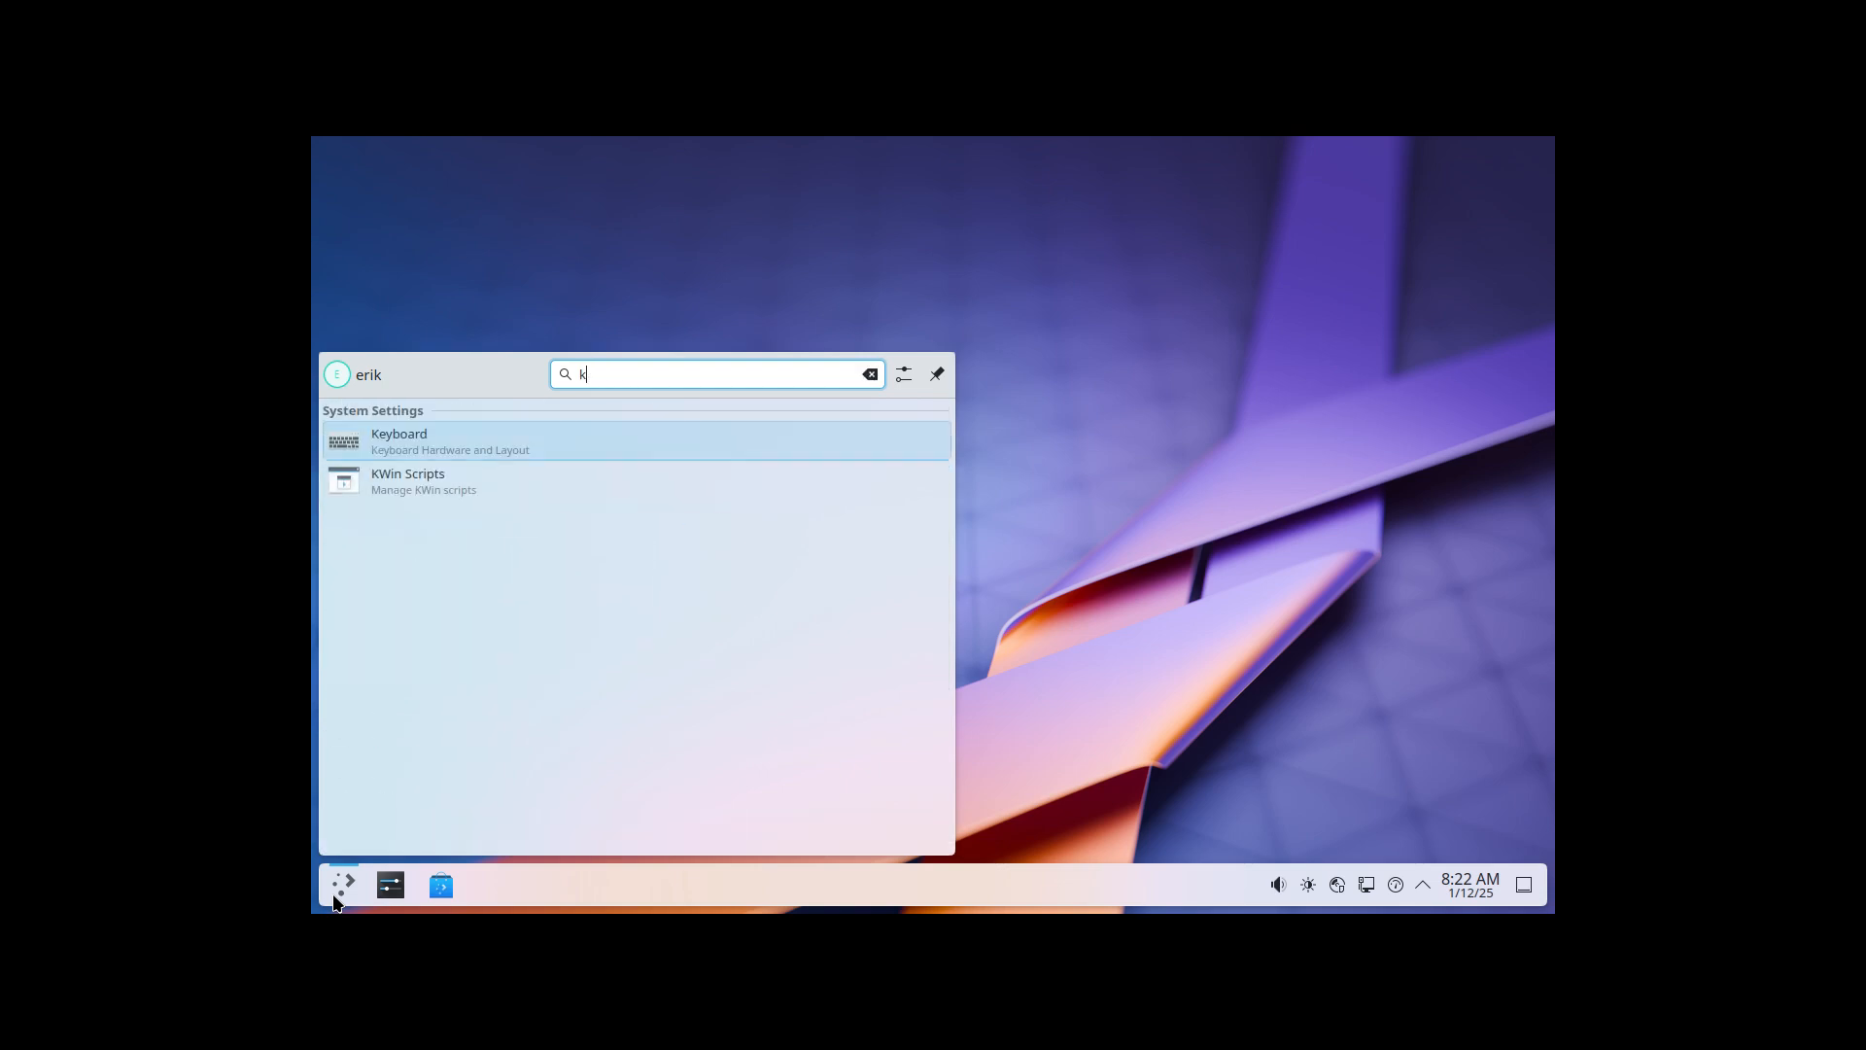
pyautogui.write('ons')
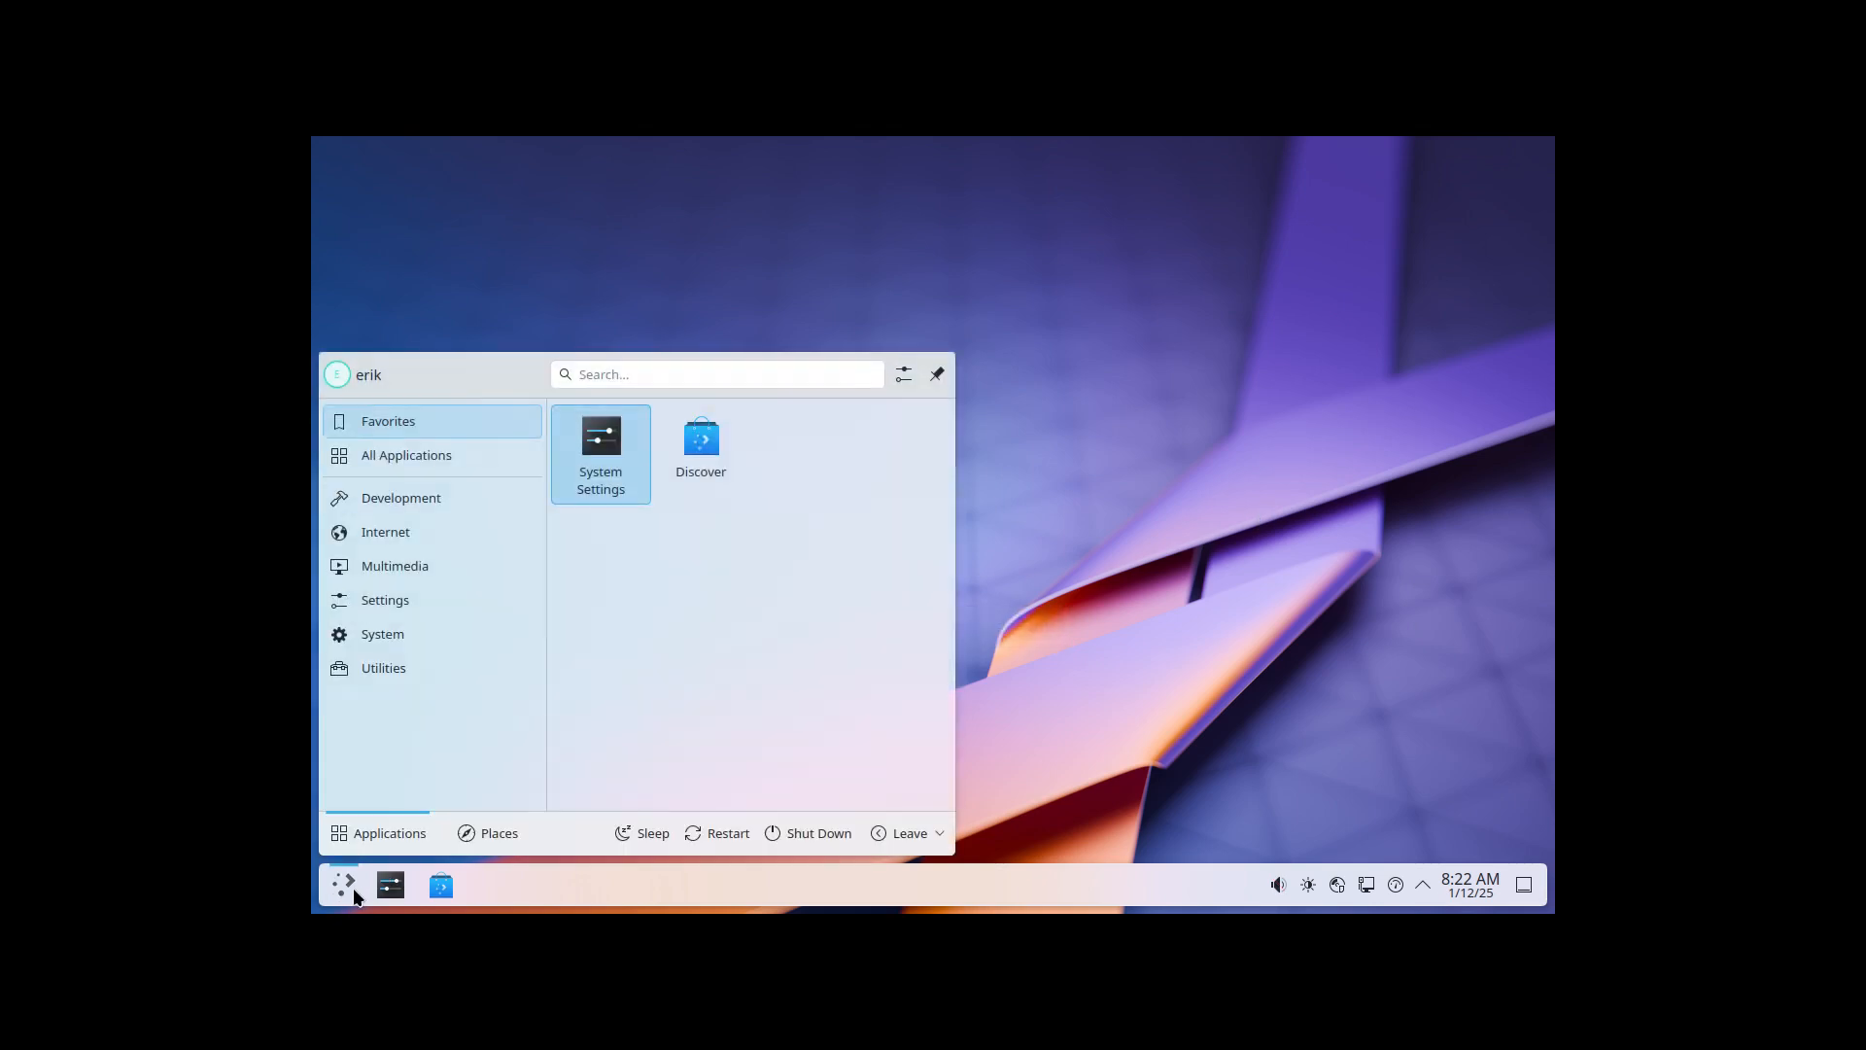
# - Launch Konsole from a 'kon' search and enter sudo pacman -Syyu, then close it
pyautogui.write('kon')
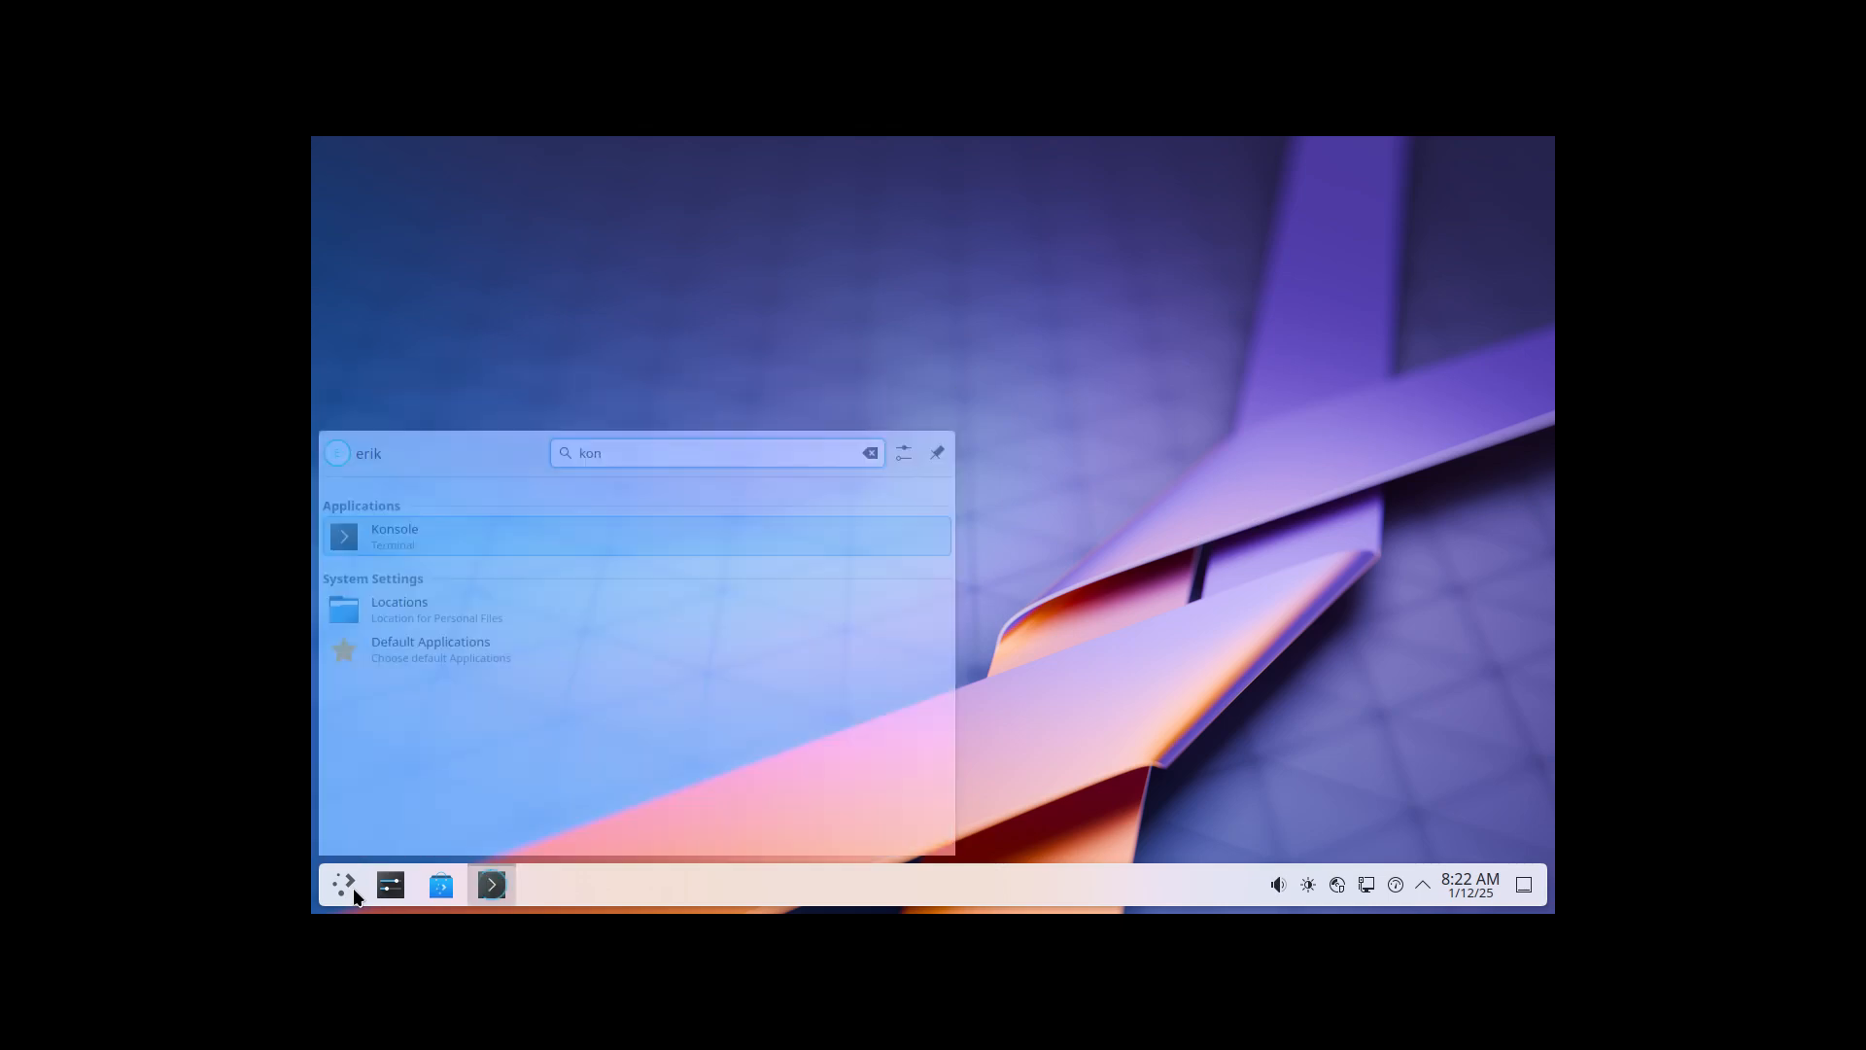
pyautogui.click(394, 536)
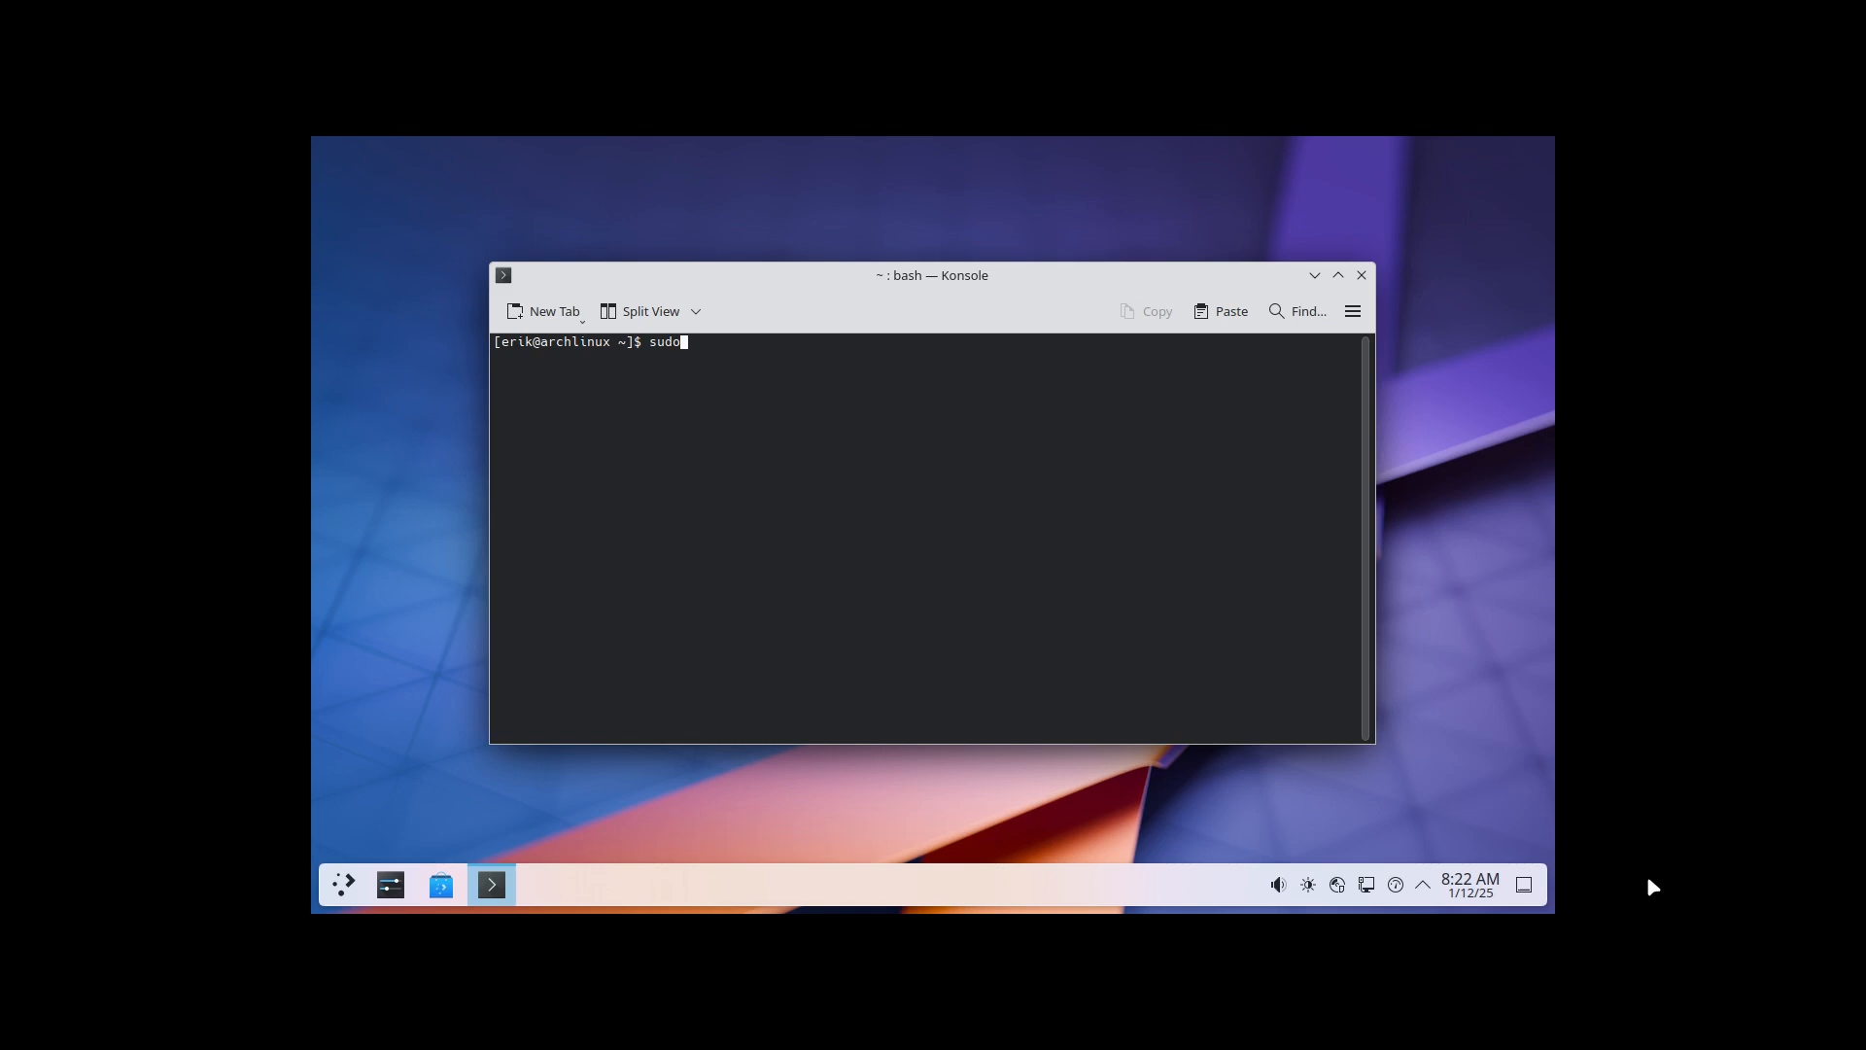
pyautogui.write('pacman -Syyu')
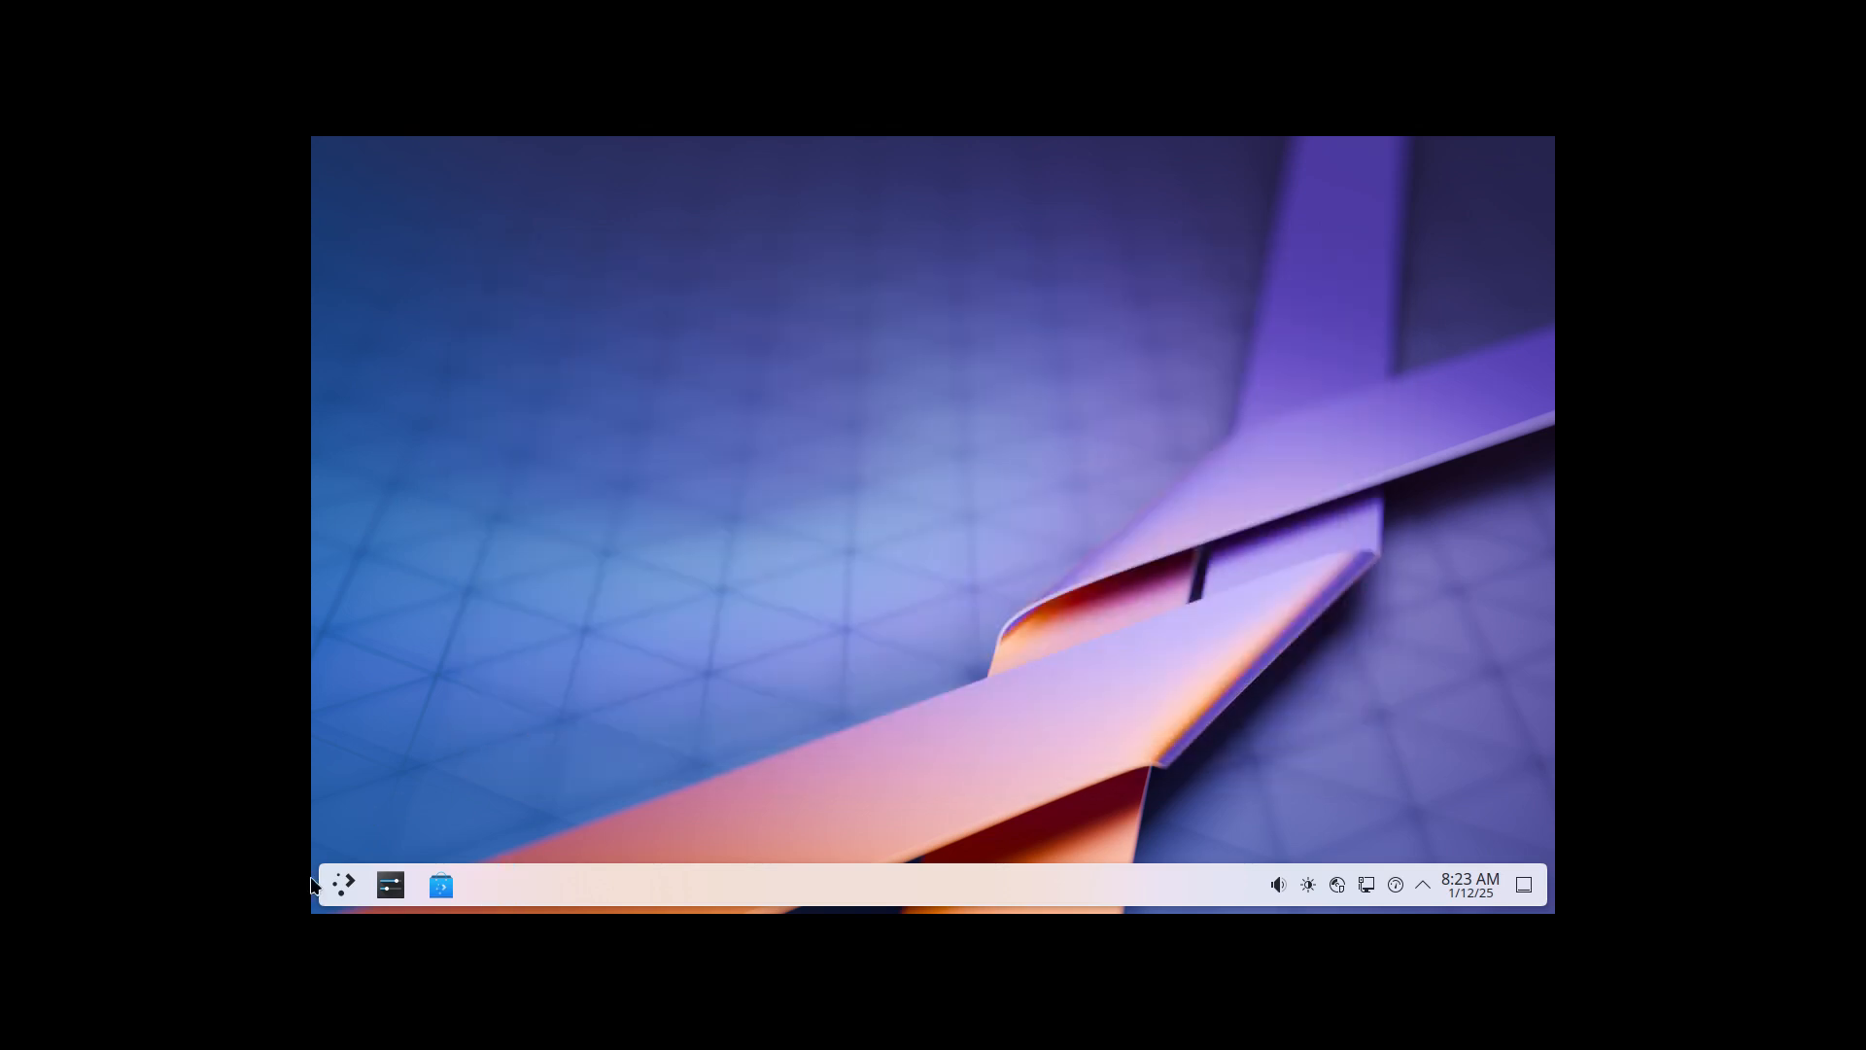
# - In System Settings' Display & Monitor, set the resolution to 1920x1080 (16:9)
pyautogui.click(344, 884)
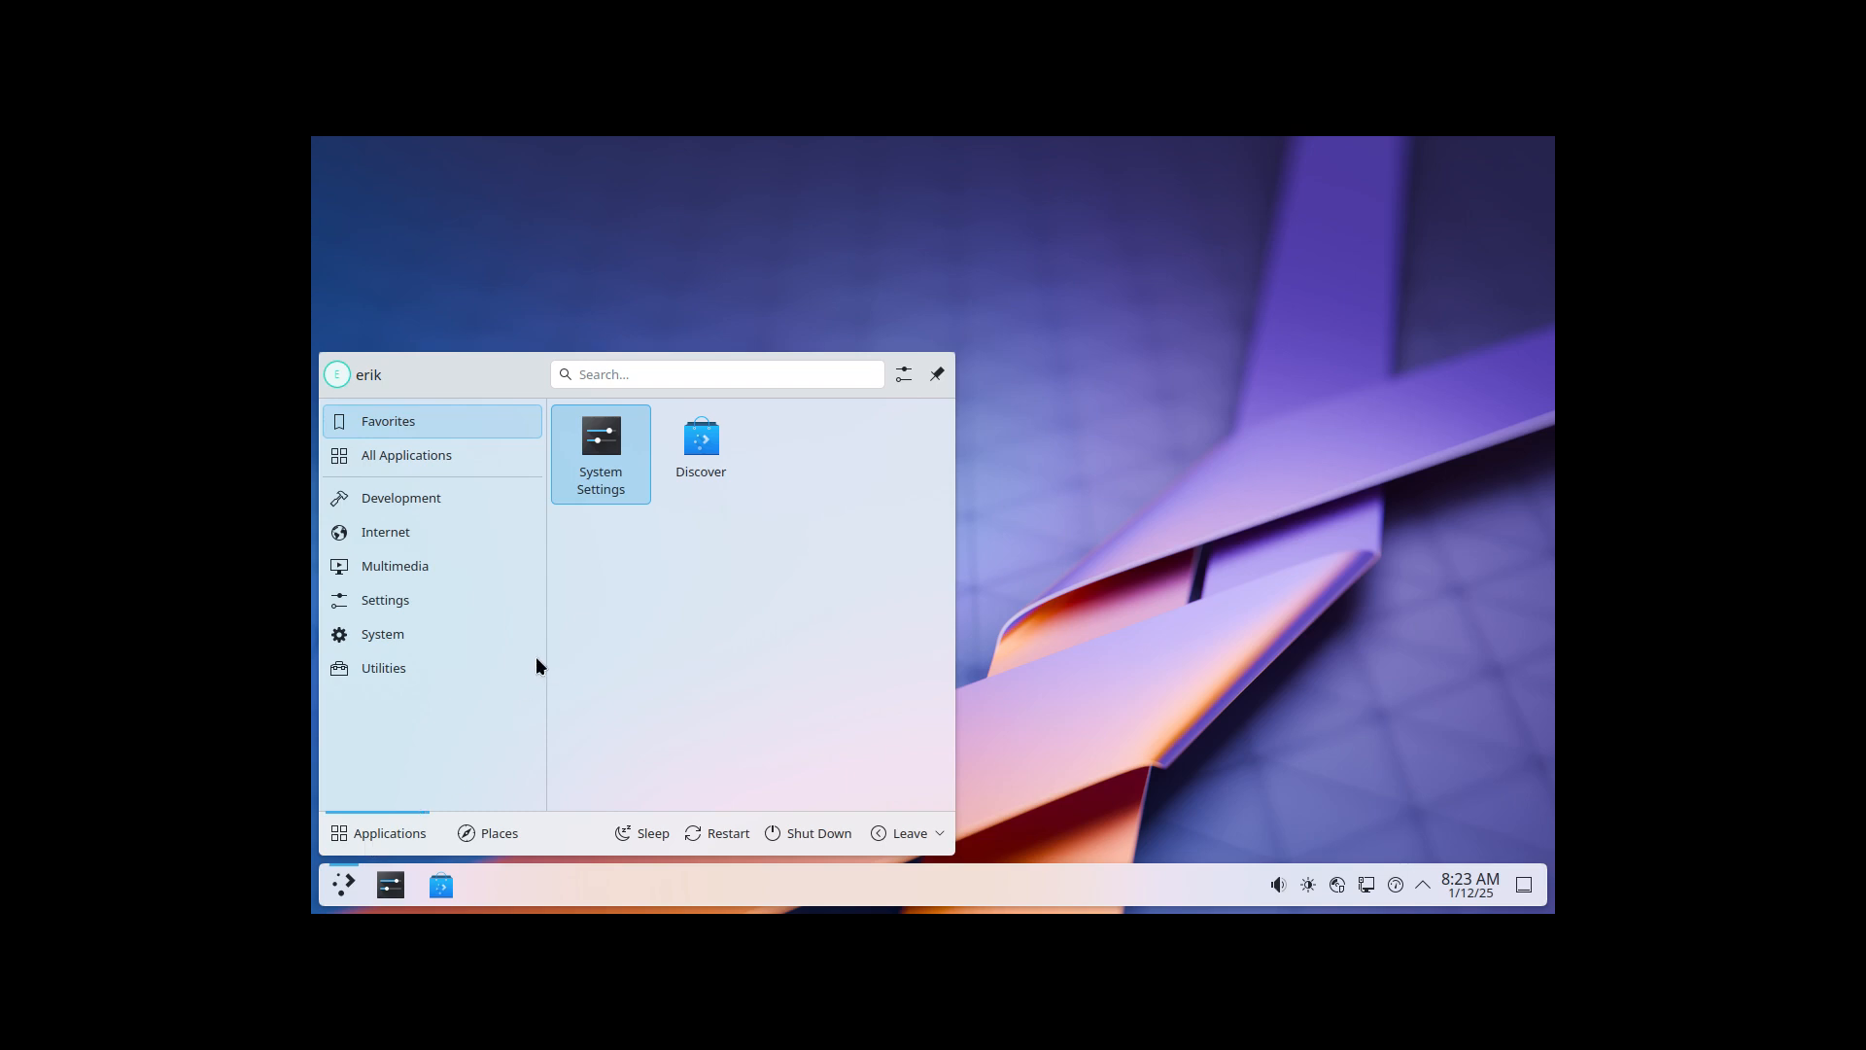
pyautogui.click(383, 634)
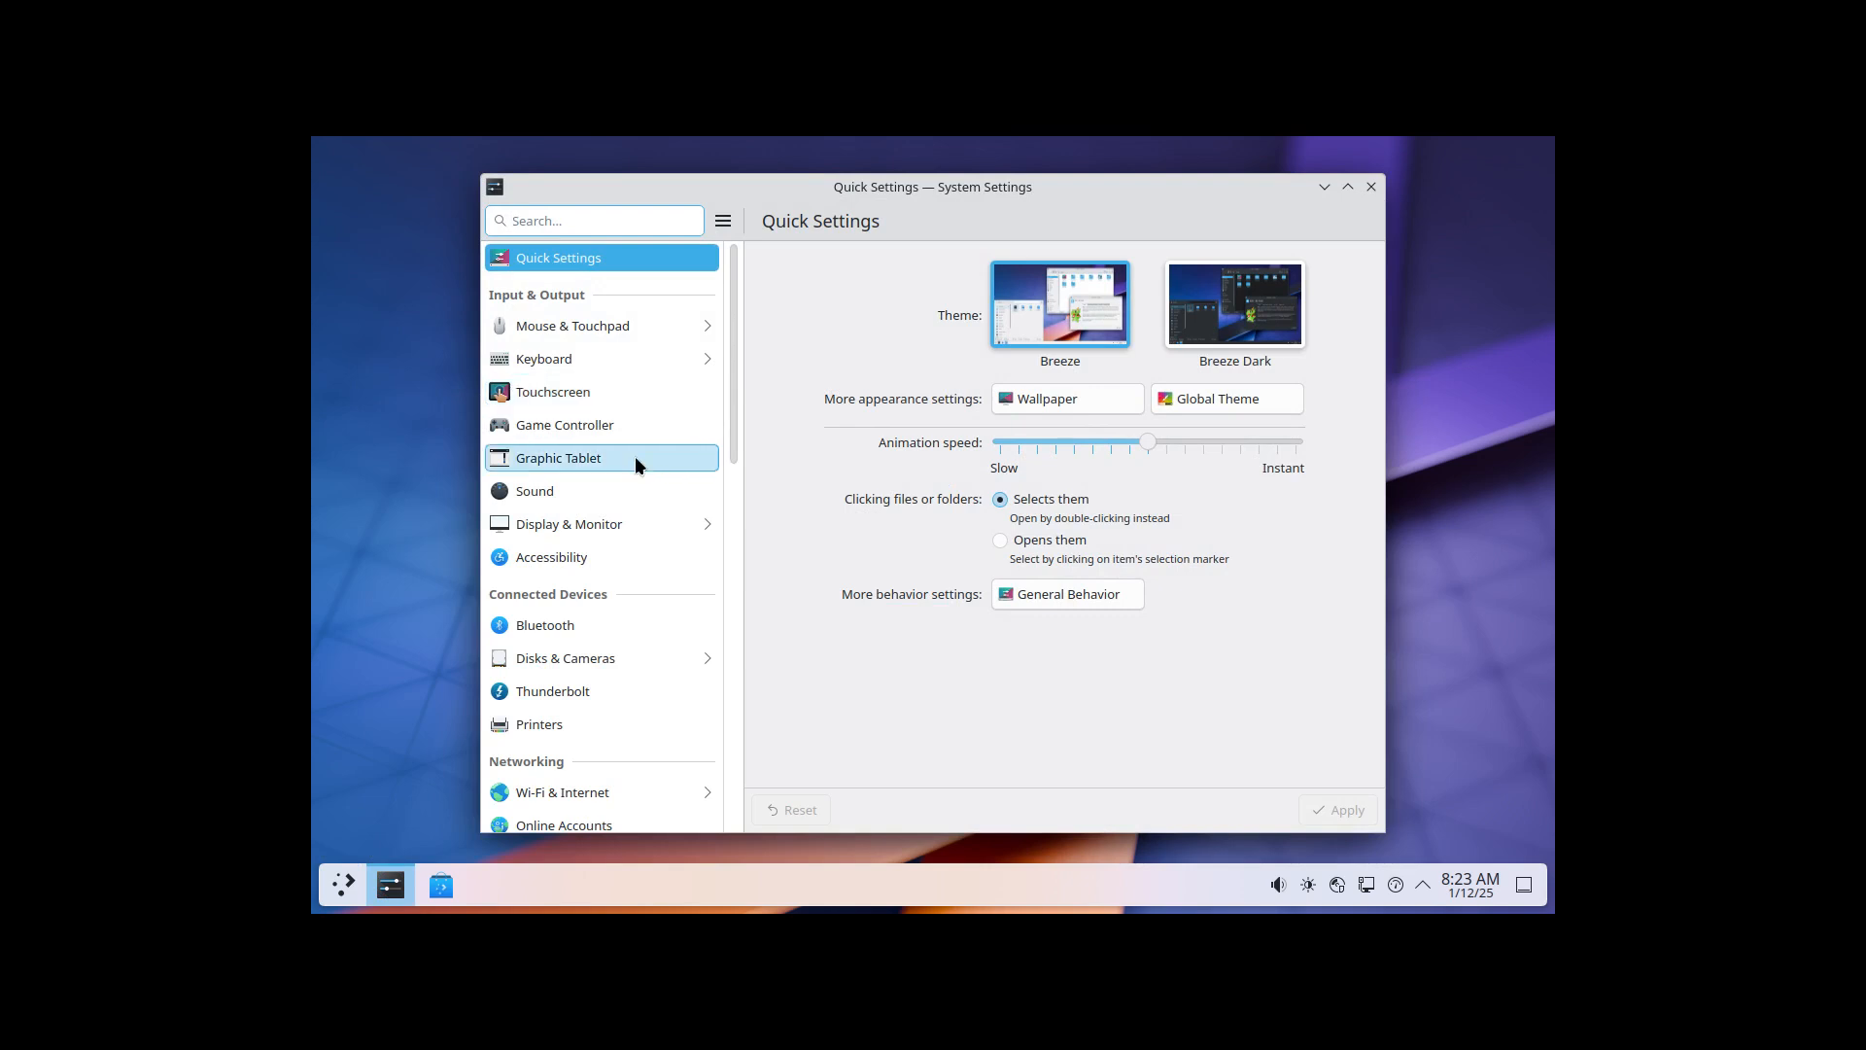
pyautogui.click(568, 523)
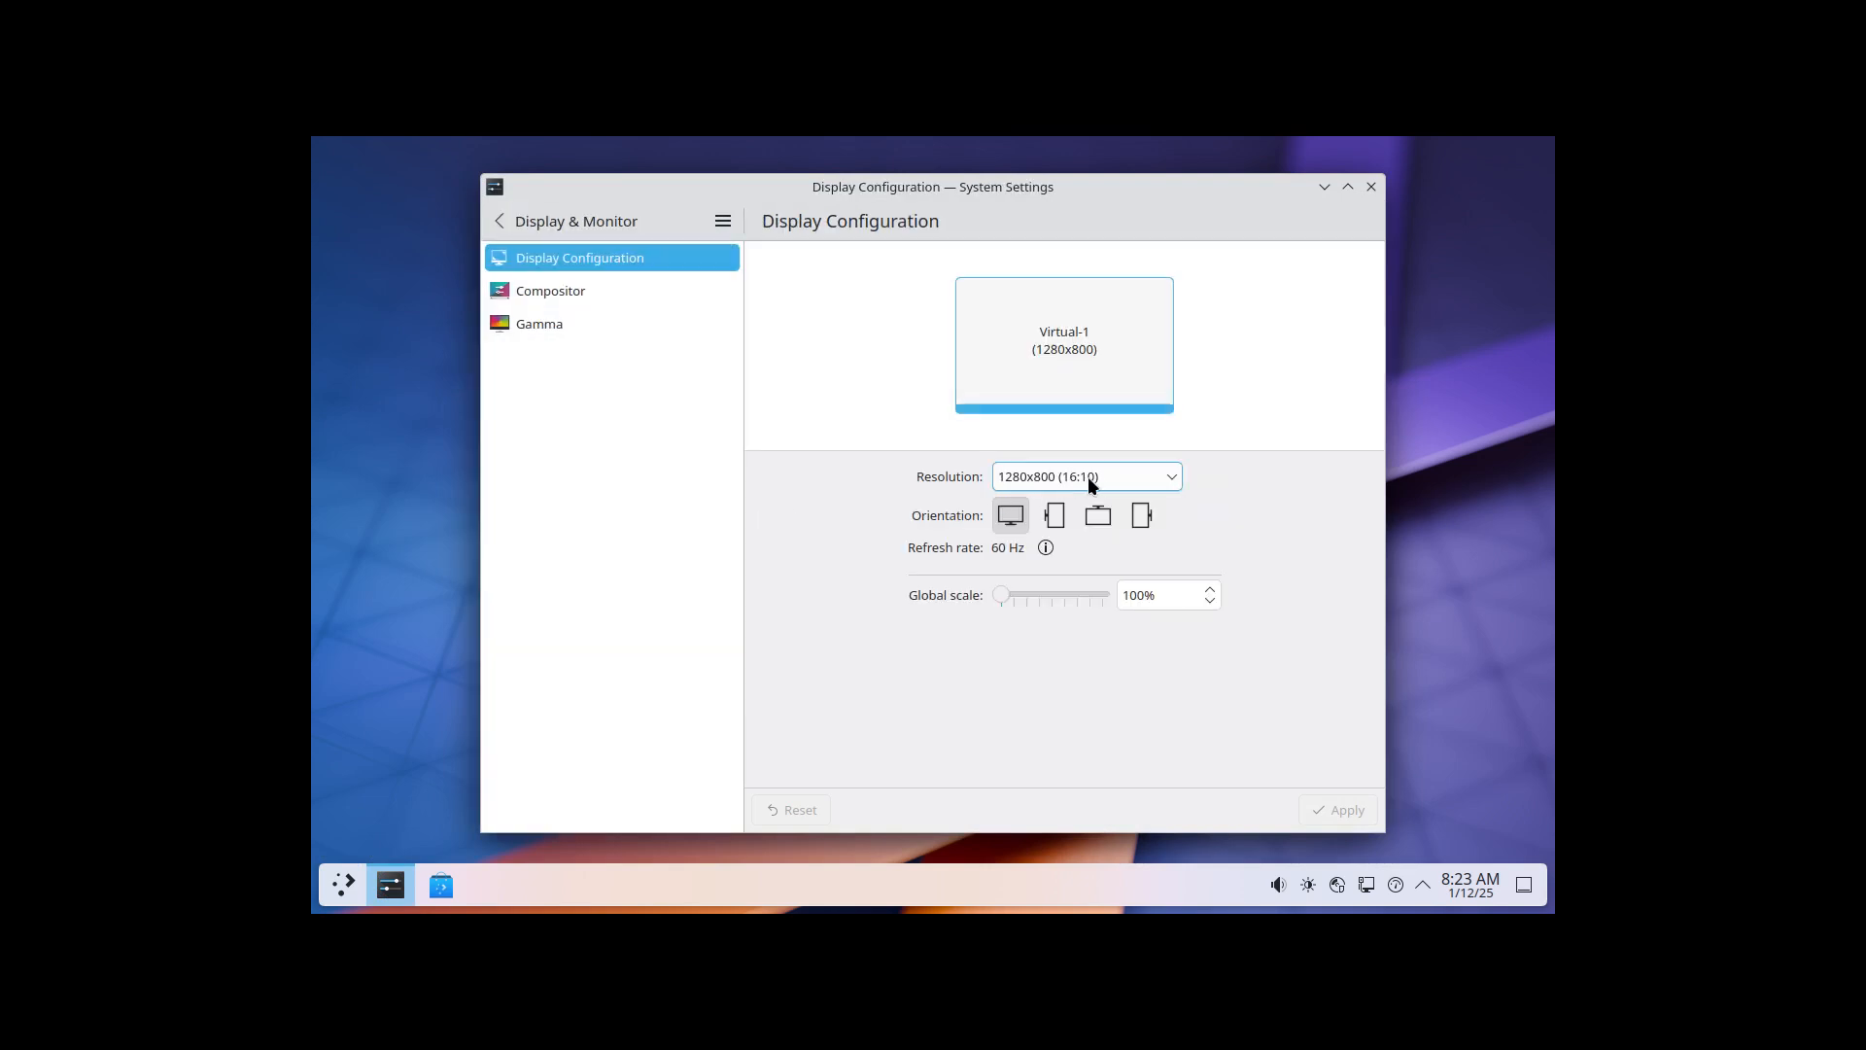
pyautogui.click(1083, 477)
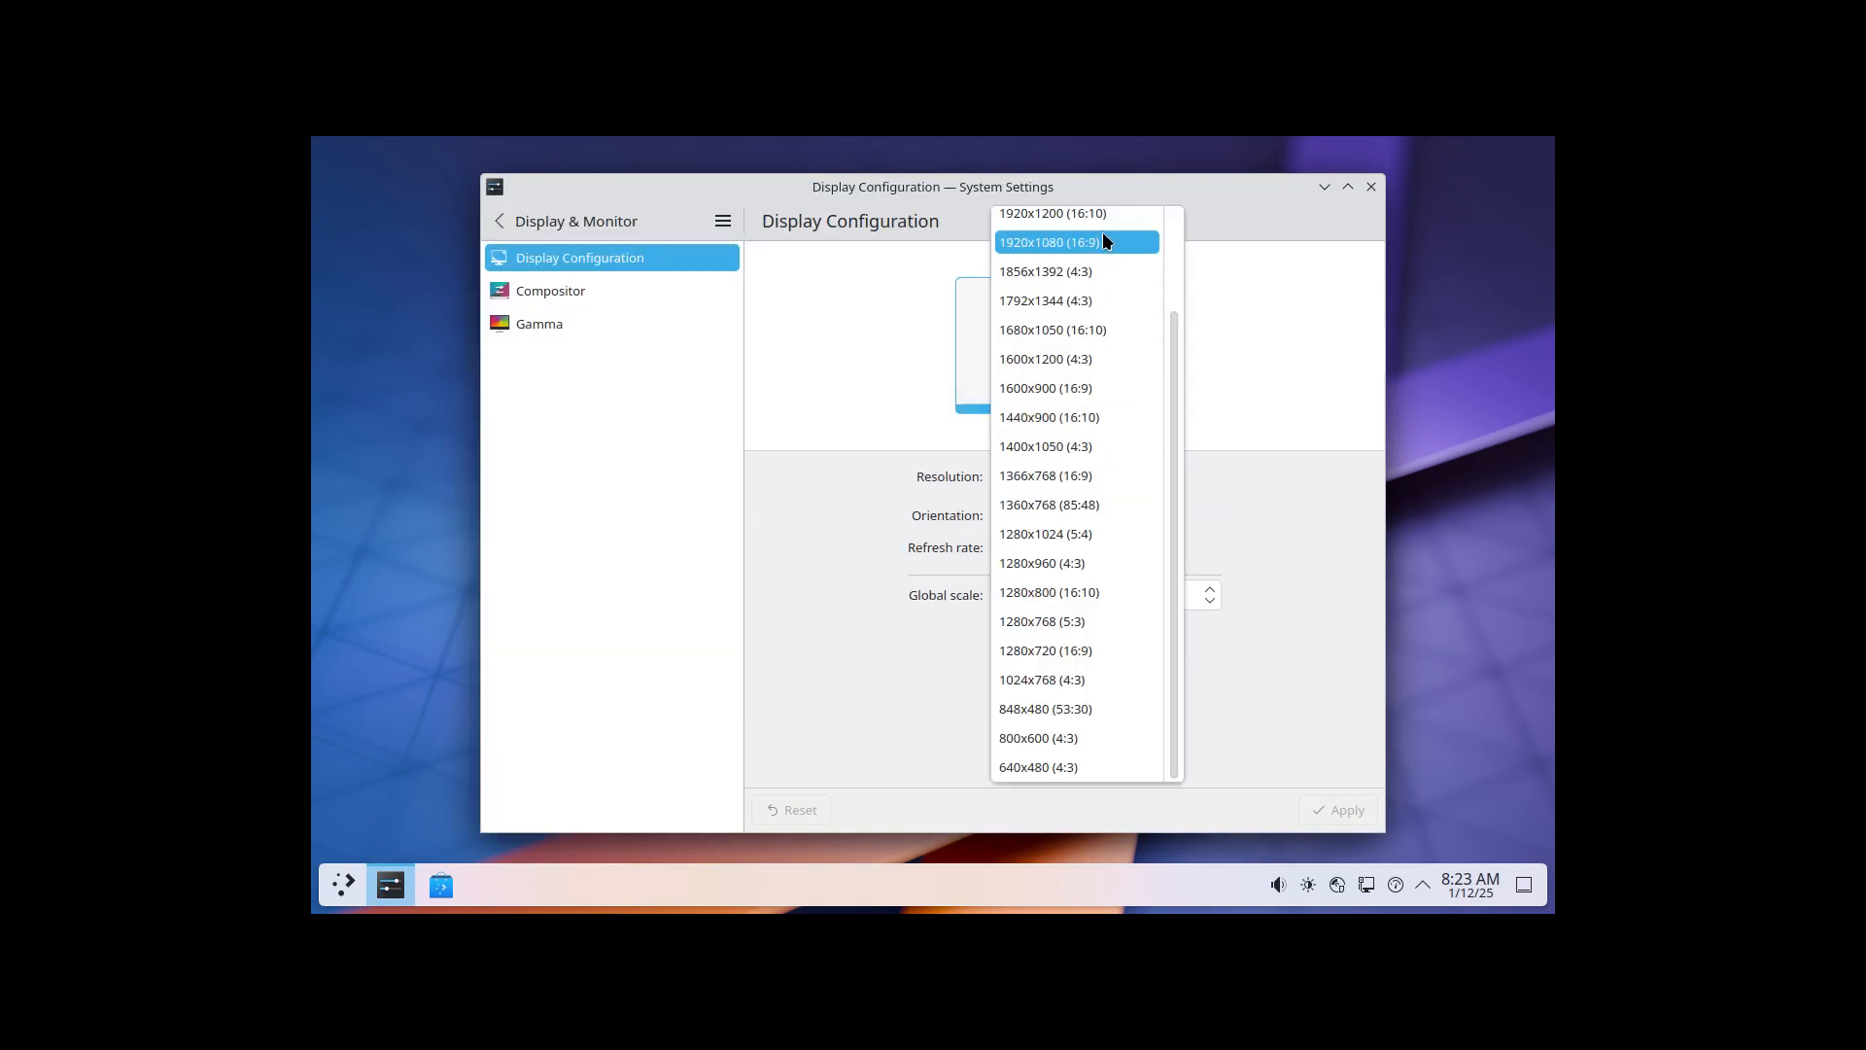
pyautogui.click(1073, 241)
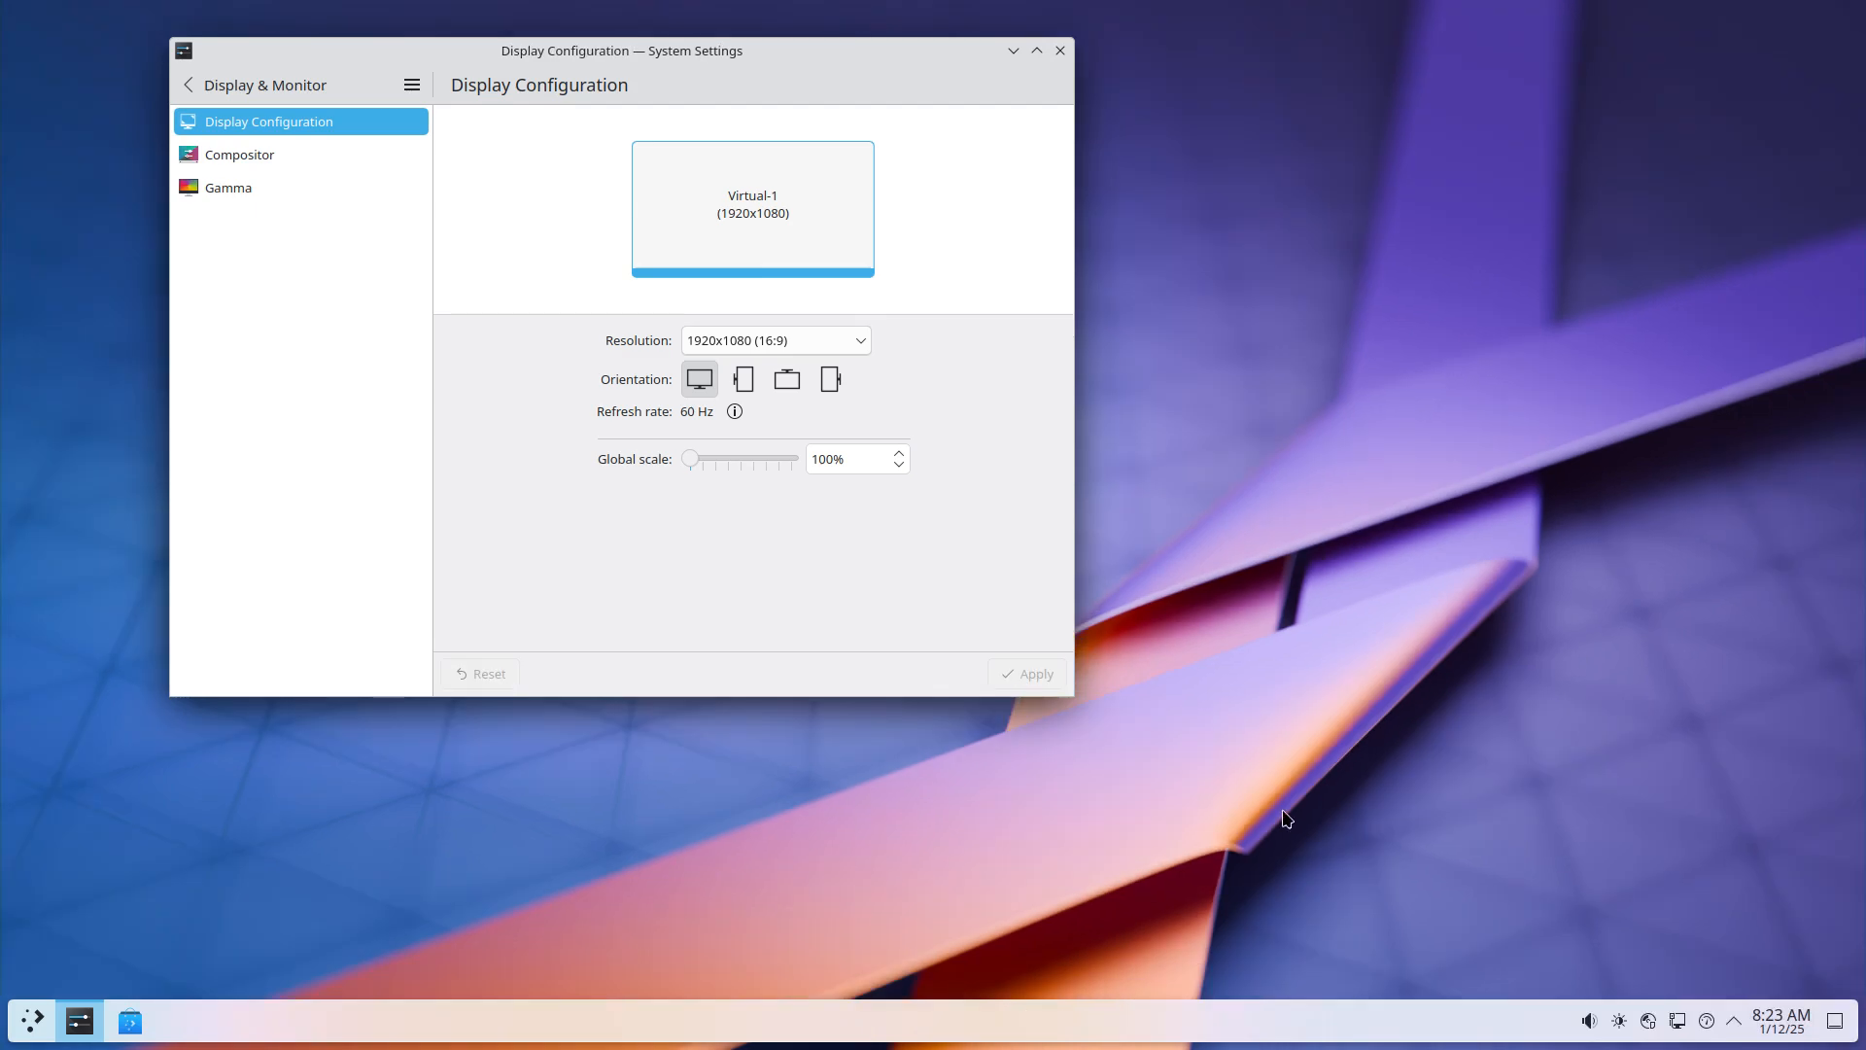
pyautogui.moveTo(993, 222)
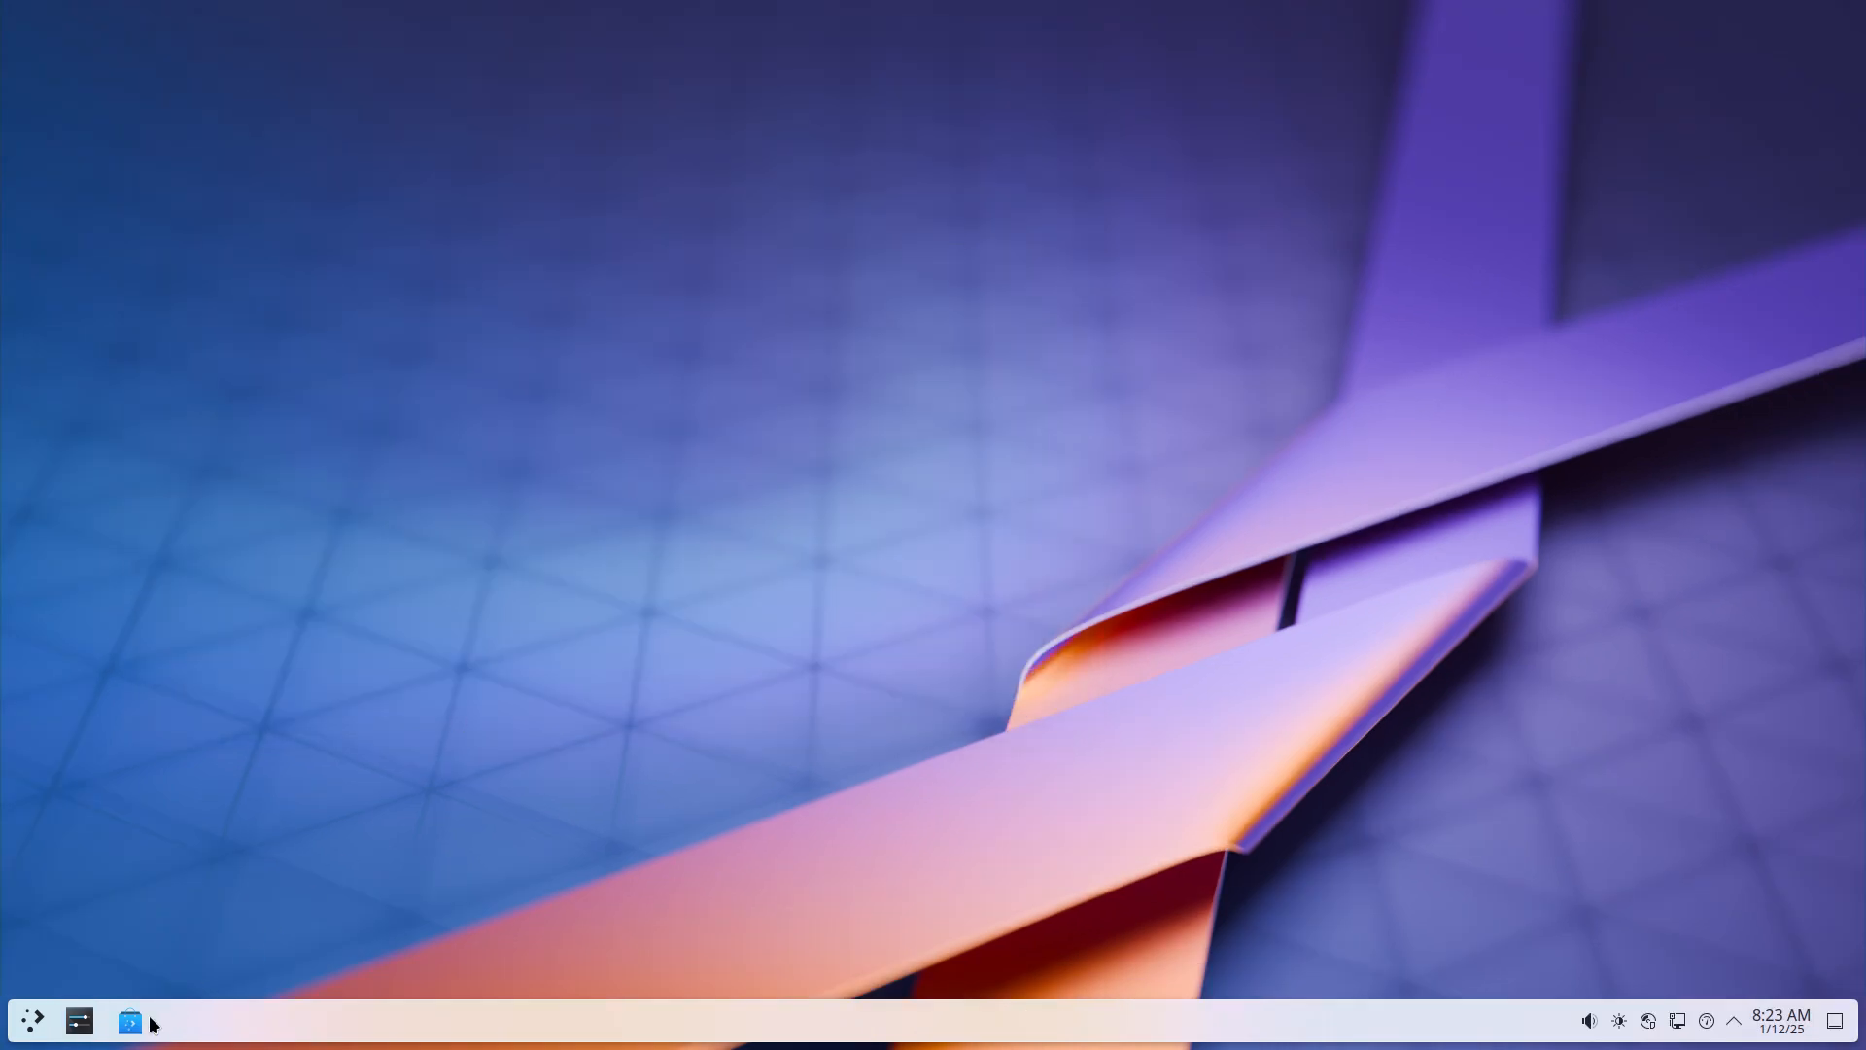
pyautogui.click(33, 1020)
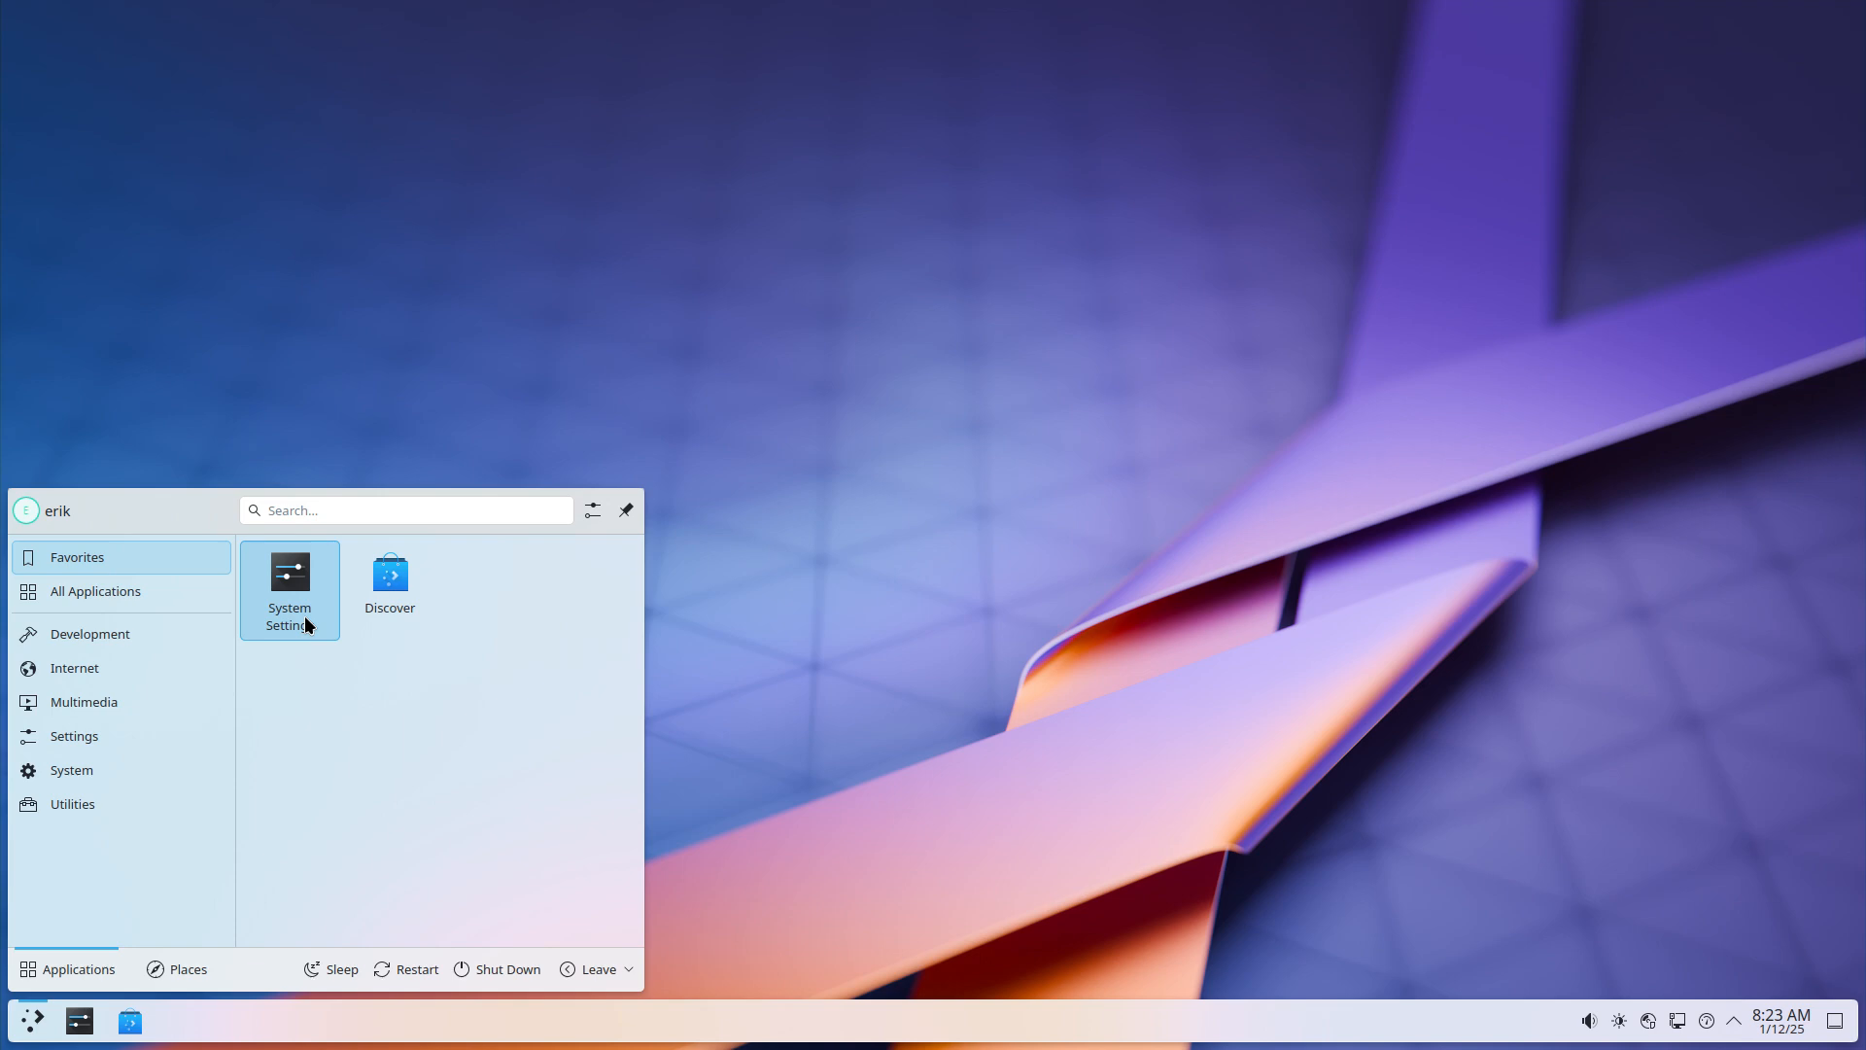
pyautogui.click(290, 589)
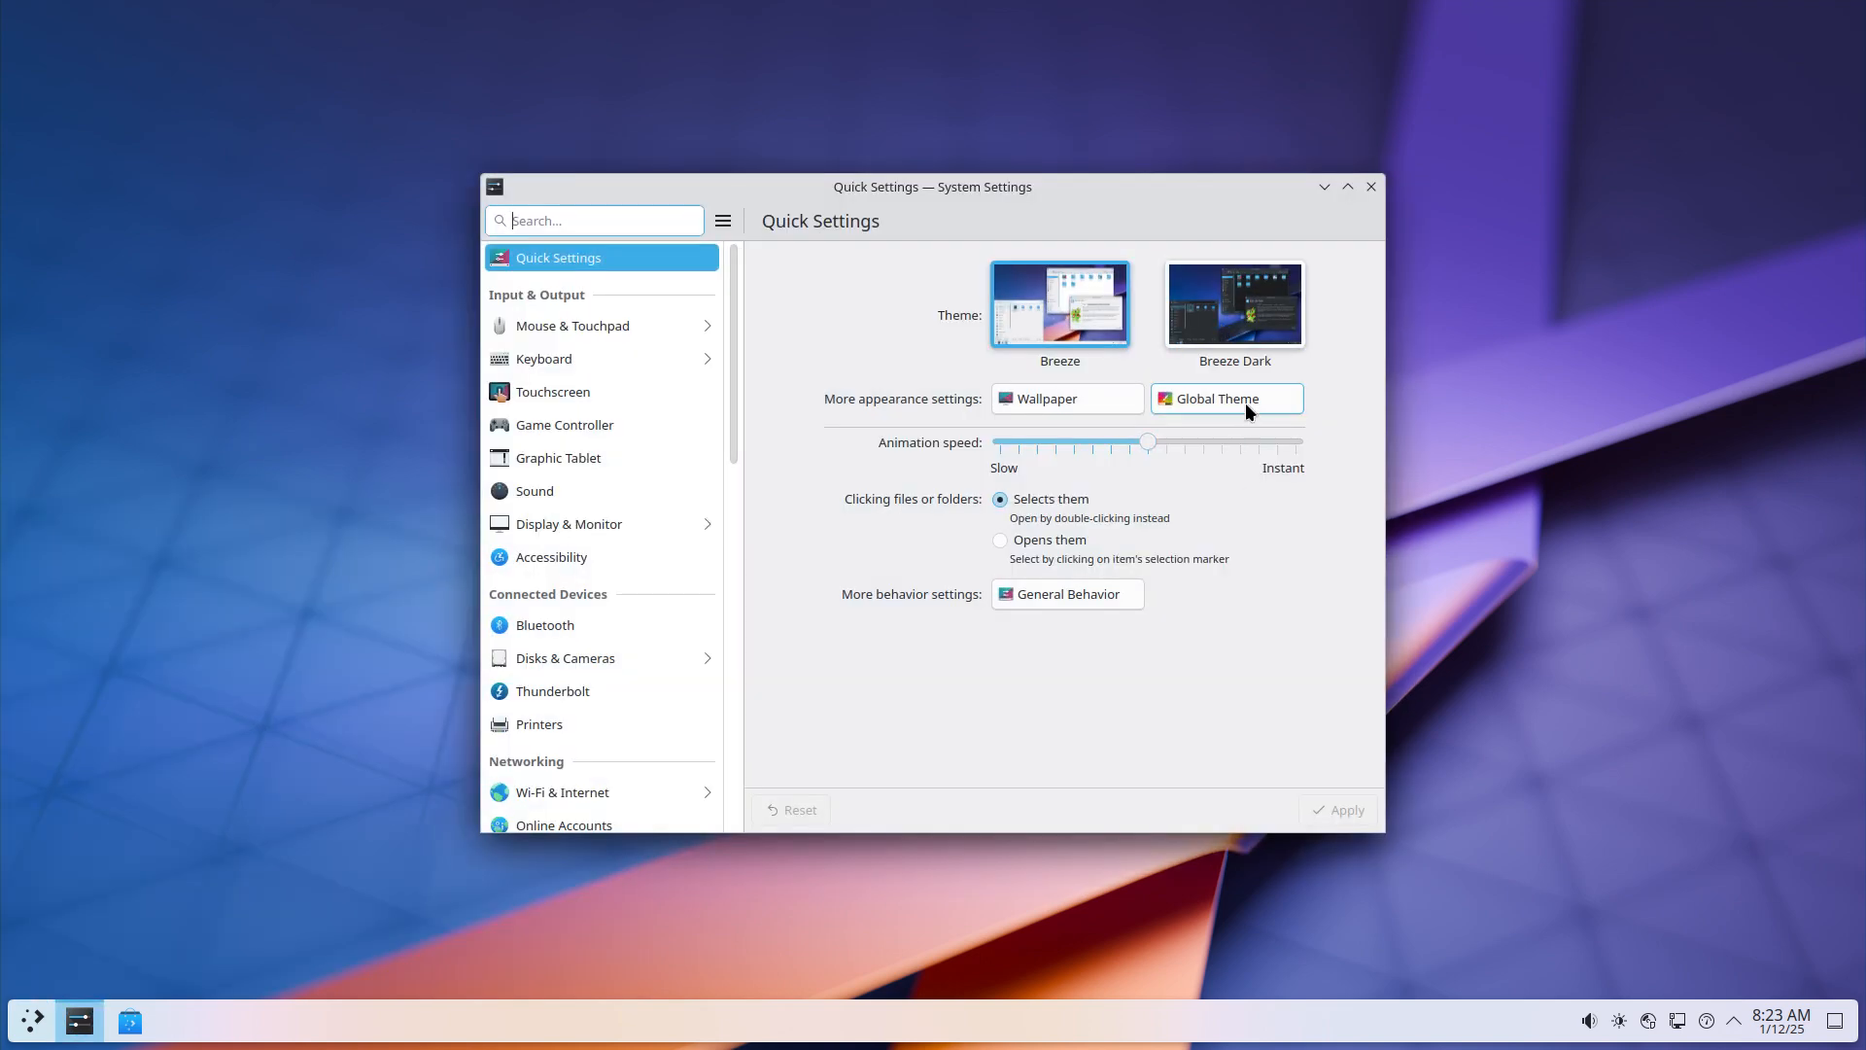
pyautogui.click(1227, 399)
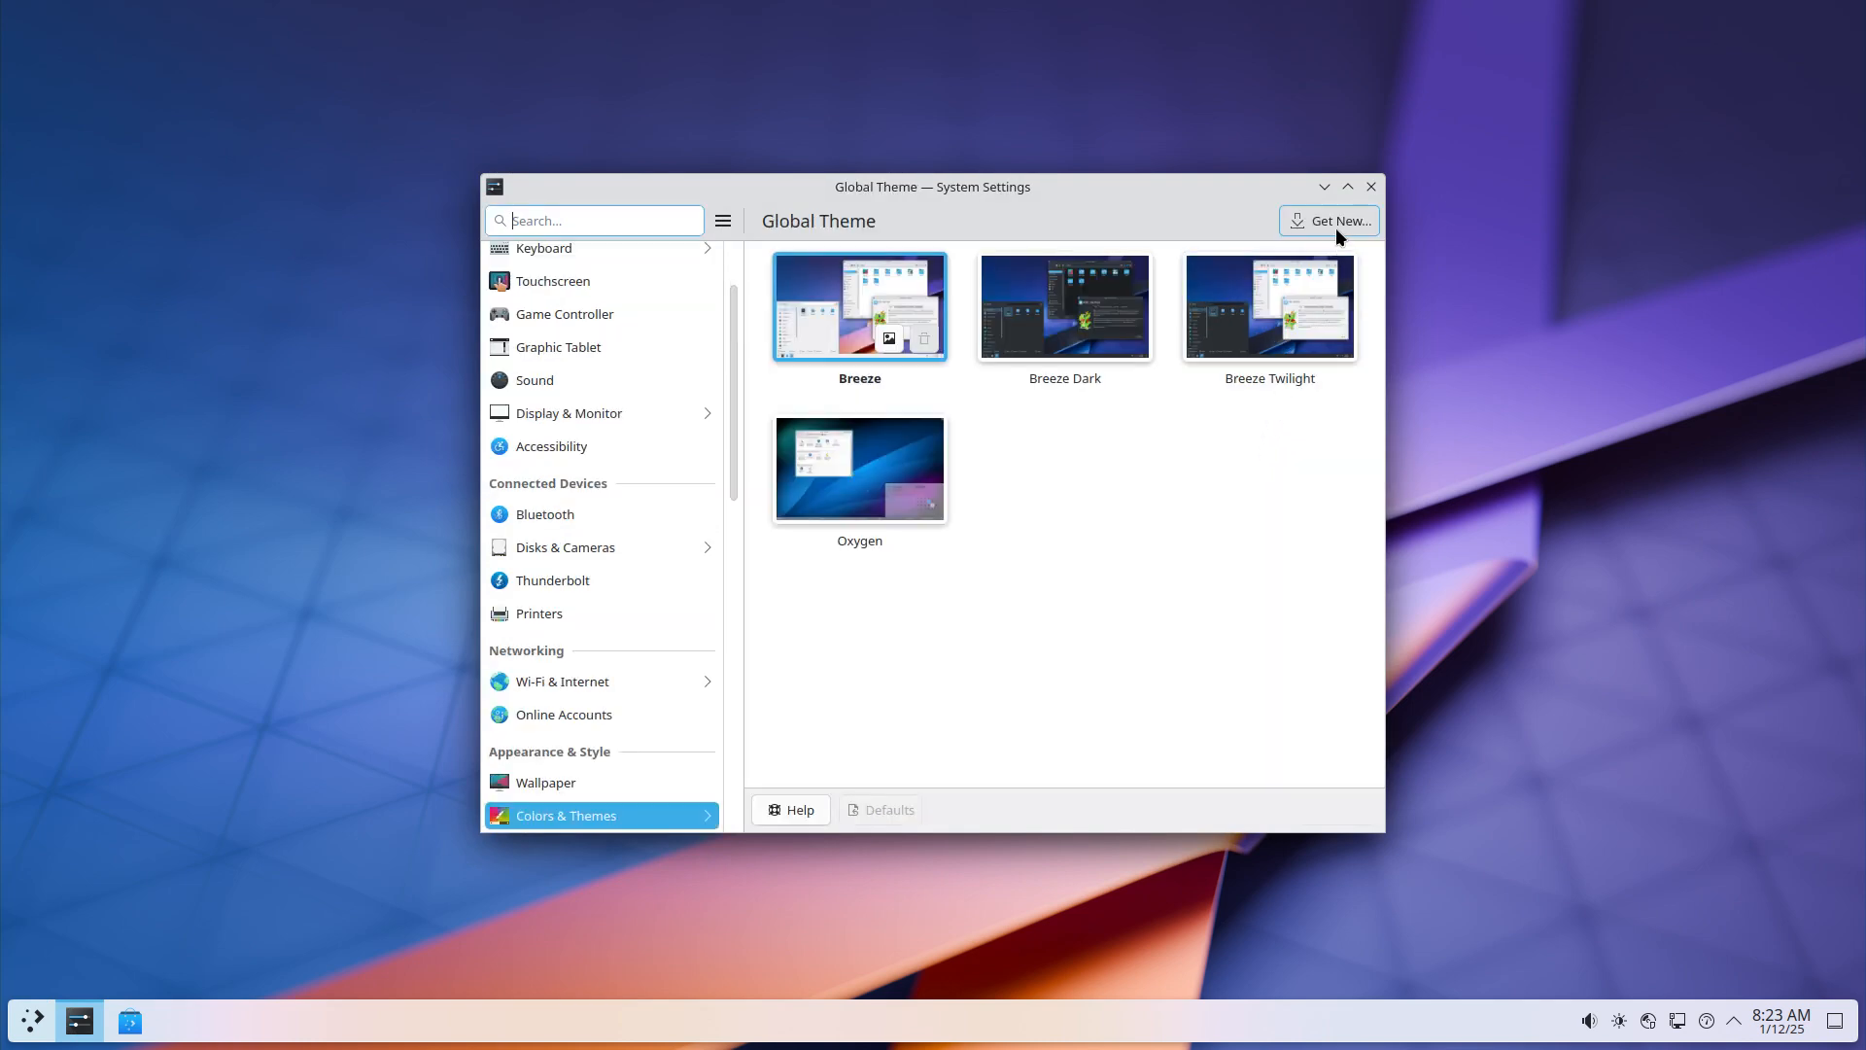
pyautogui.click(1327, 220)
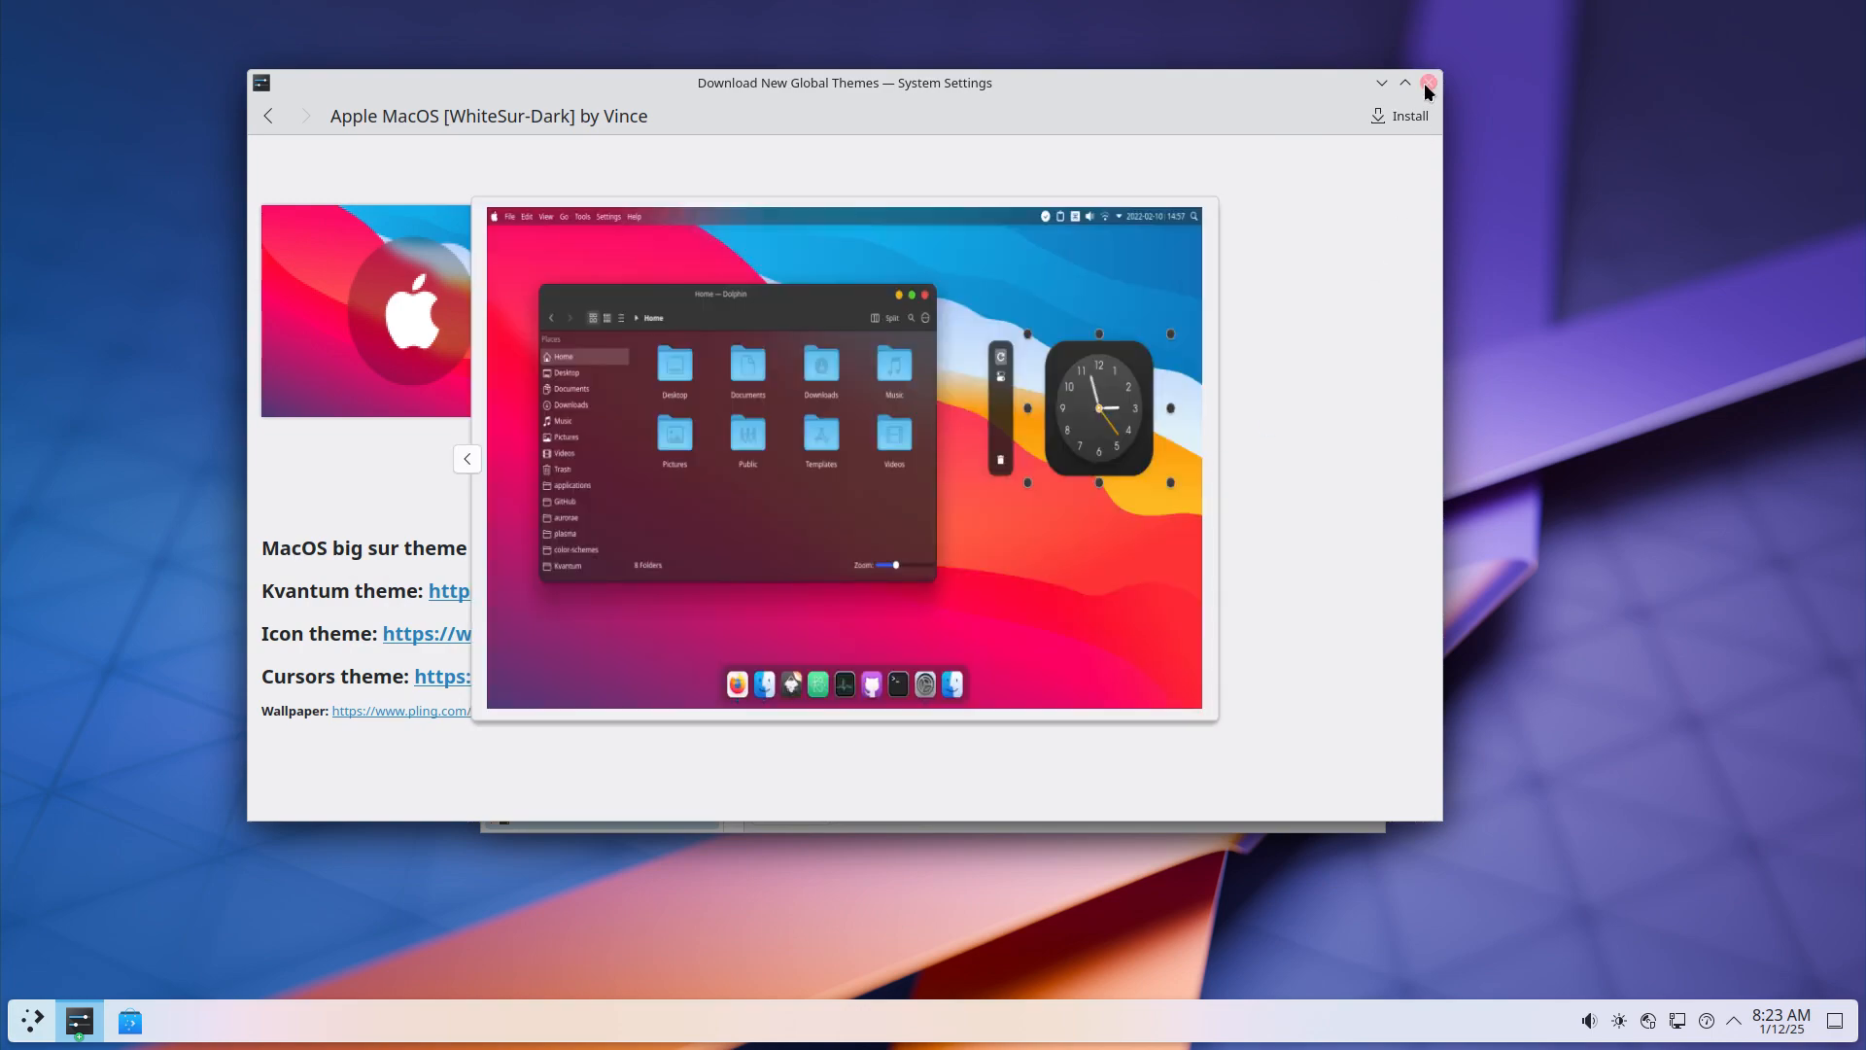
pyautogui.click(1427, 82)
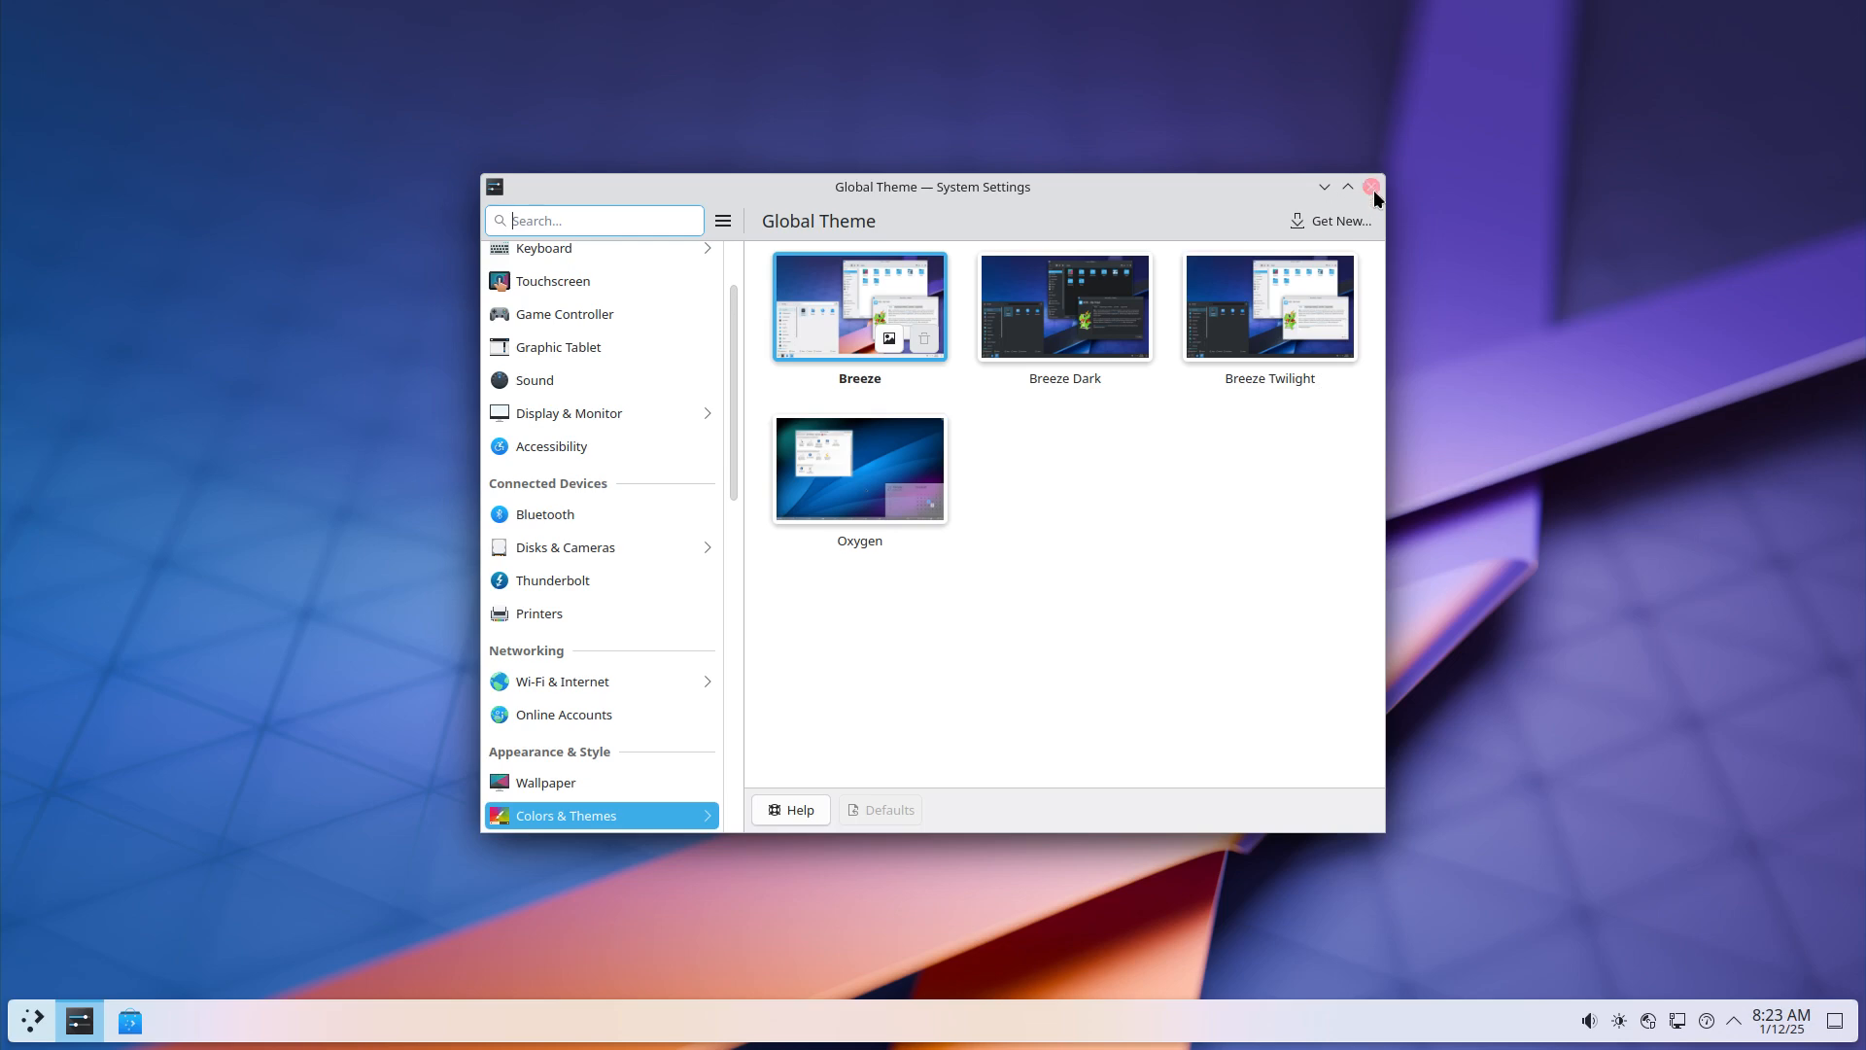
pyautogui.click(1375, 187)
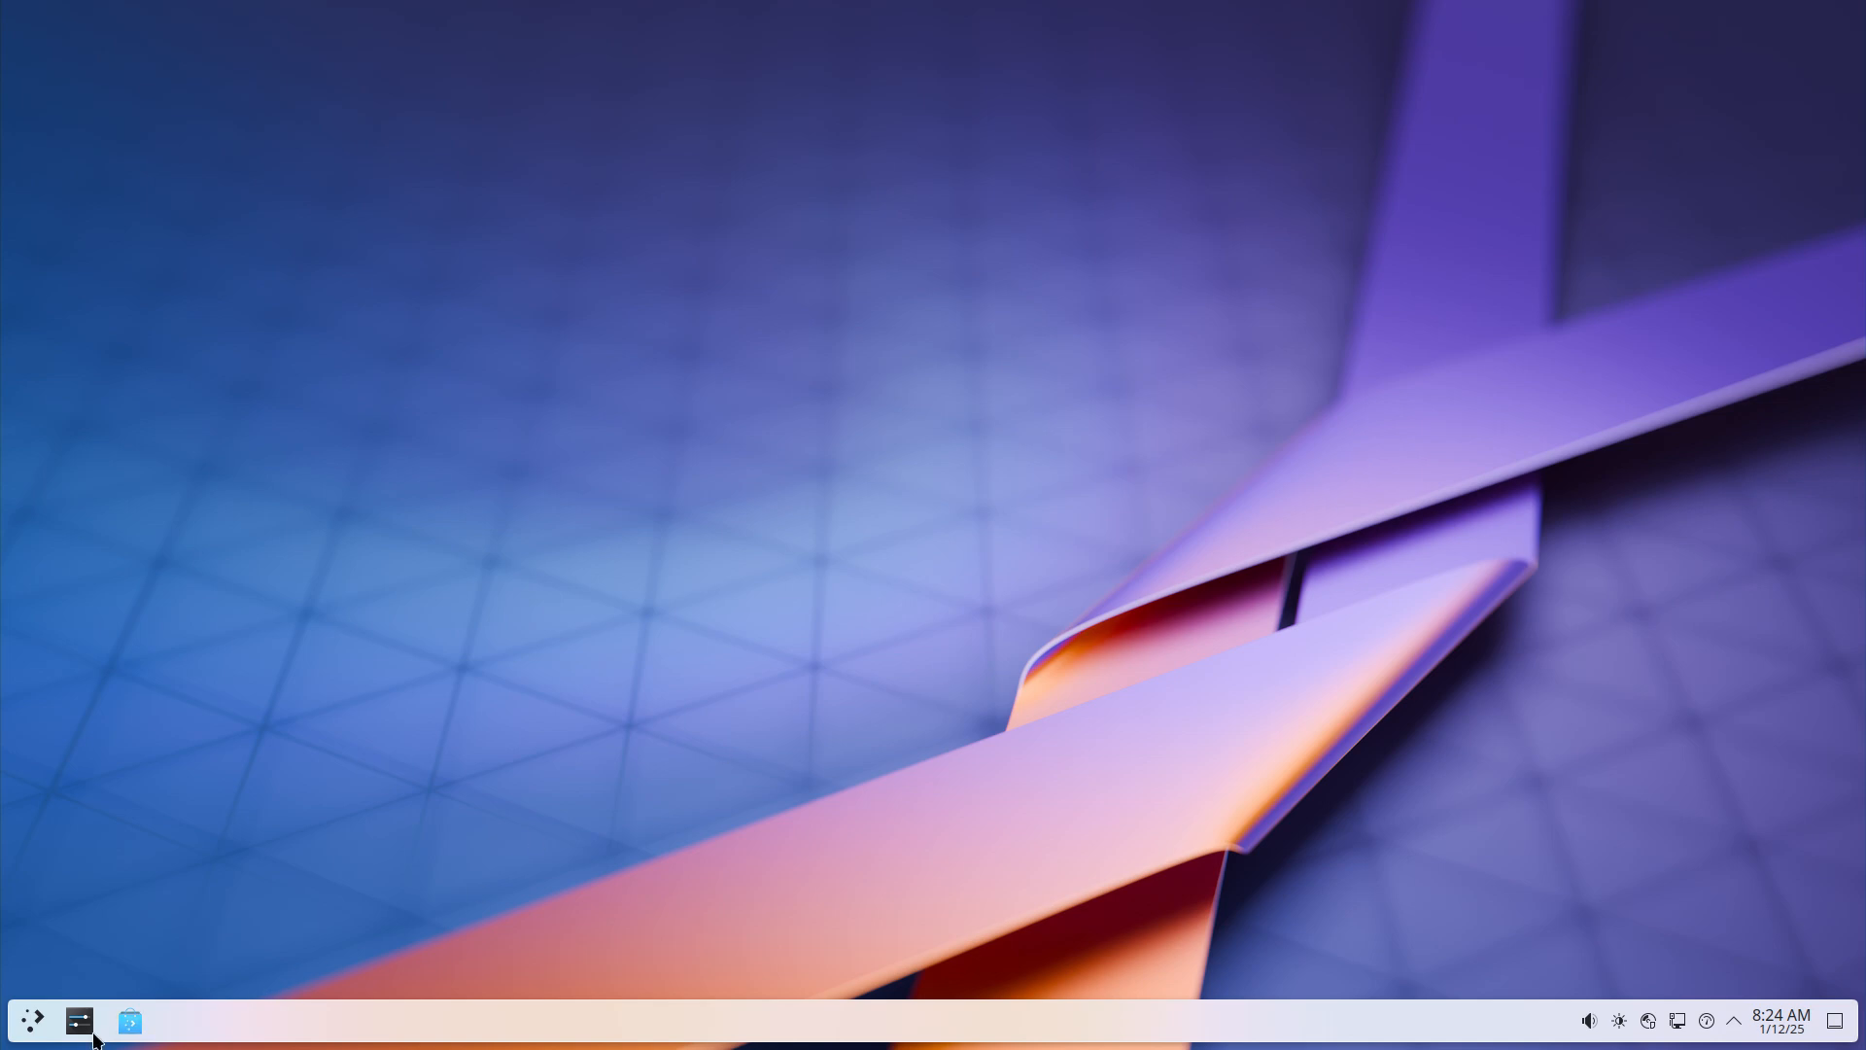
pyautogui.click(33, 1018)
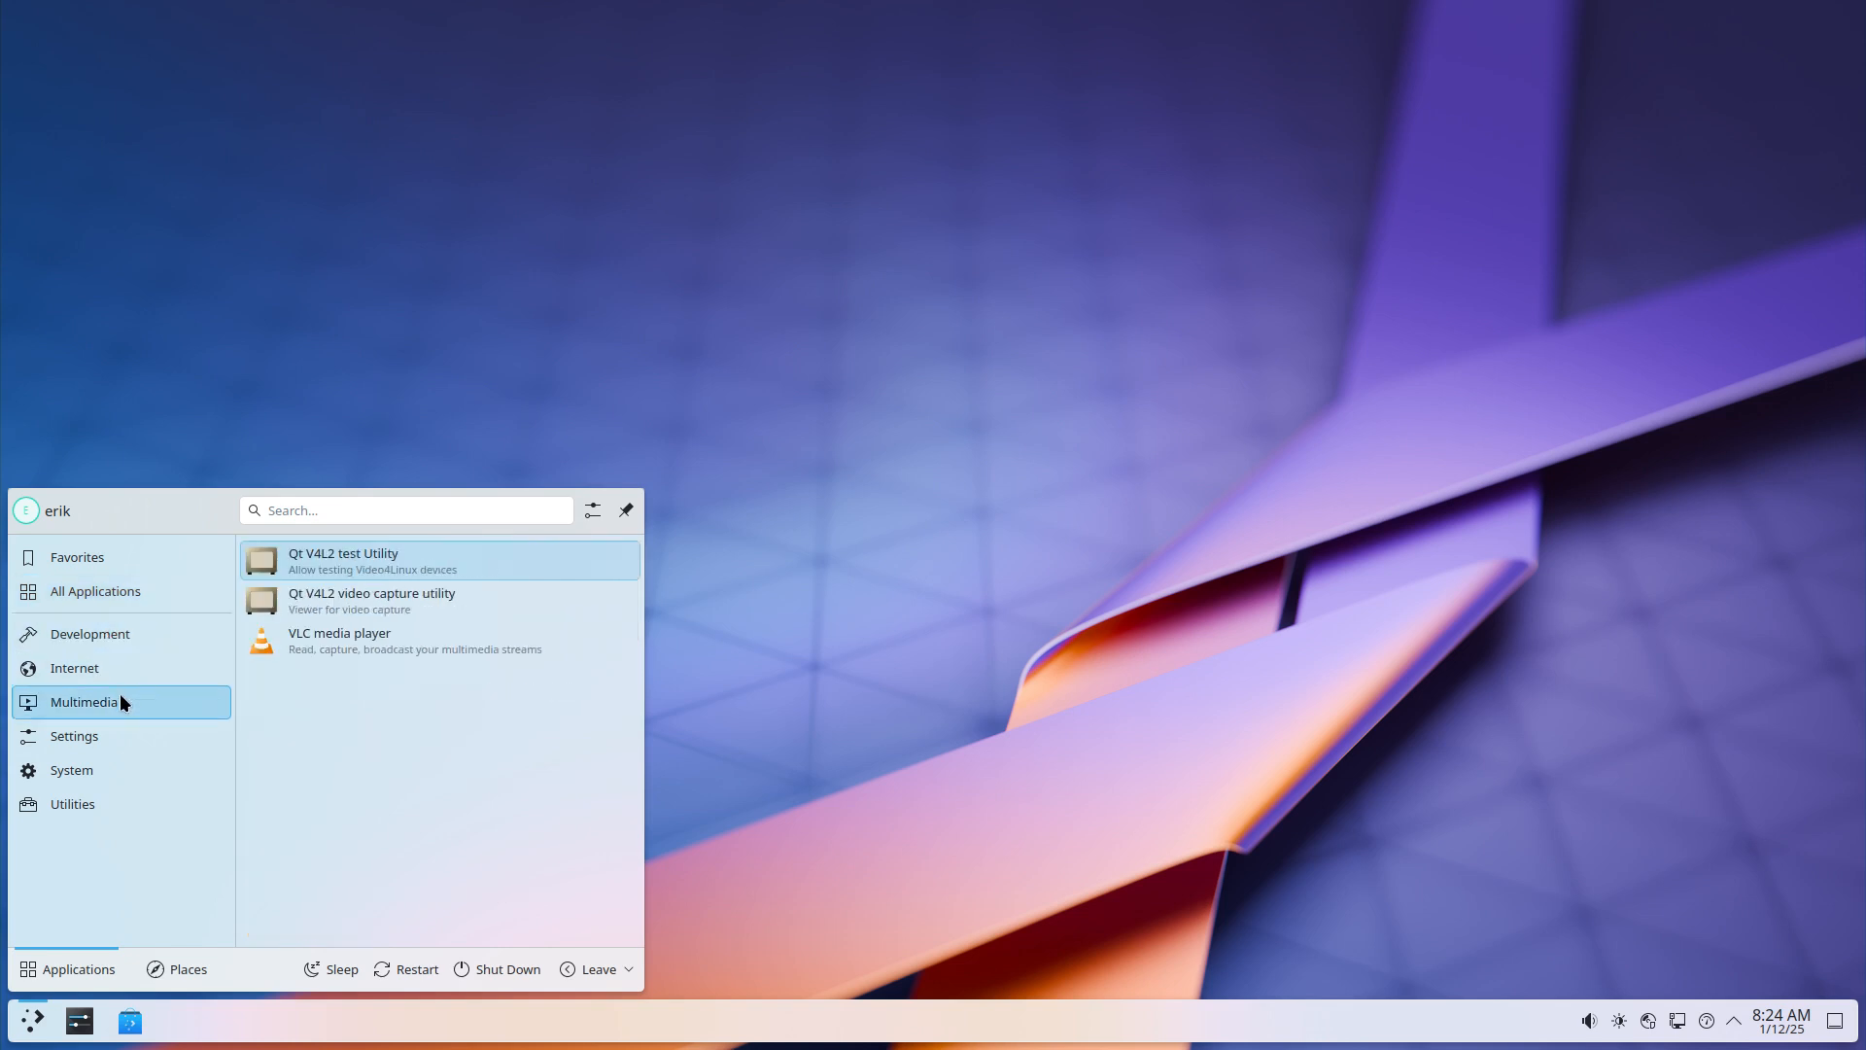
pyautogui.moveTo(368, 640)
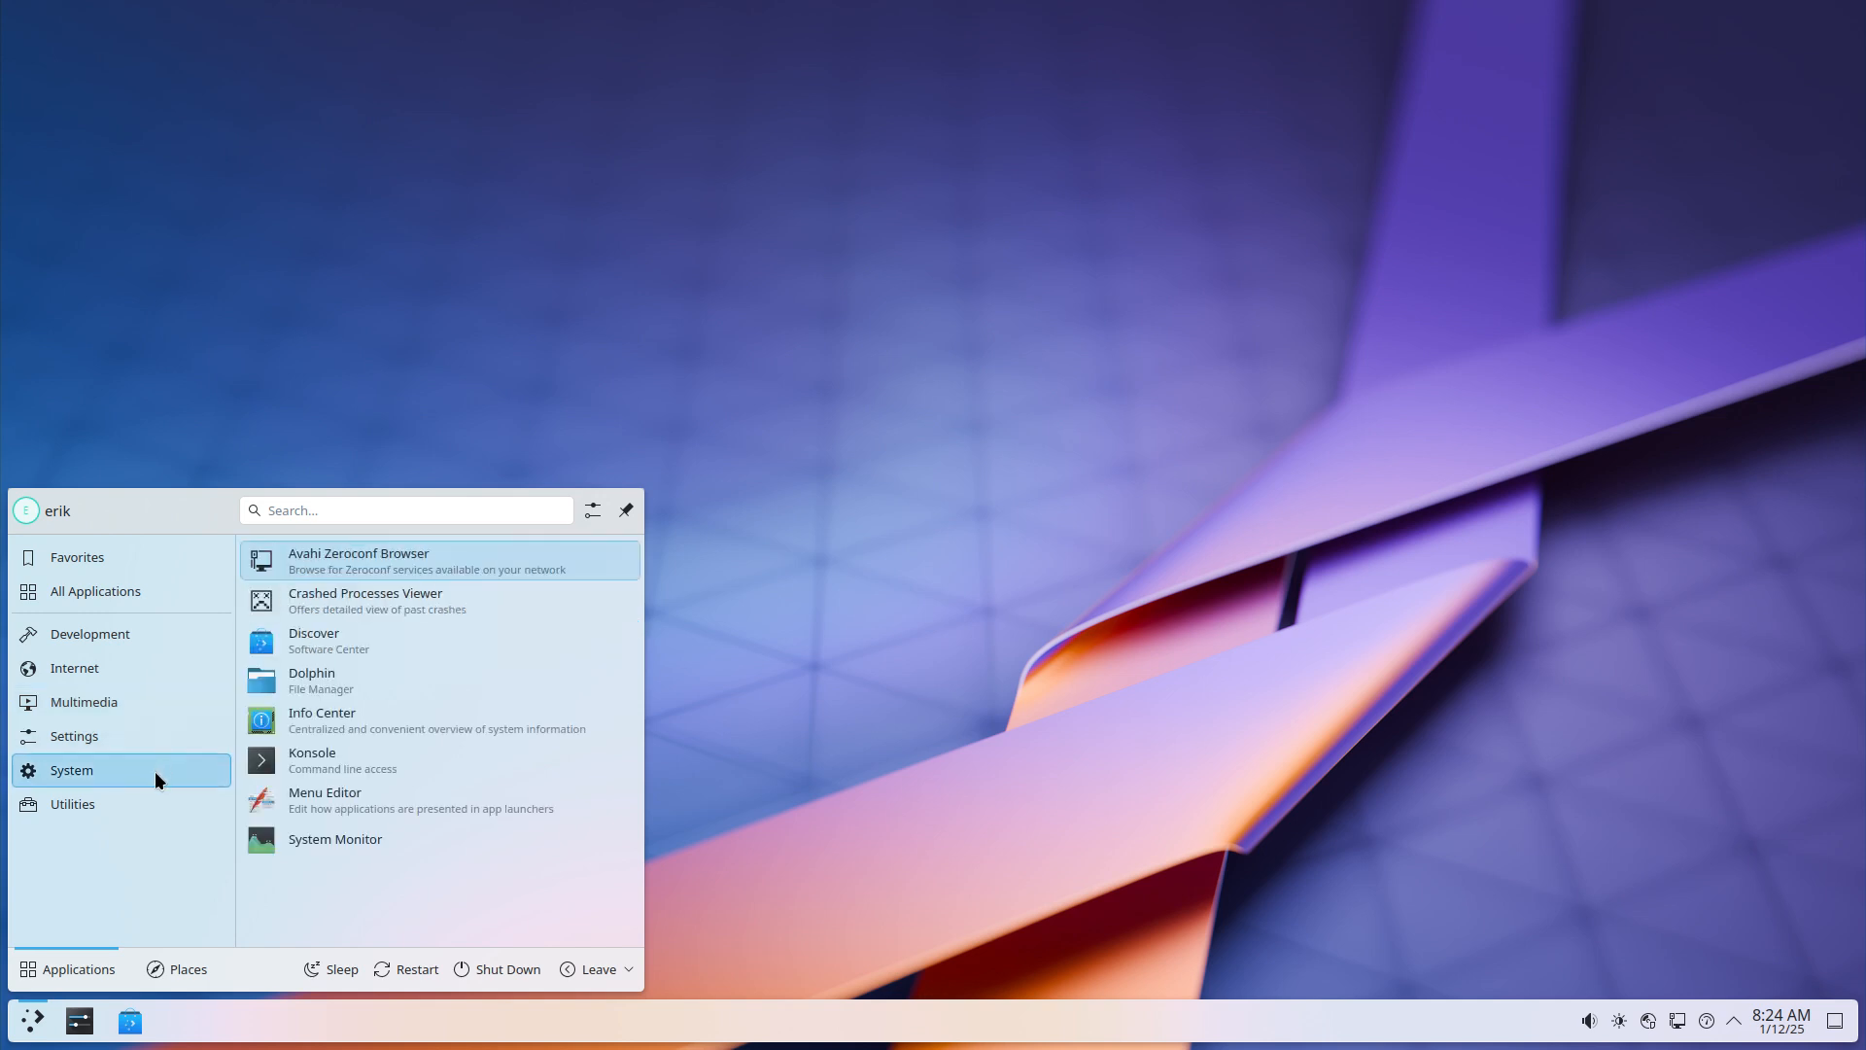
pyautogui.click(74, 803)
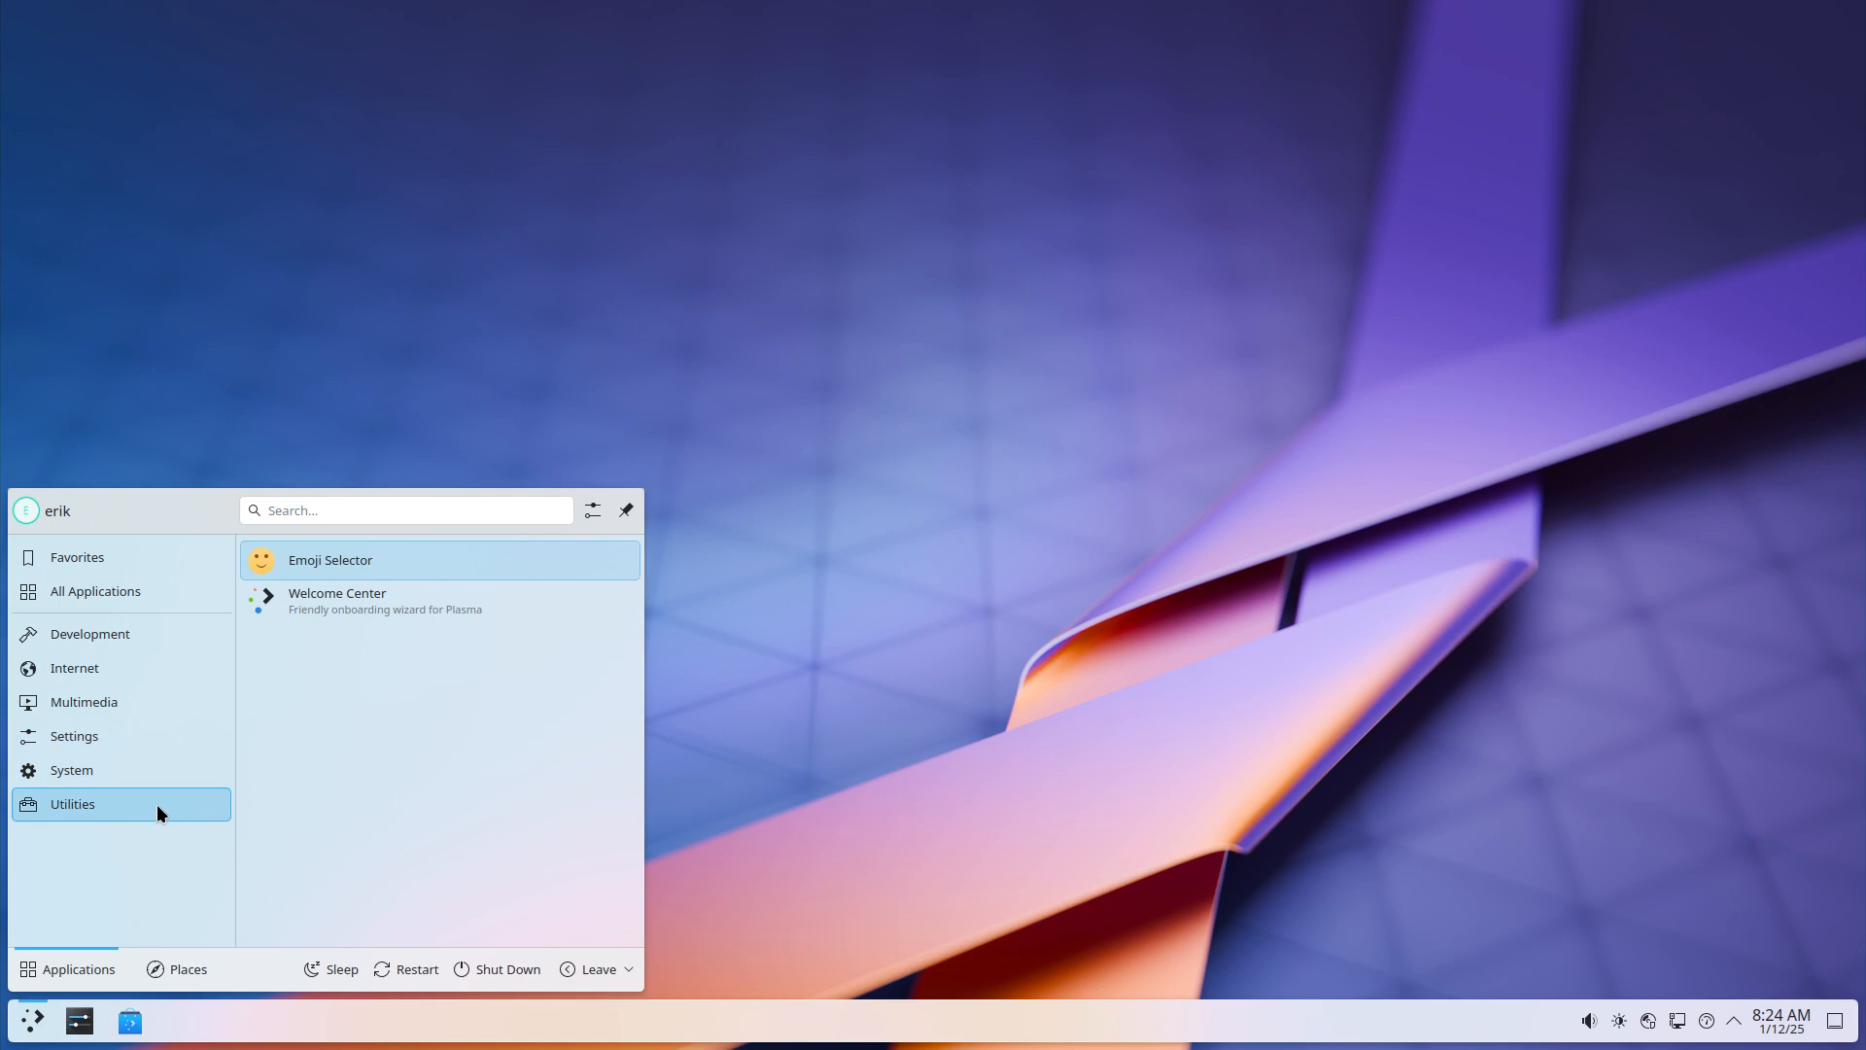
pyautogui.click(336, 601)
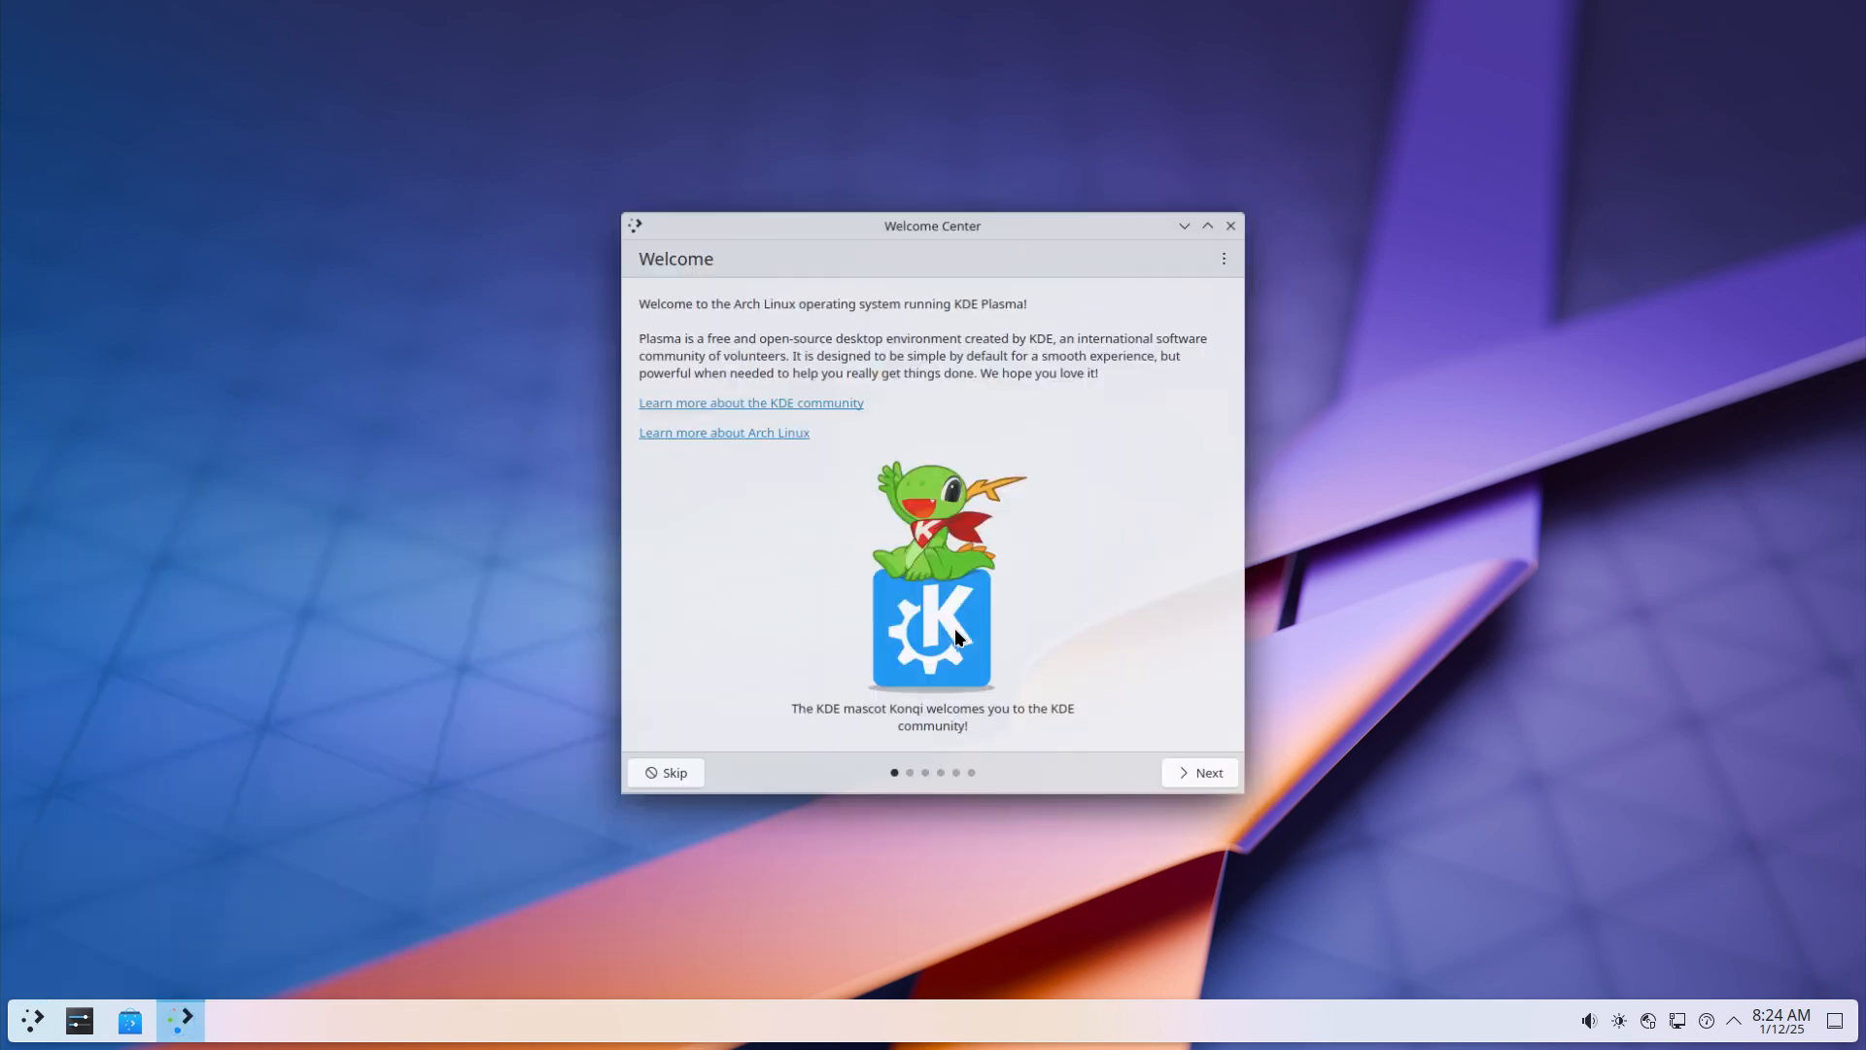
pyautogui.click(667, 772)
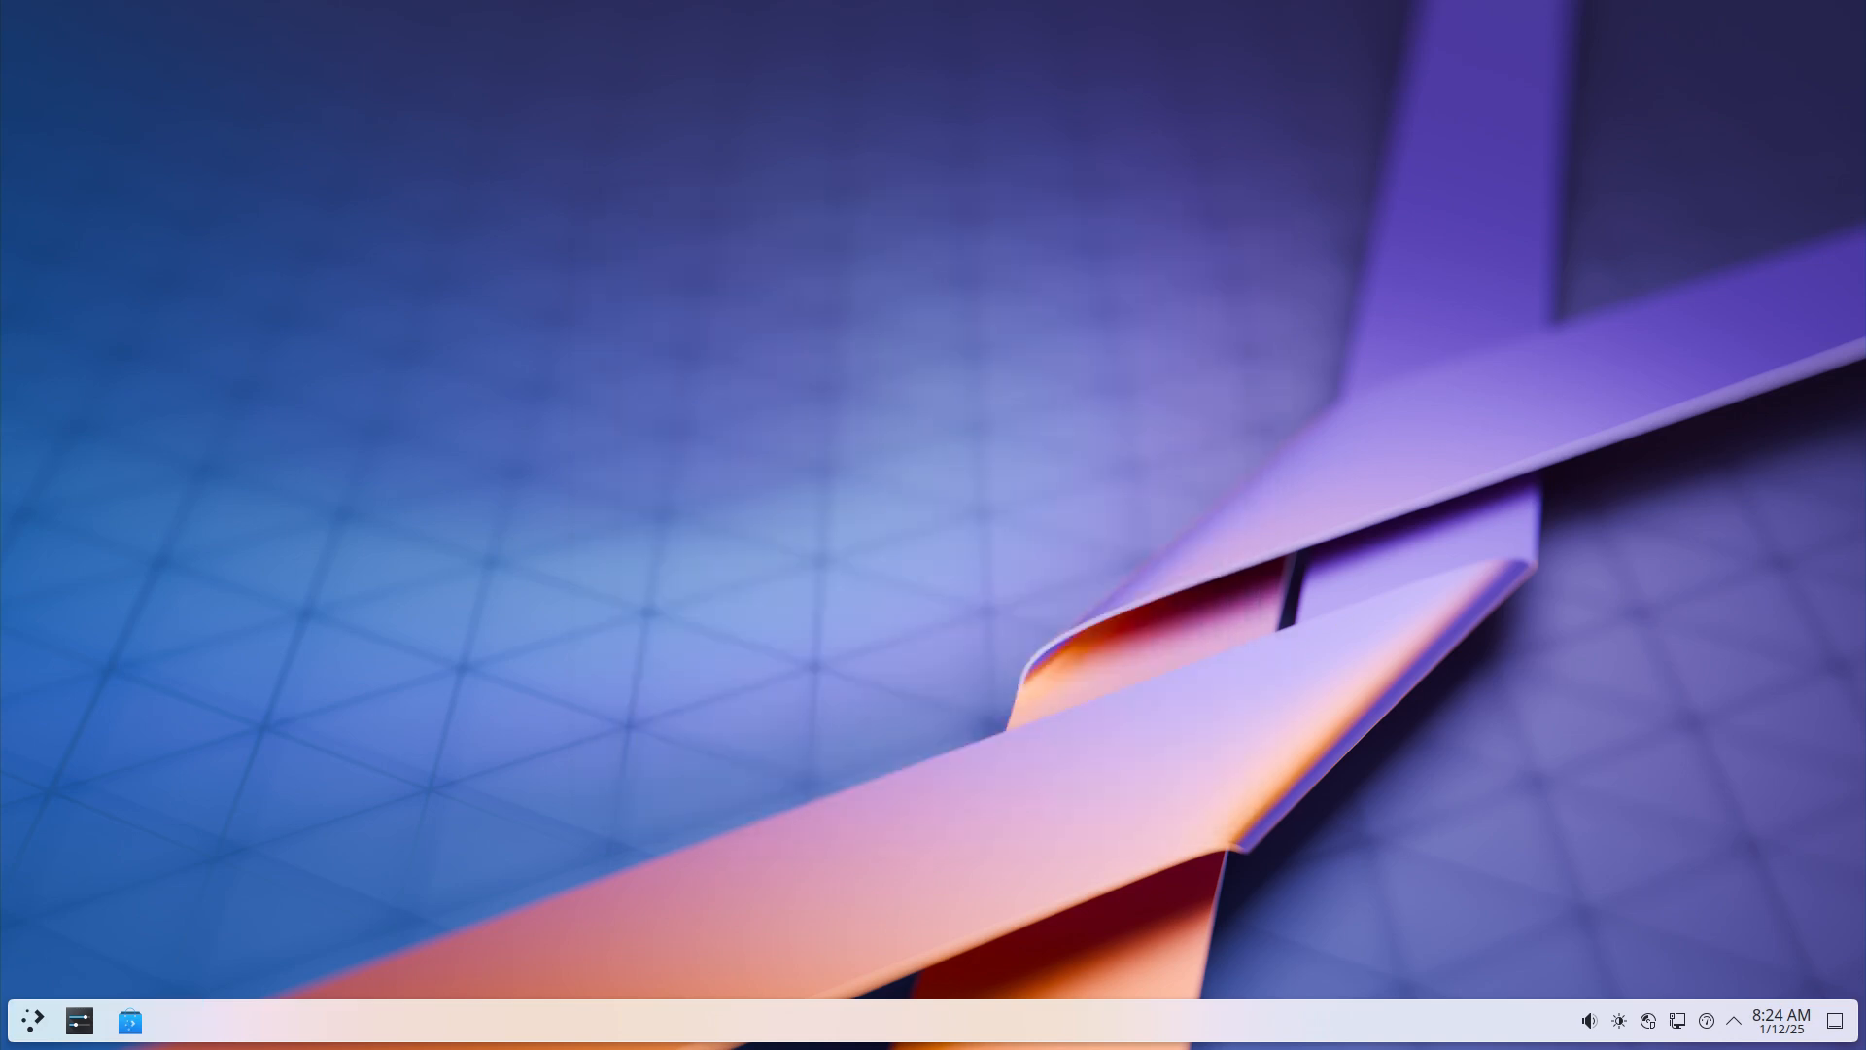